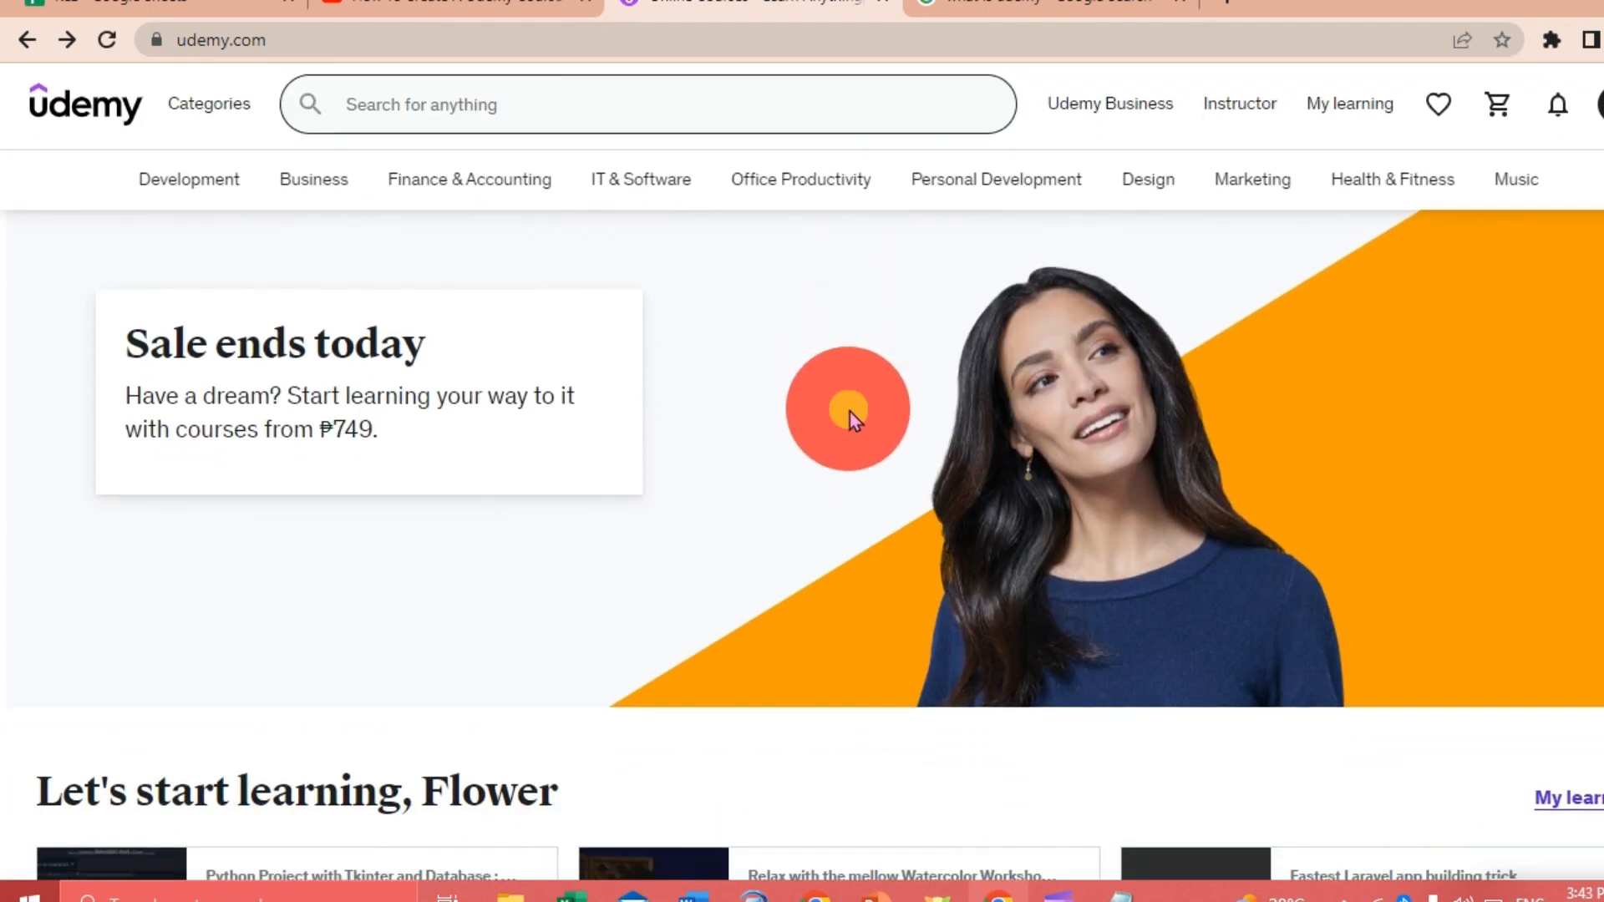
Scroll through the Udemy home page to review its content.
scroll(down, 3)
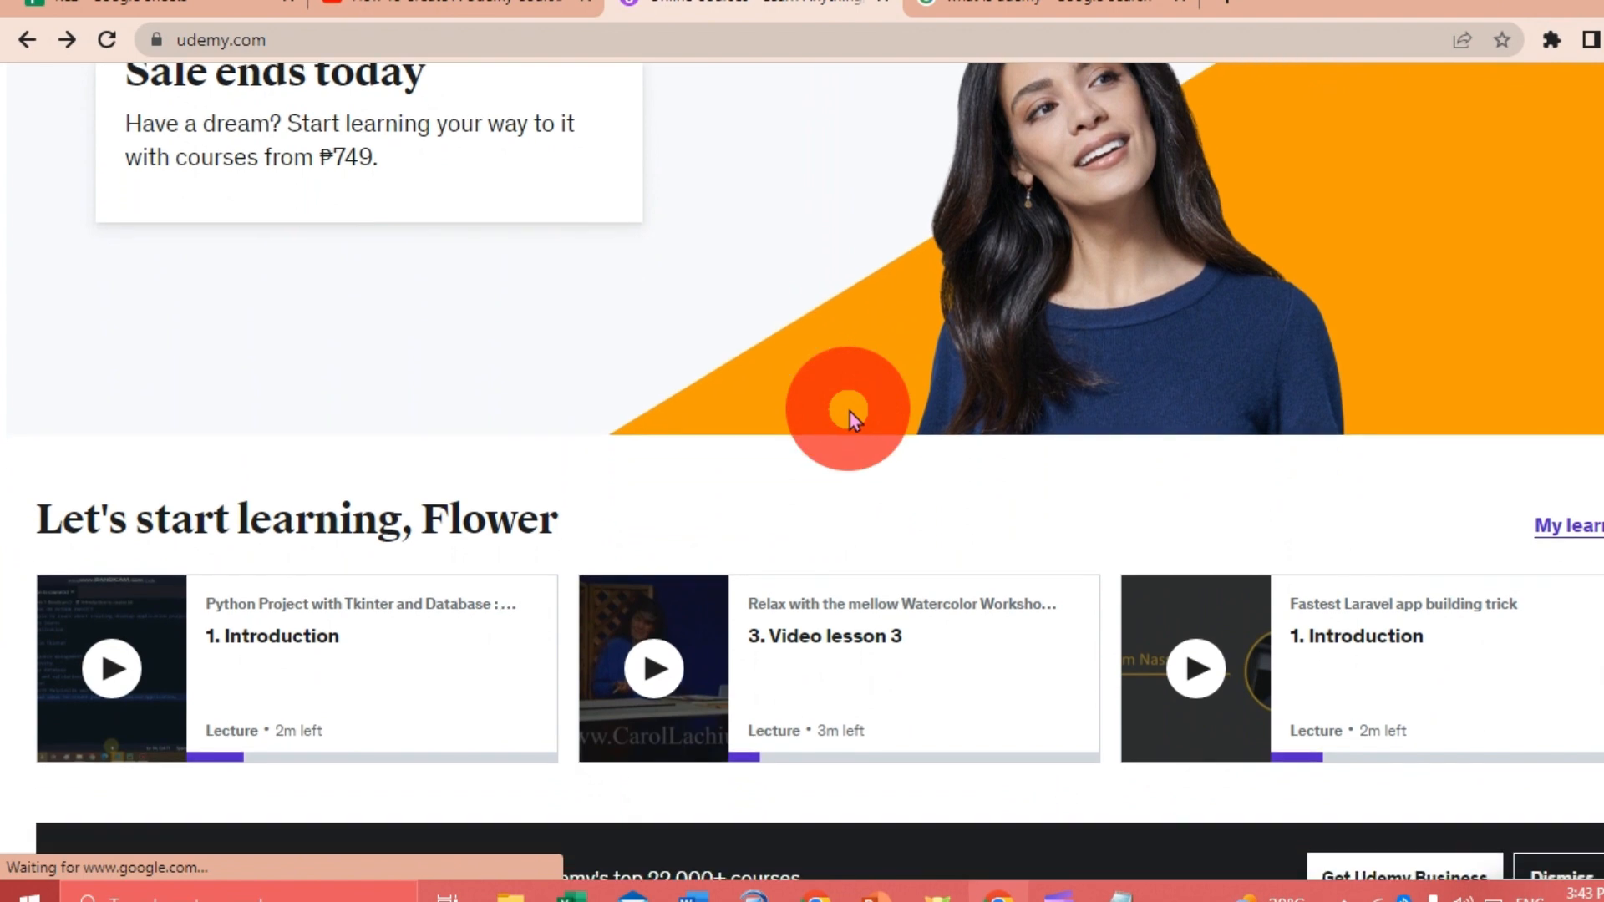
scroll(down, 3)
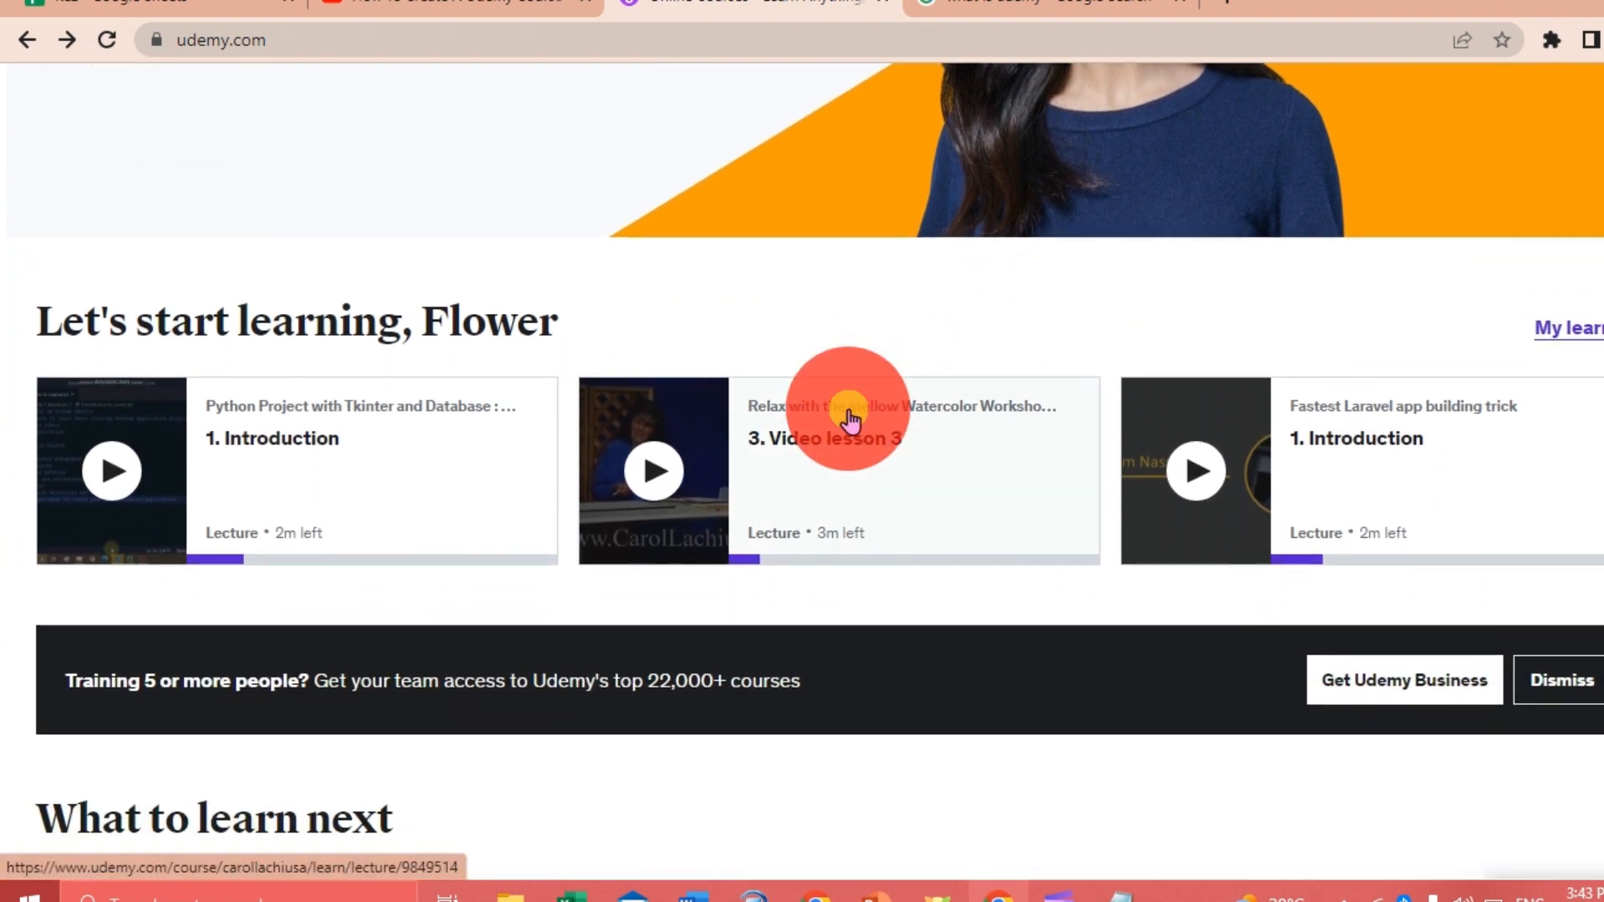
scroll(down, 3)
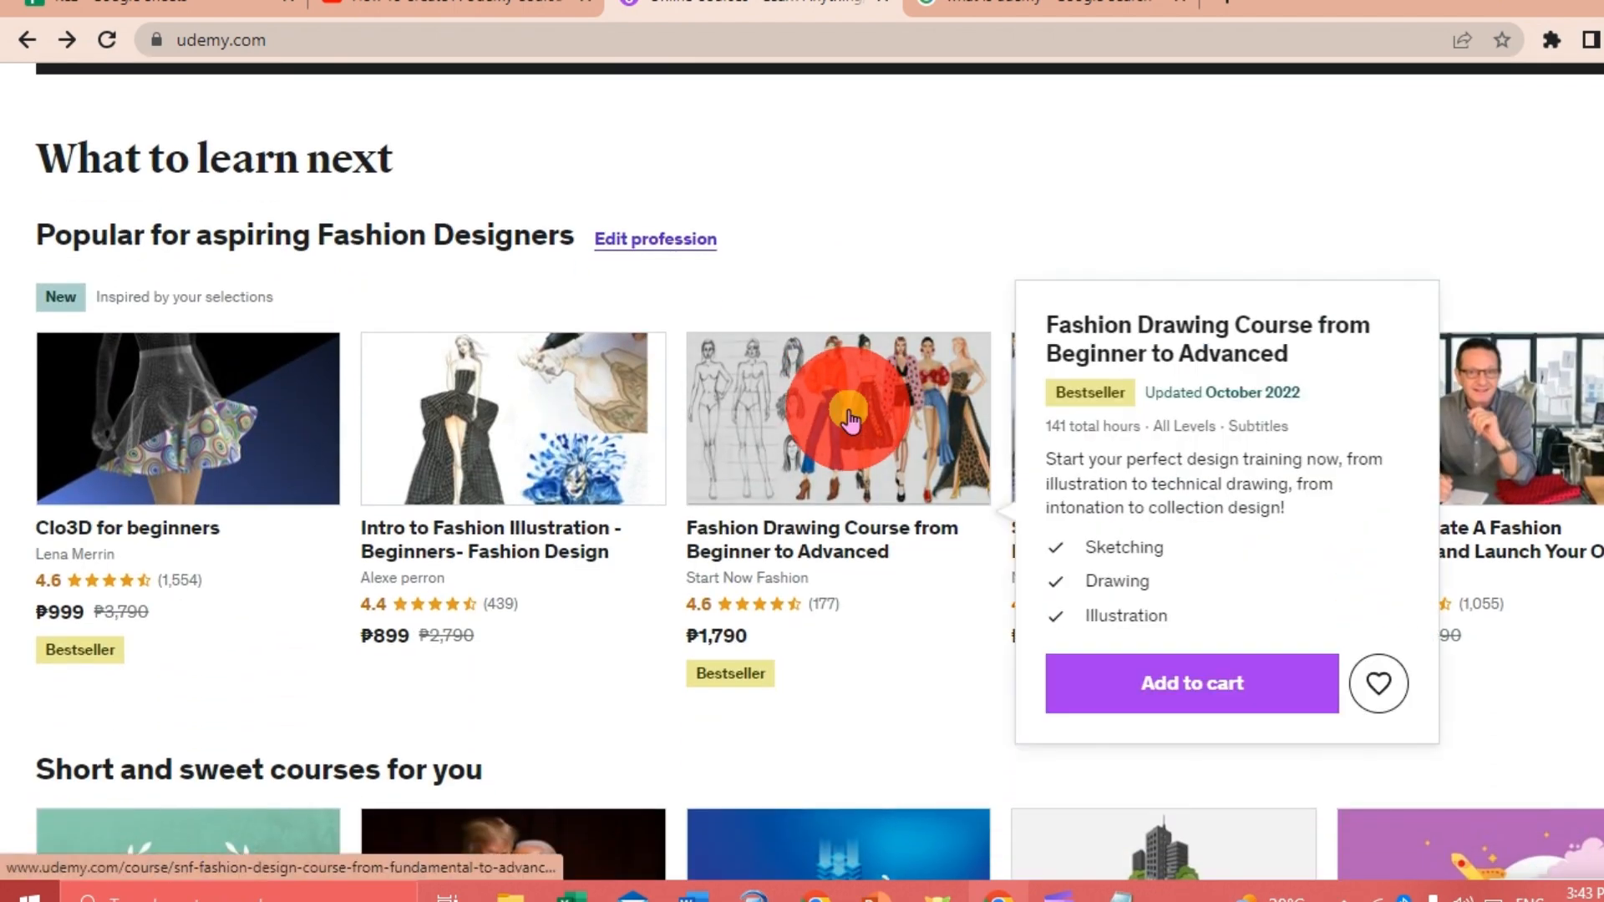
scroll(down, 3)
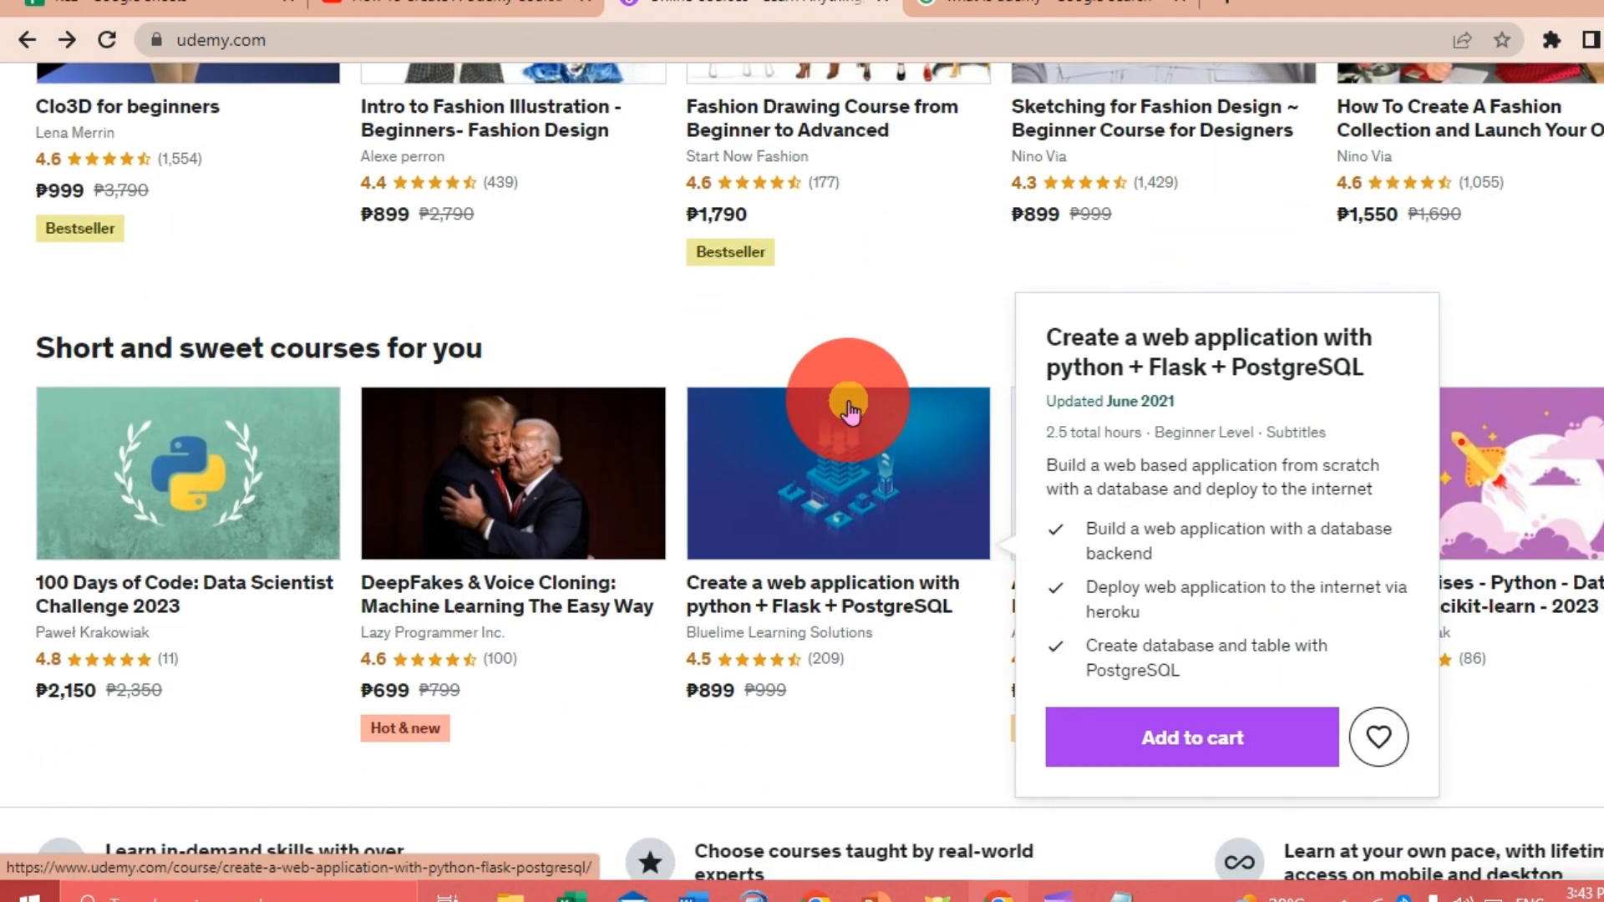
scroll(down, 3)
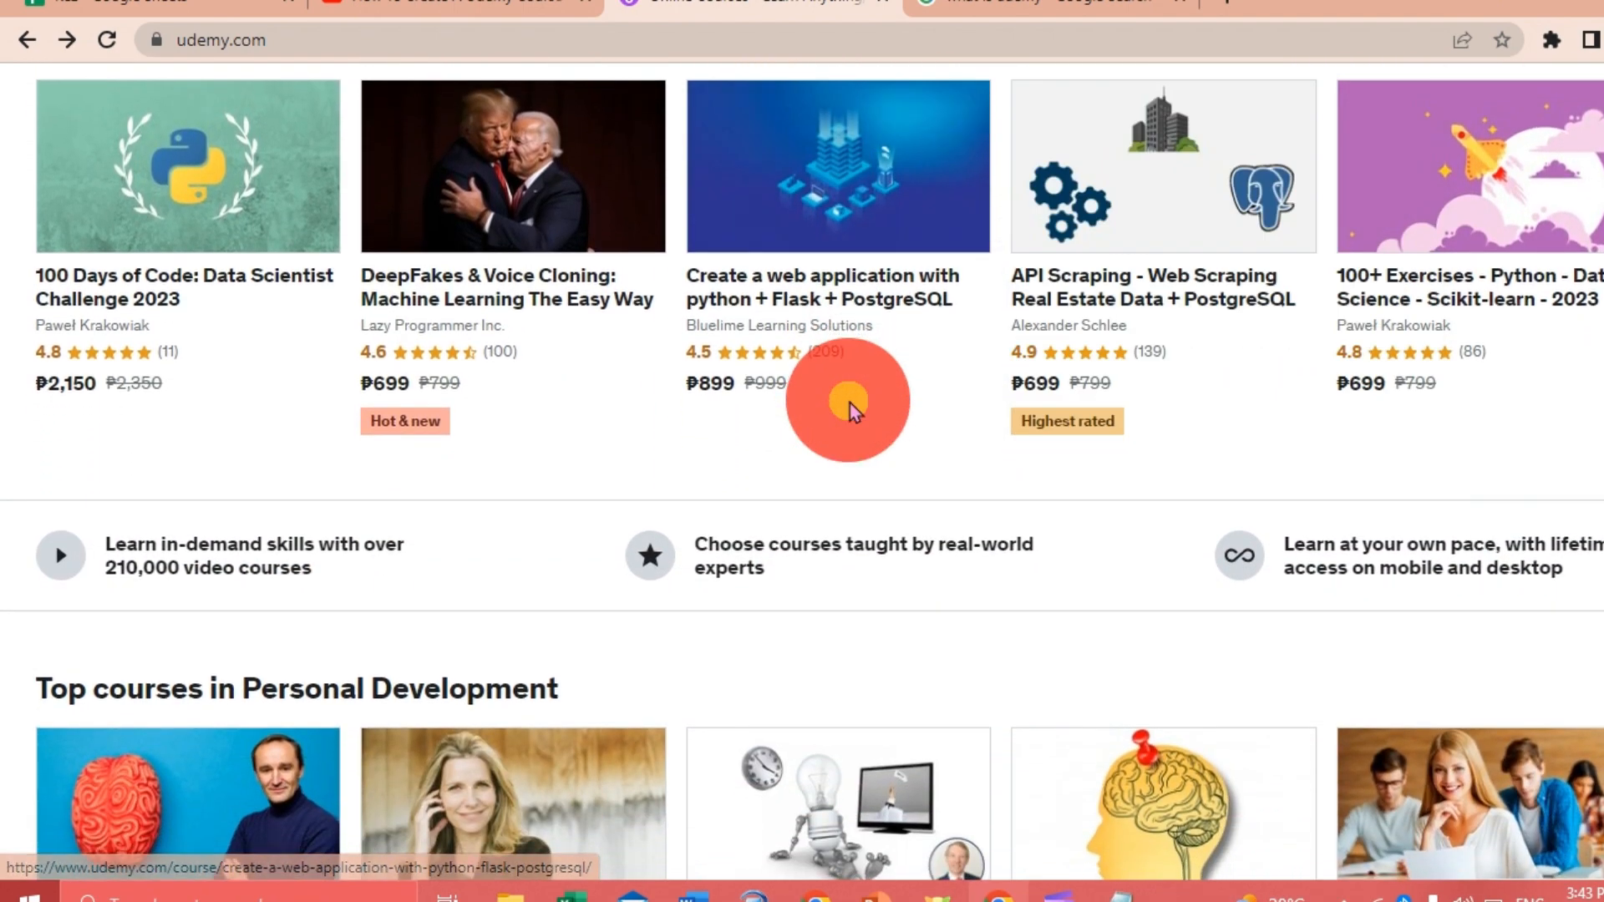
scroll(down, 3)
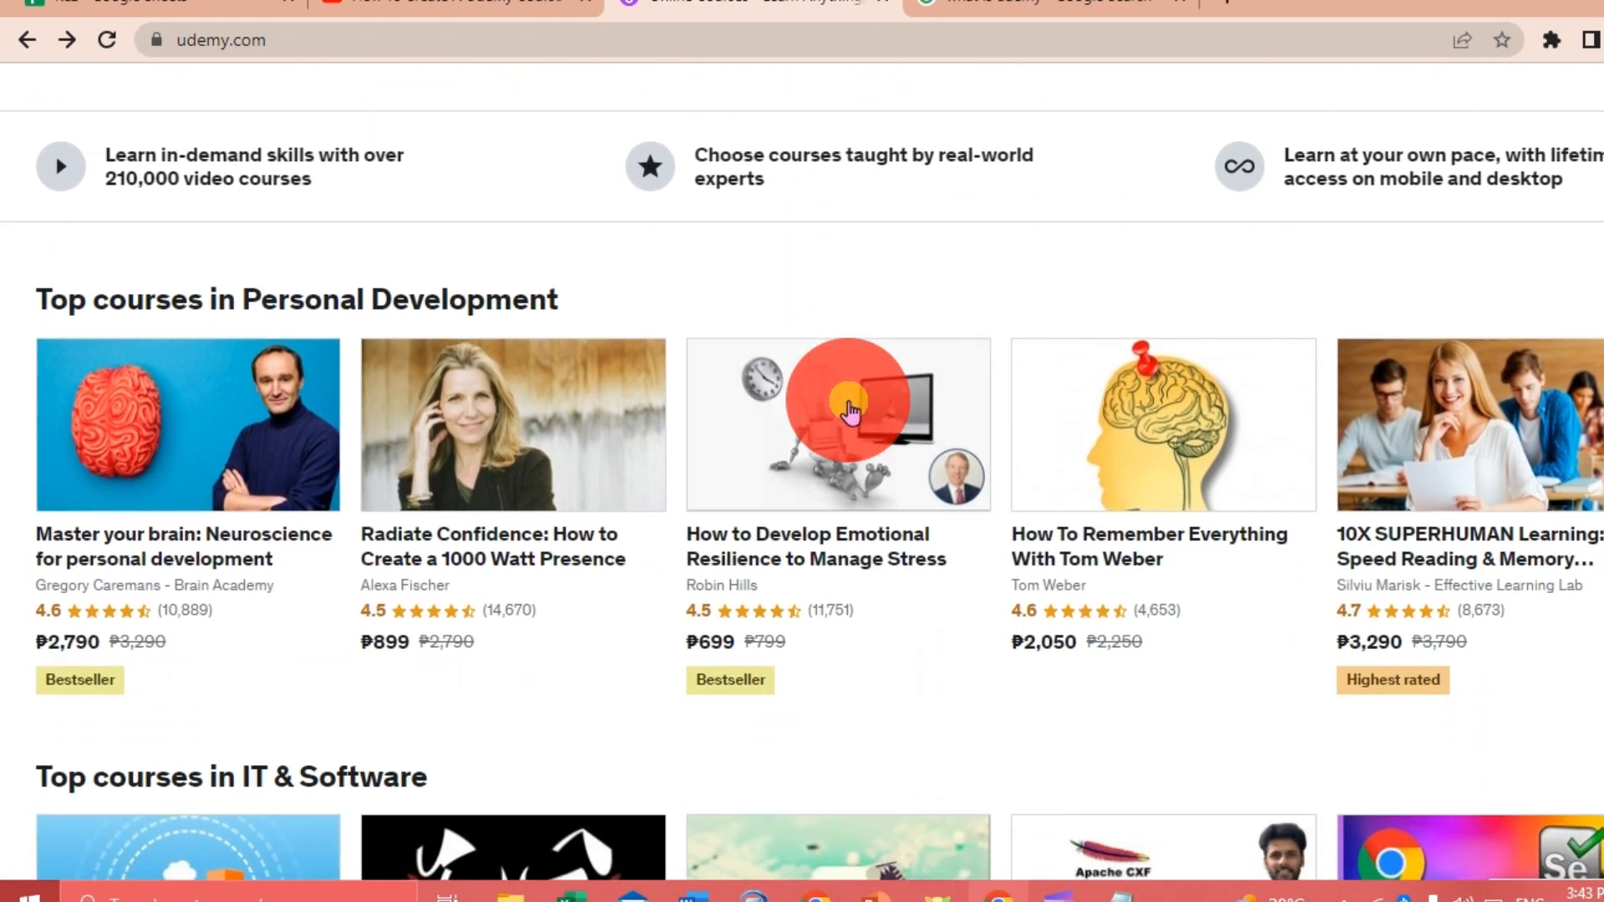
scroll(up, 3)
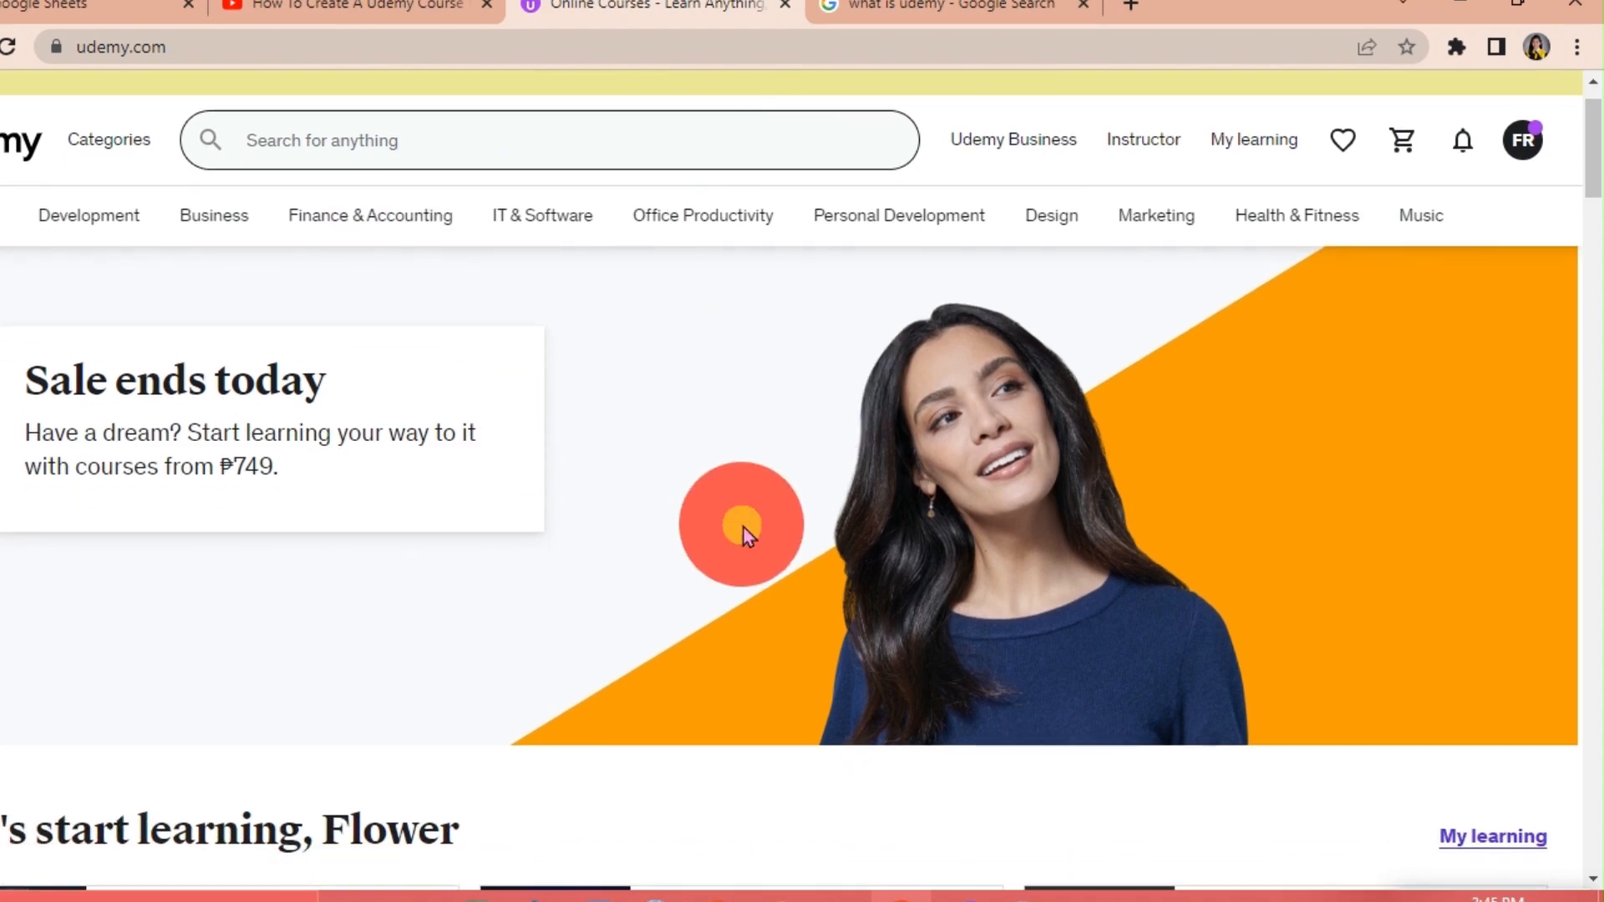
scroll(down, 3)
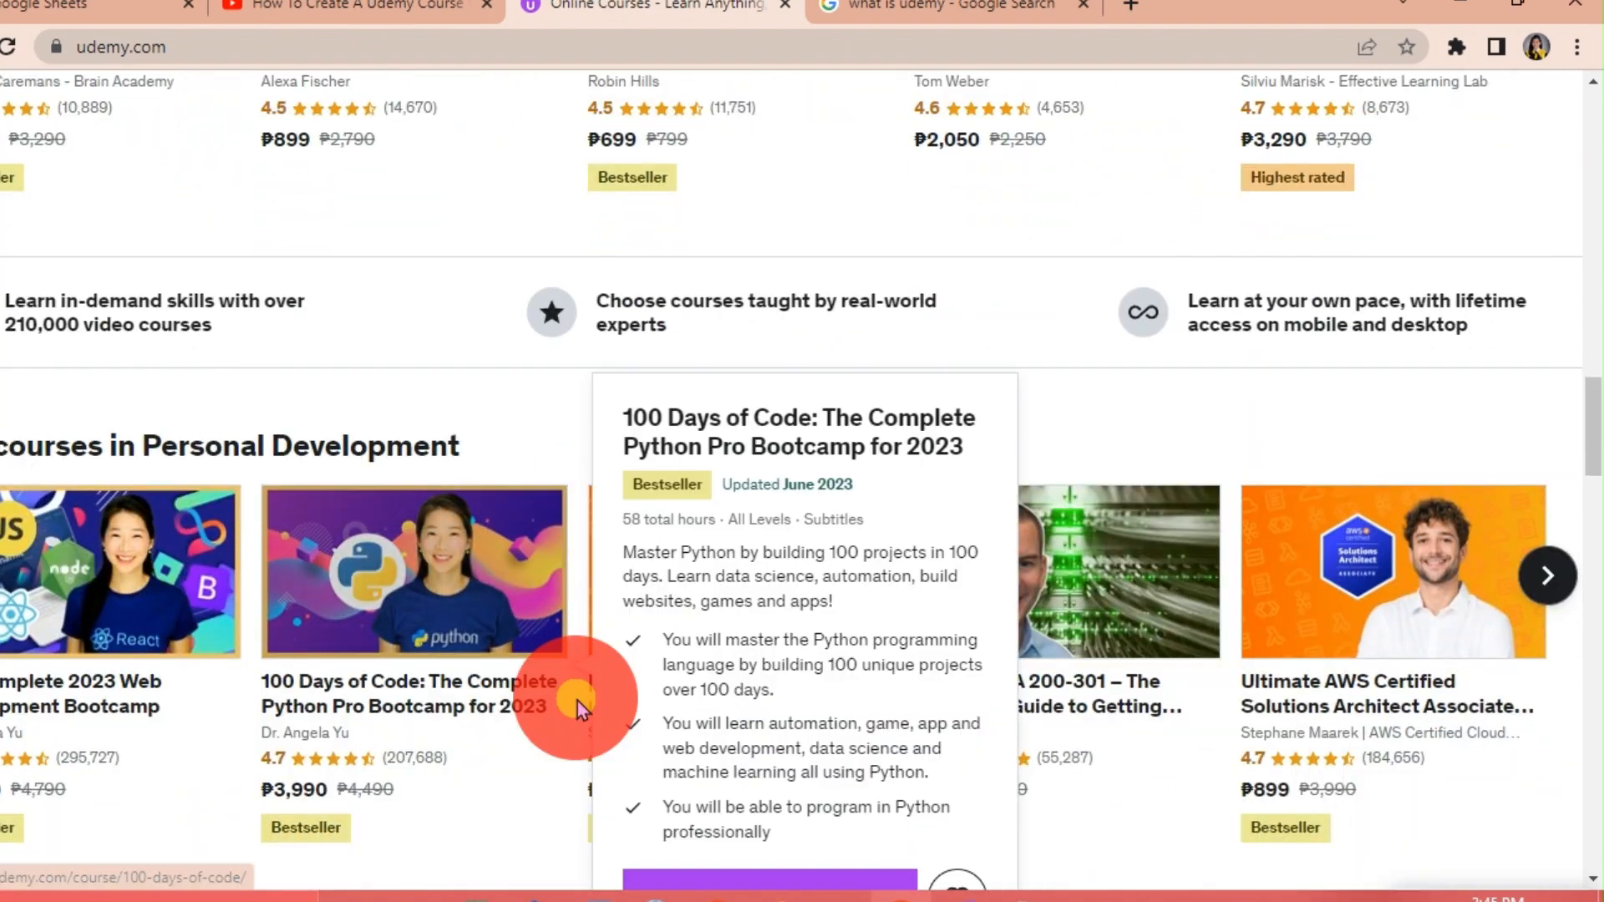
scroll(down, 3)
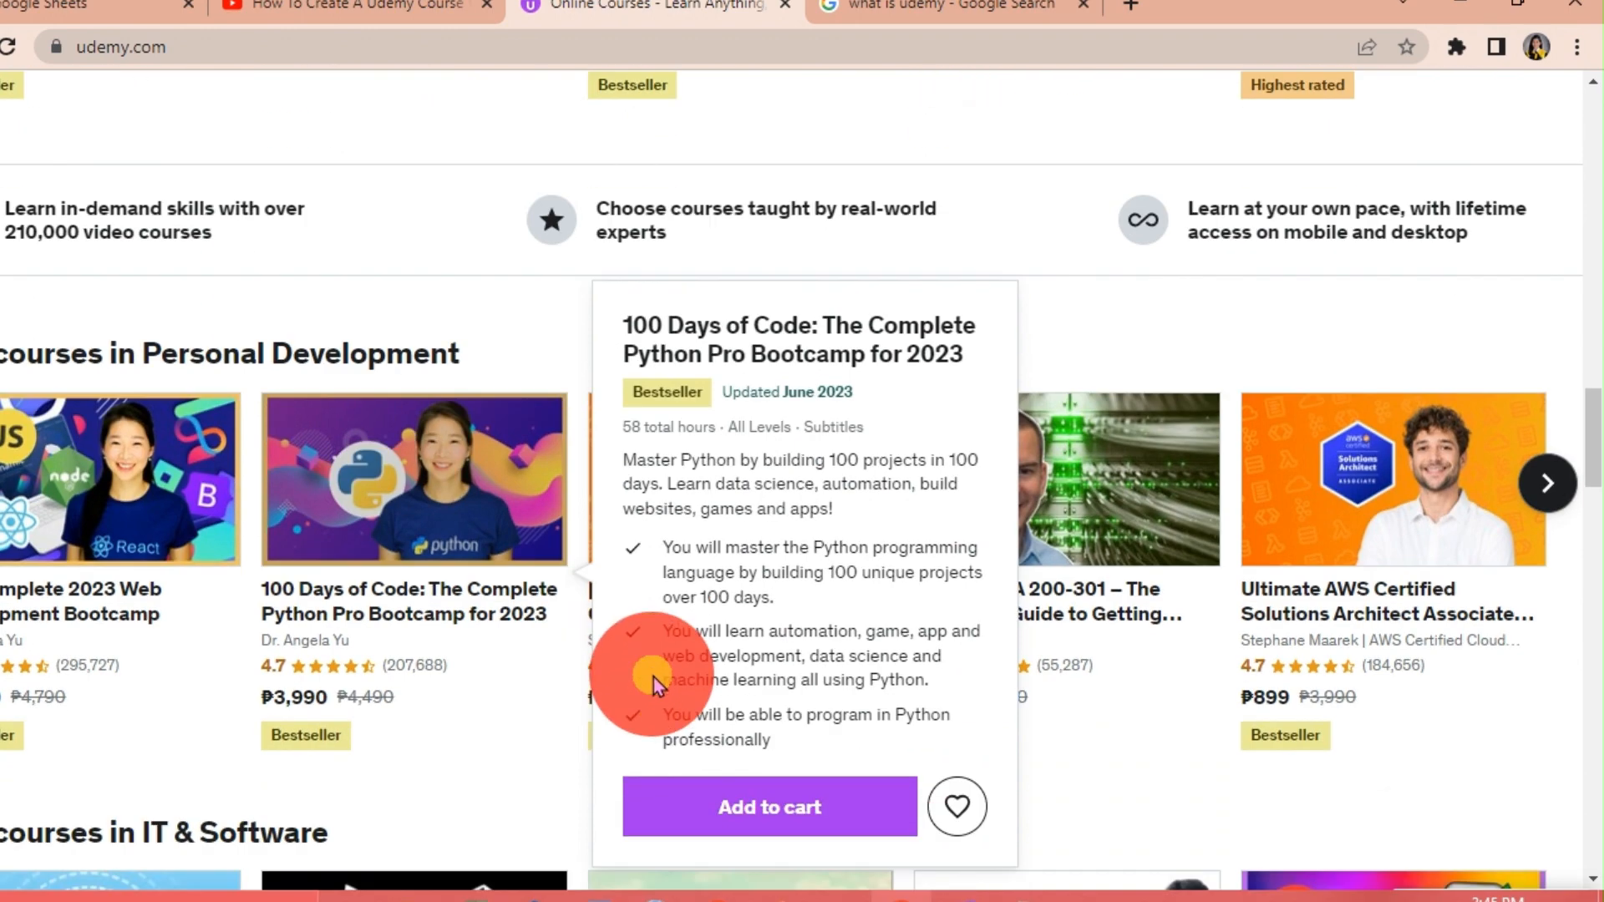
scroll(down, 3)
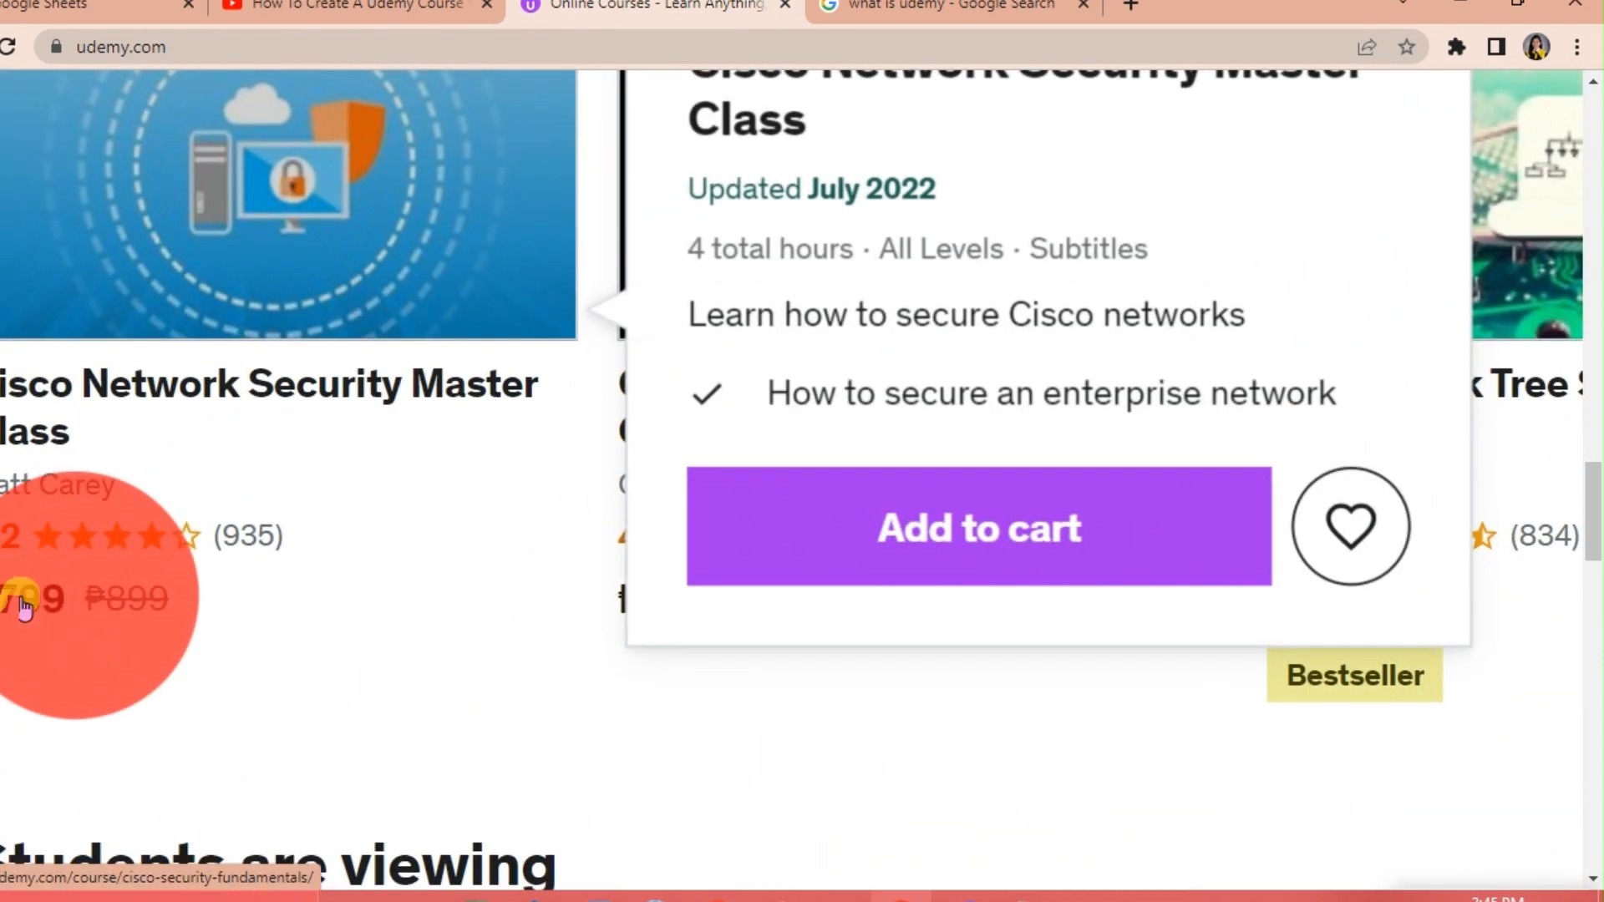
mouse_move(231, 635)
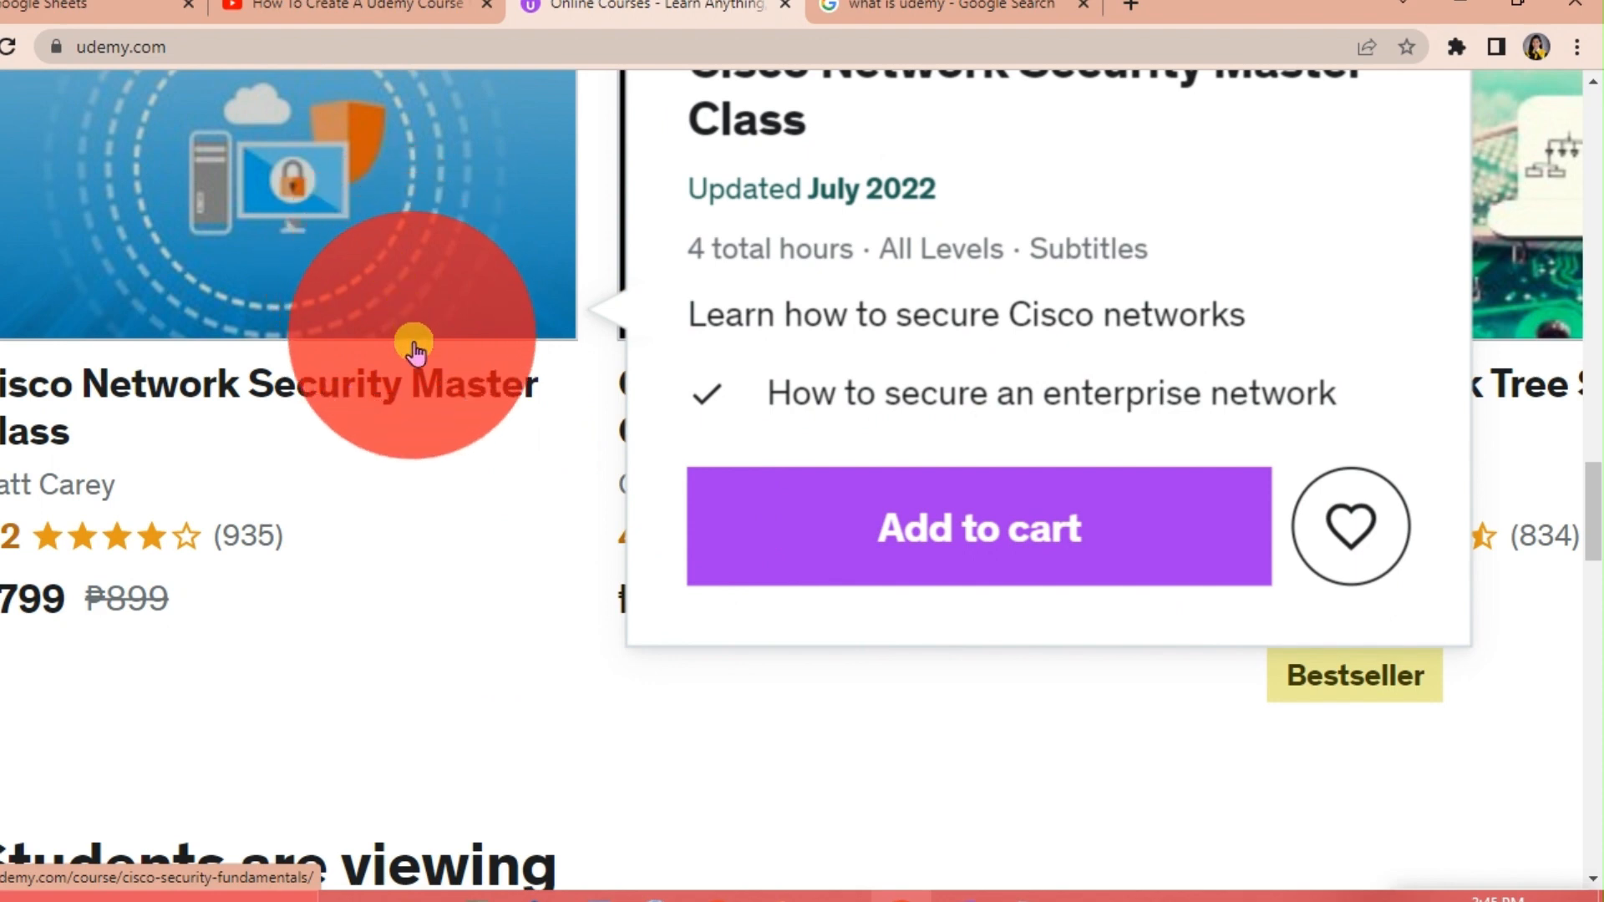
mouse_move(30, 608)
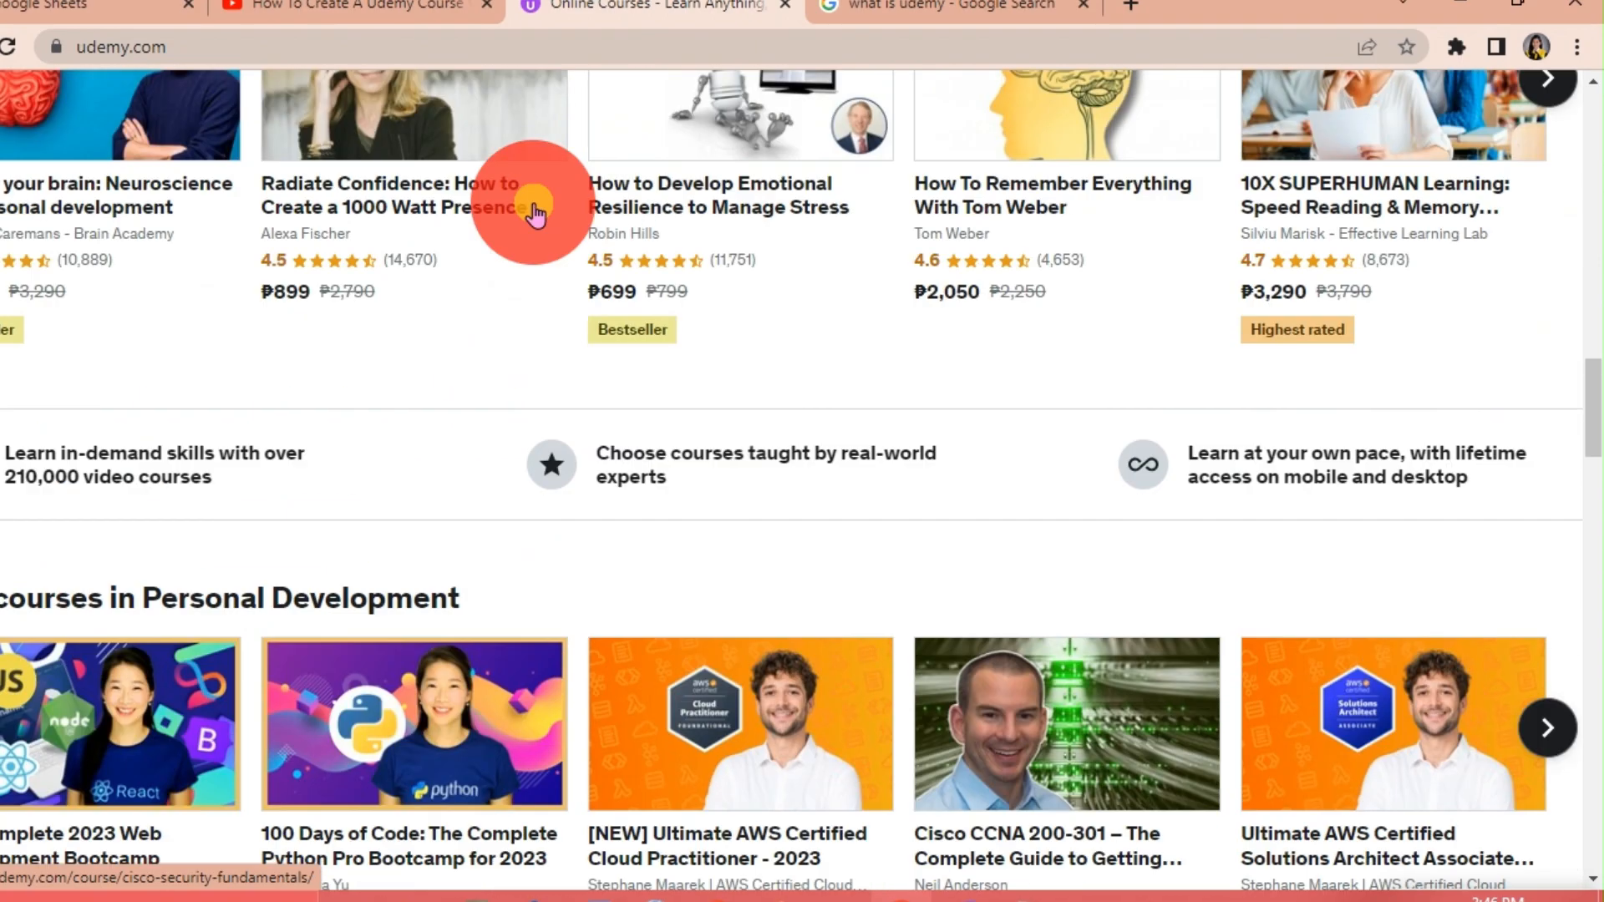
scroll(up, 3)
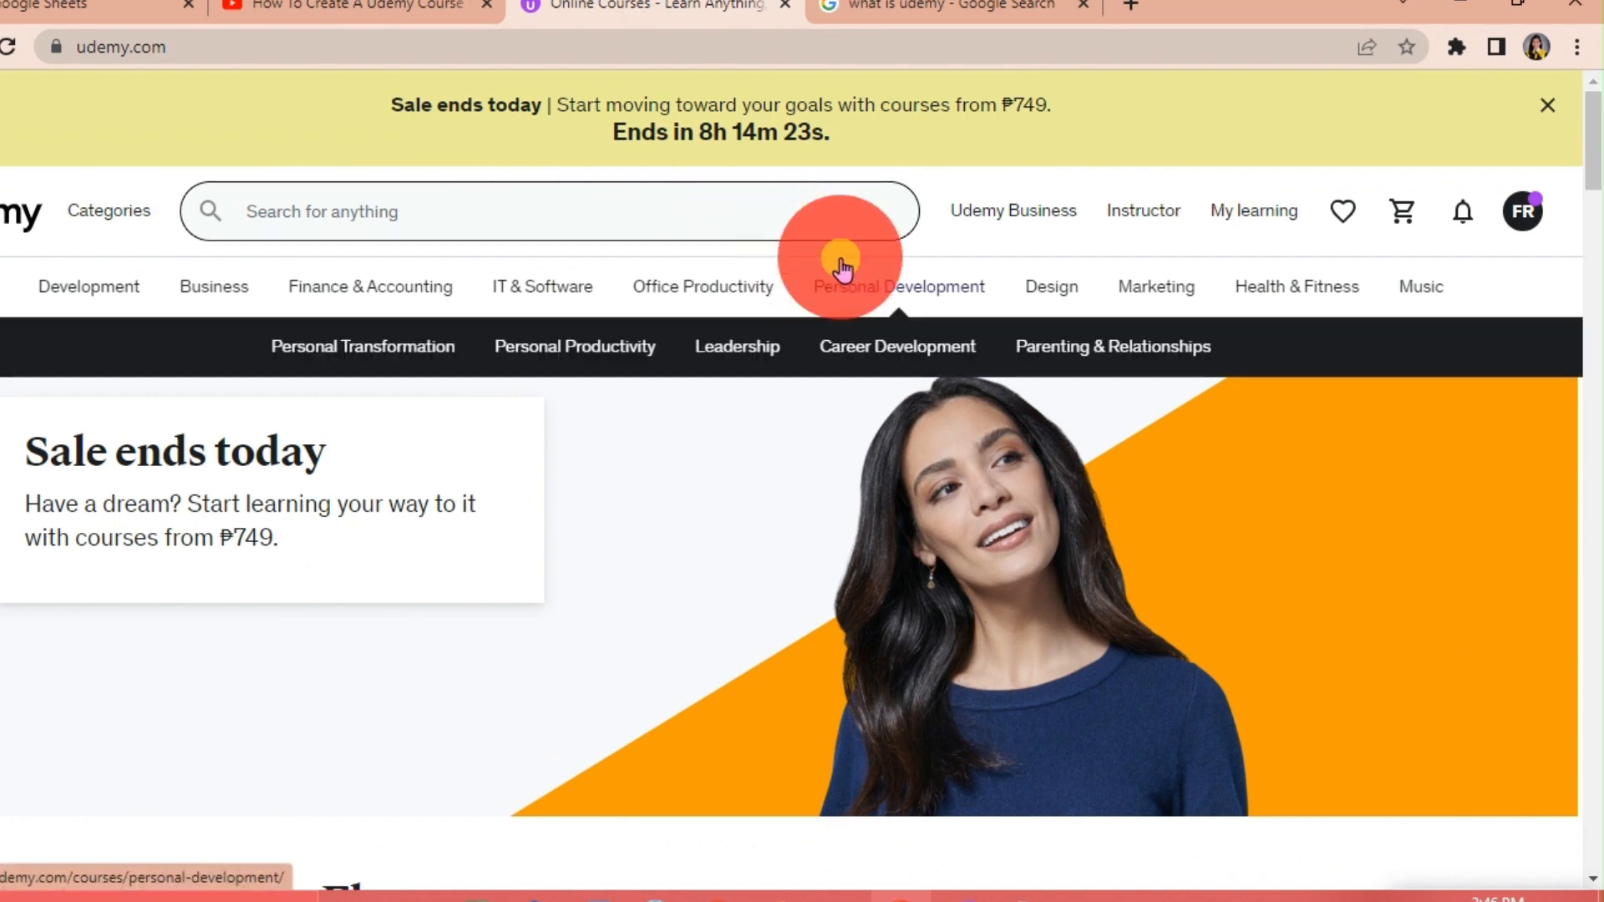
Go to the instructor dashboard's courses page from the account menu.
click(1524, 212)
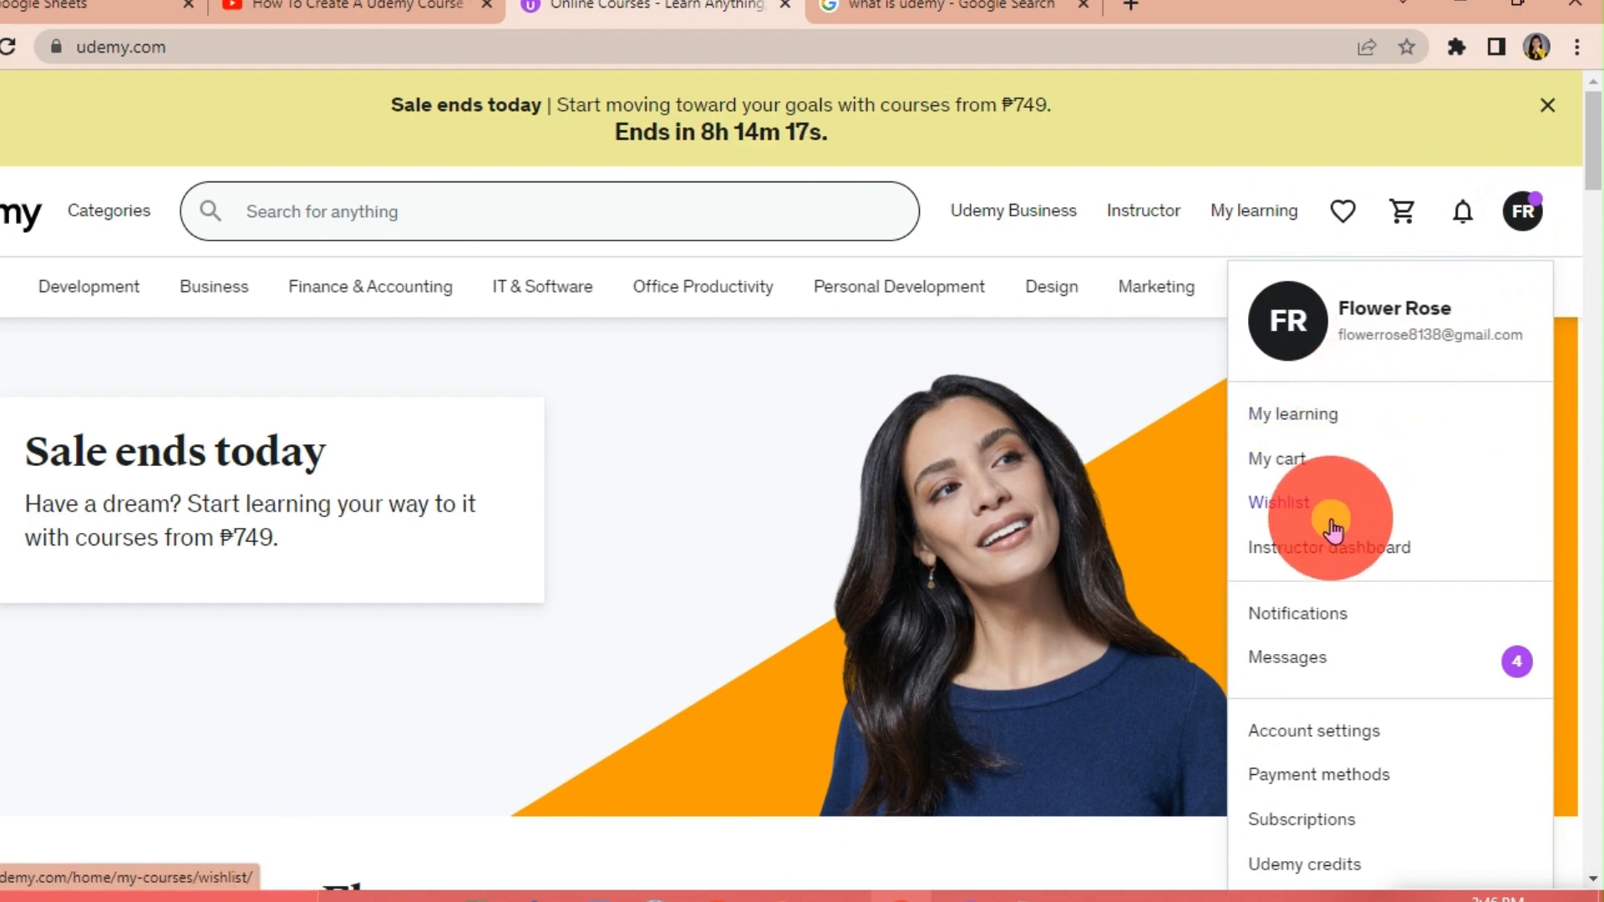
click(1545, 105)
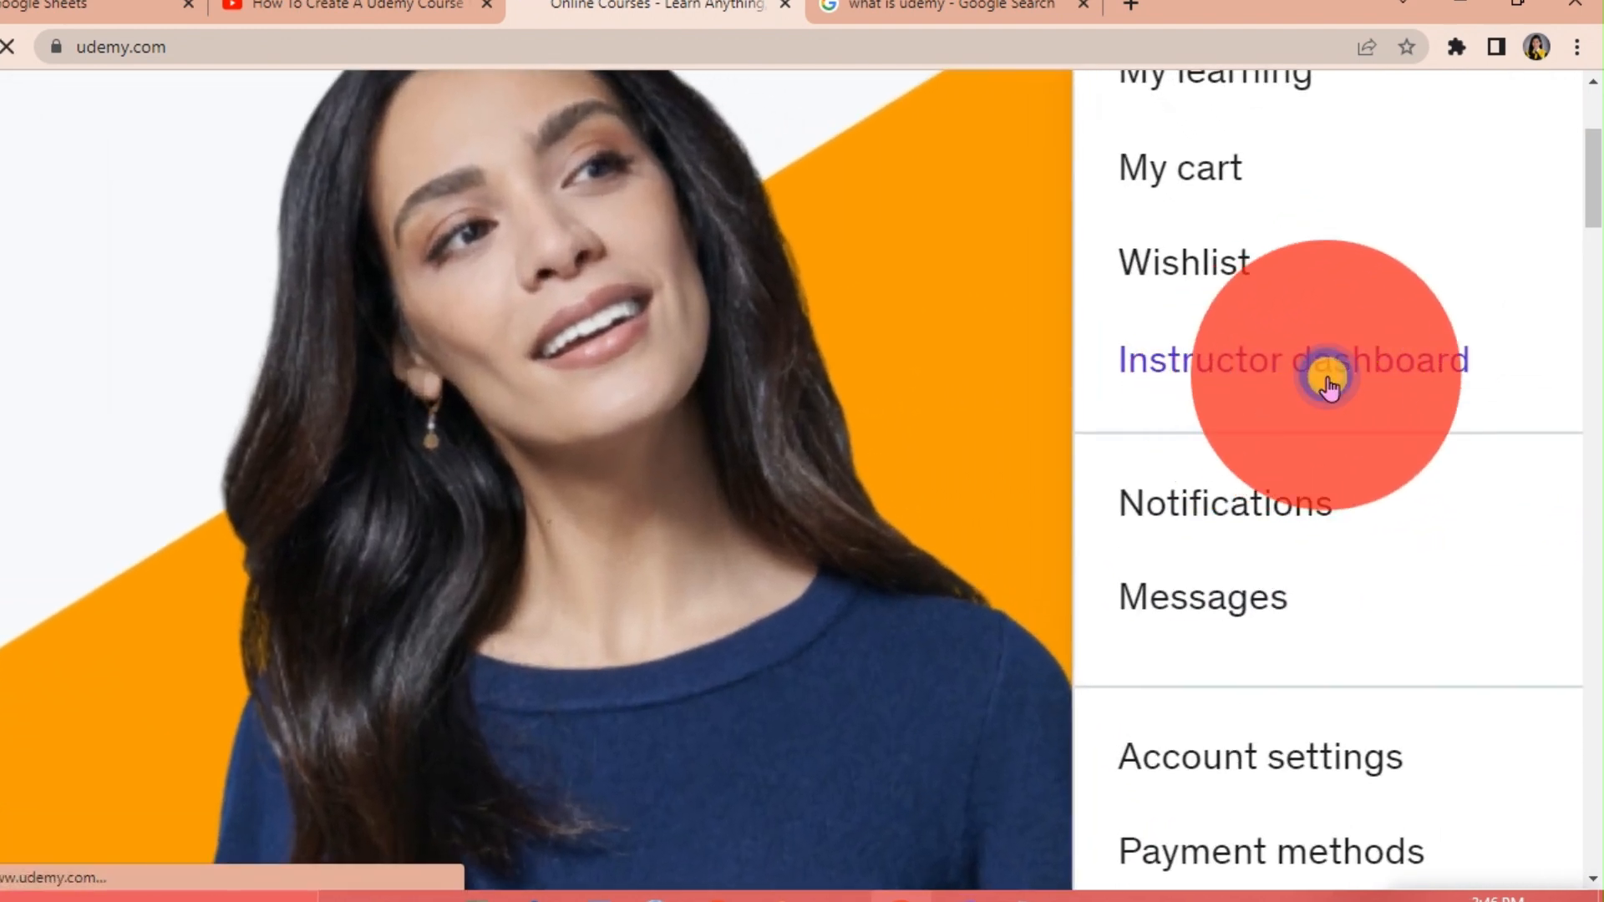
click(1290, 360)
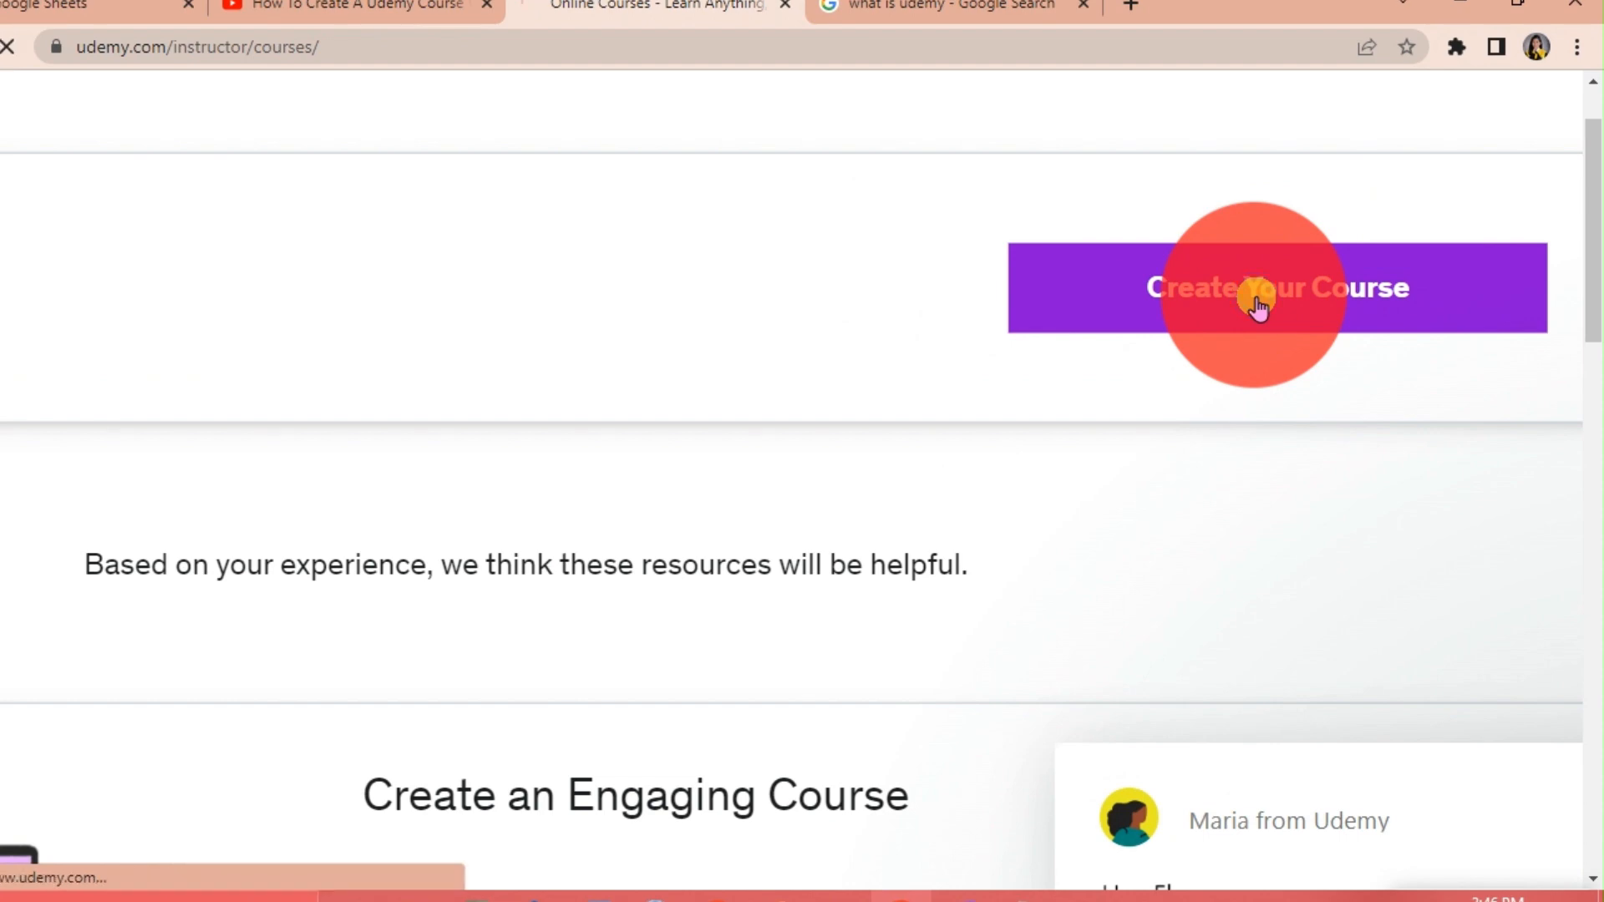
Start a new Course (lecture type) and enter the working title 'Basic English'.
click(1277, 285)
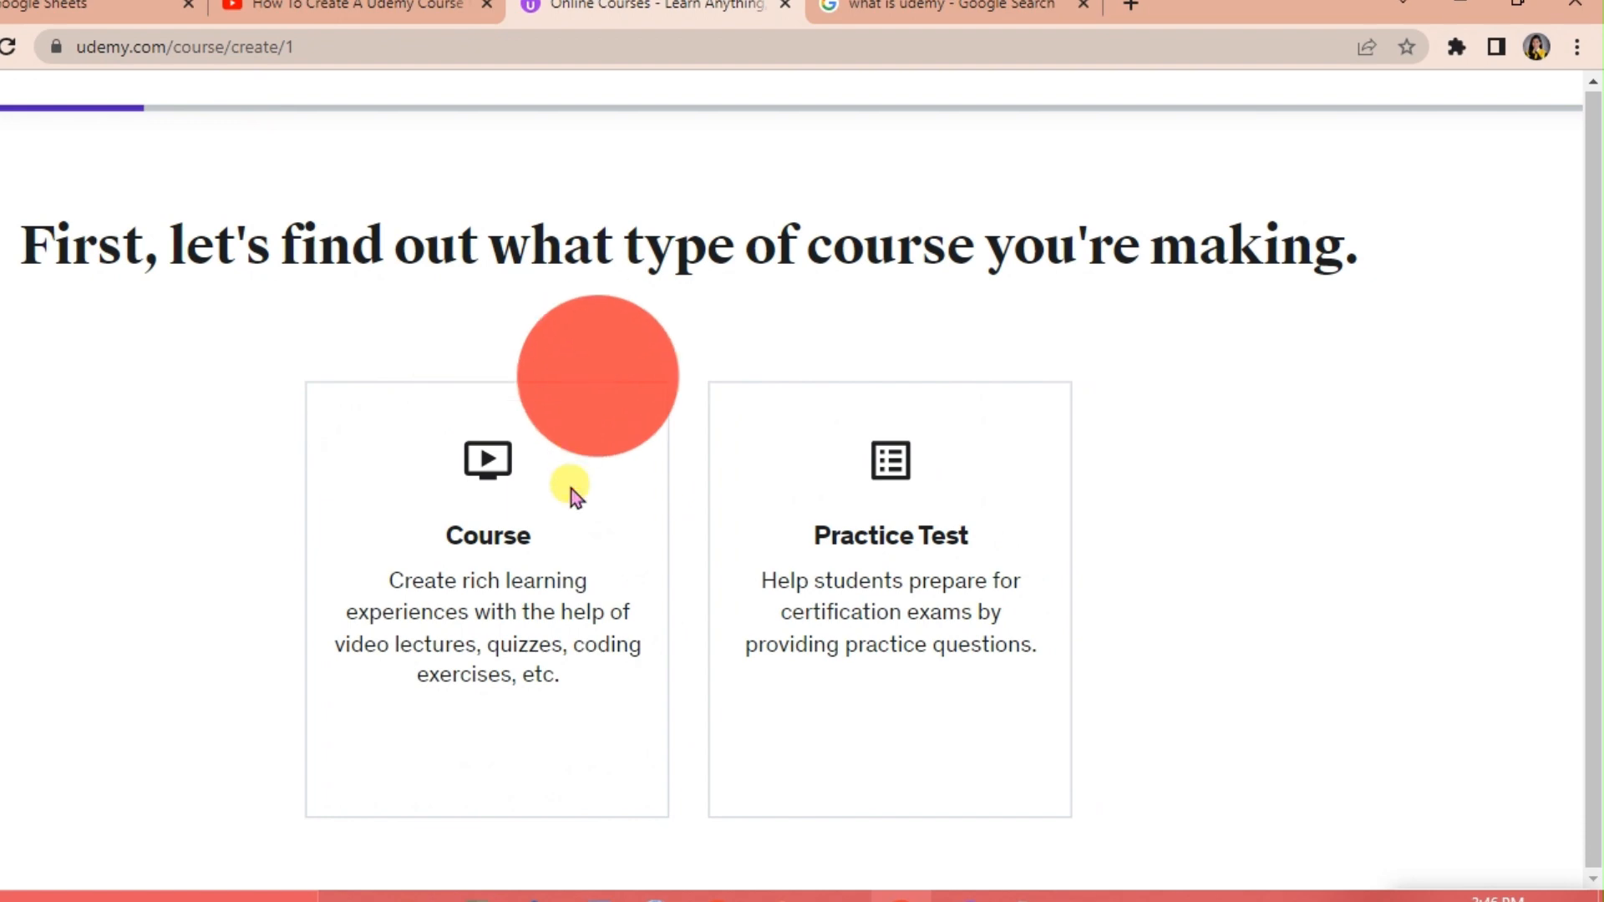
click(486, 603)
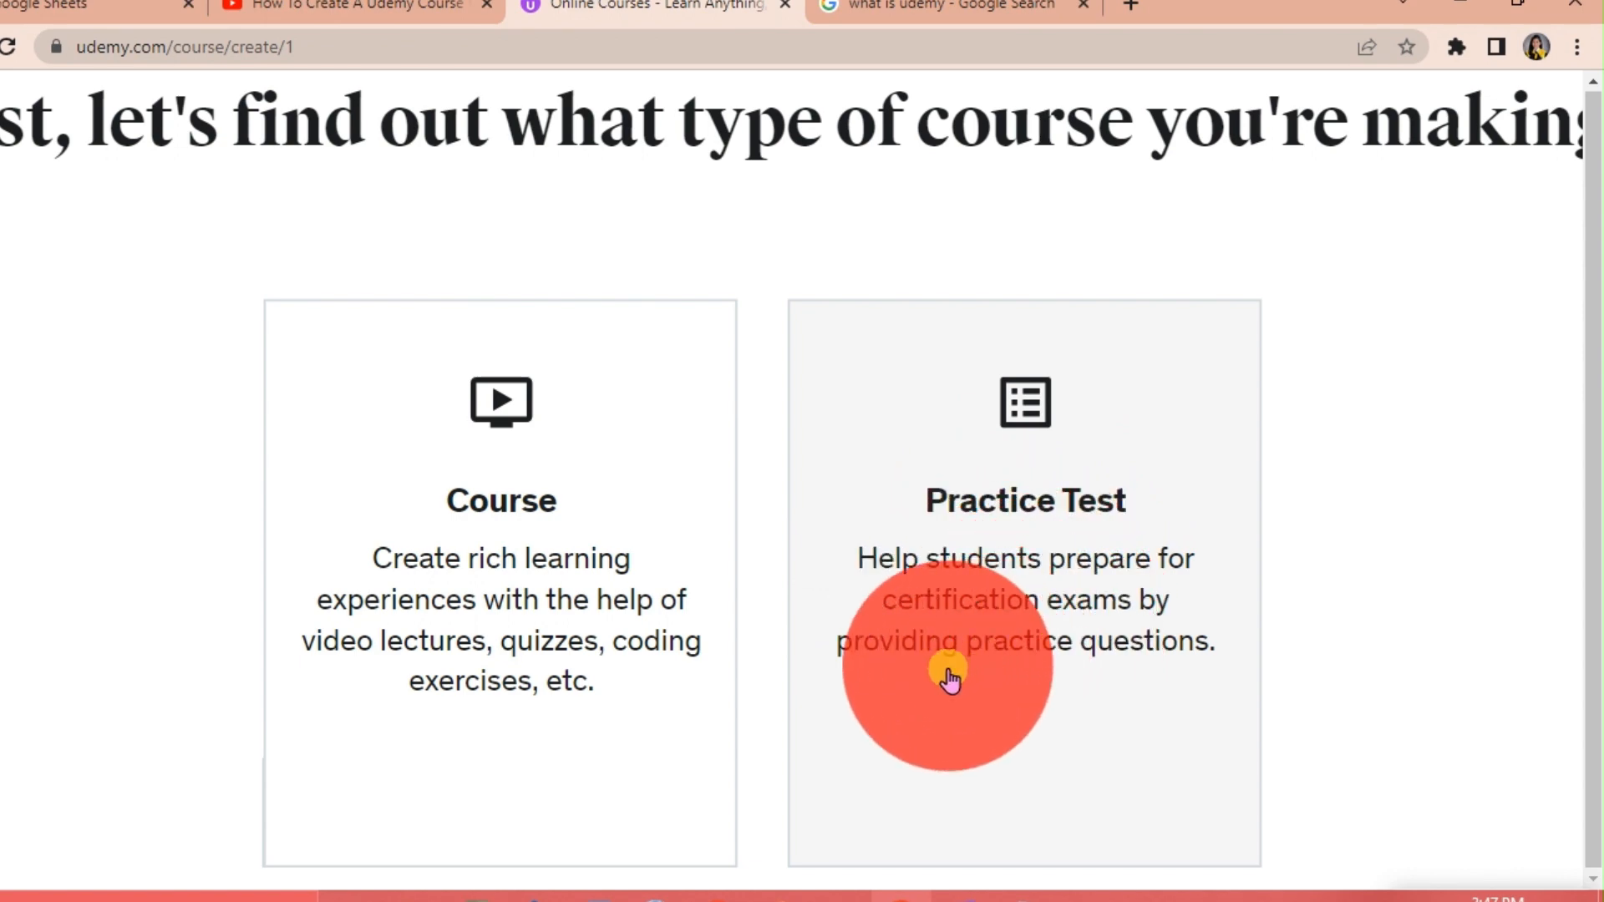
mouse_move(537, 536)
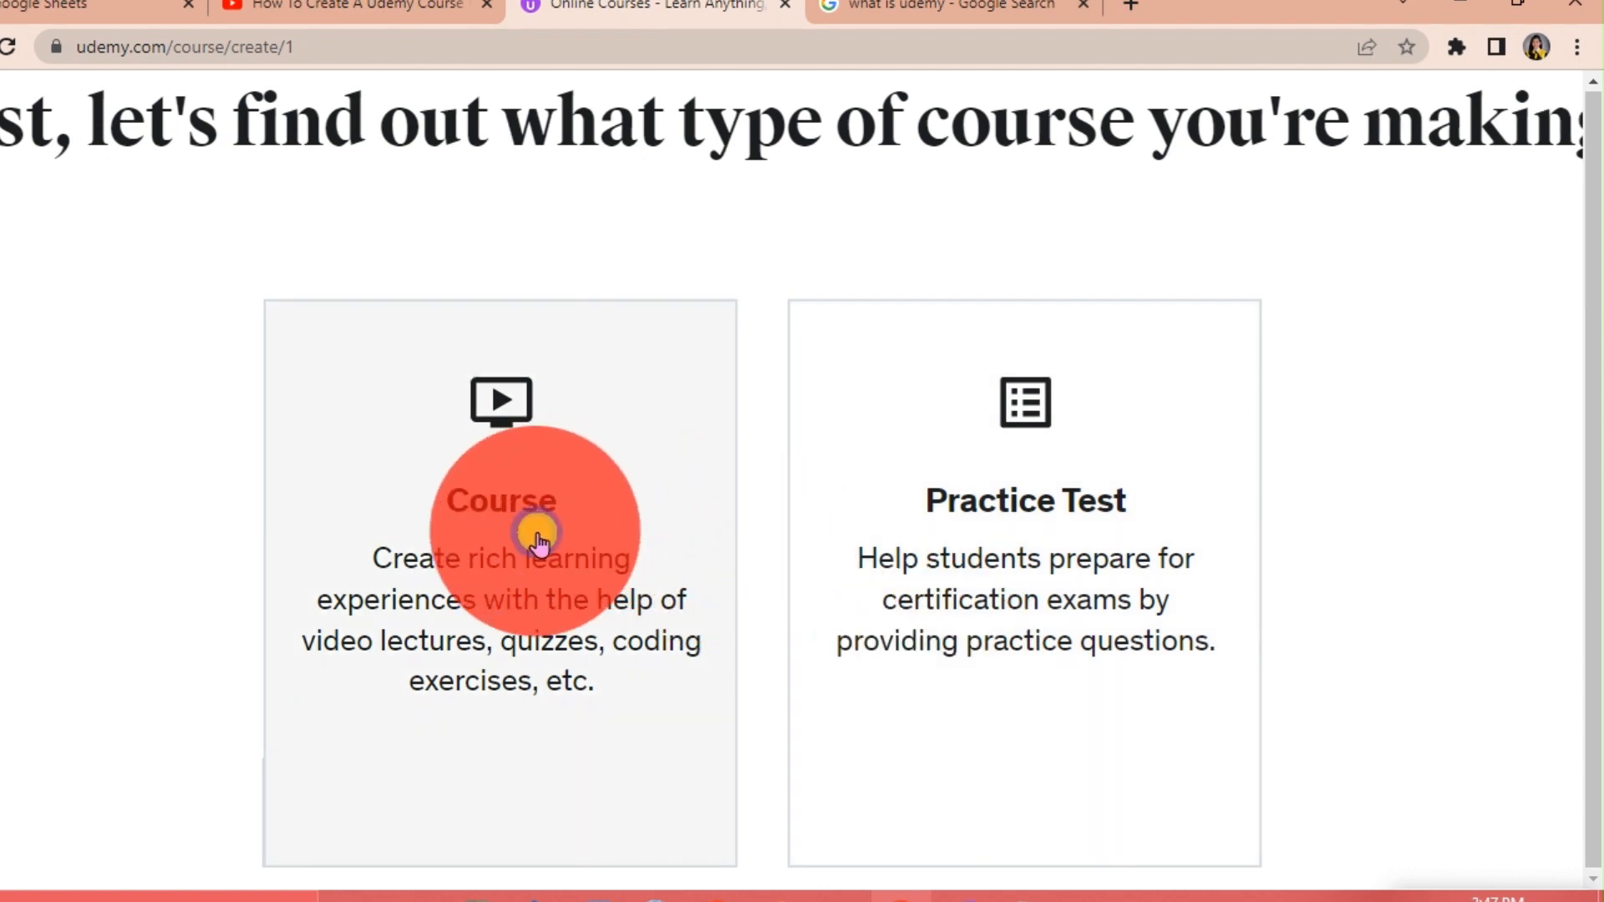
click(499, 530)
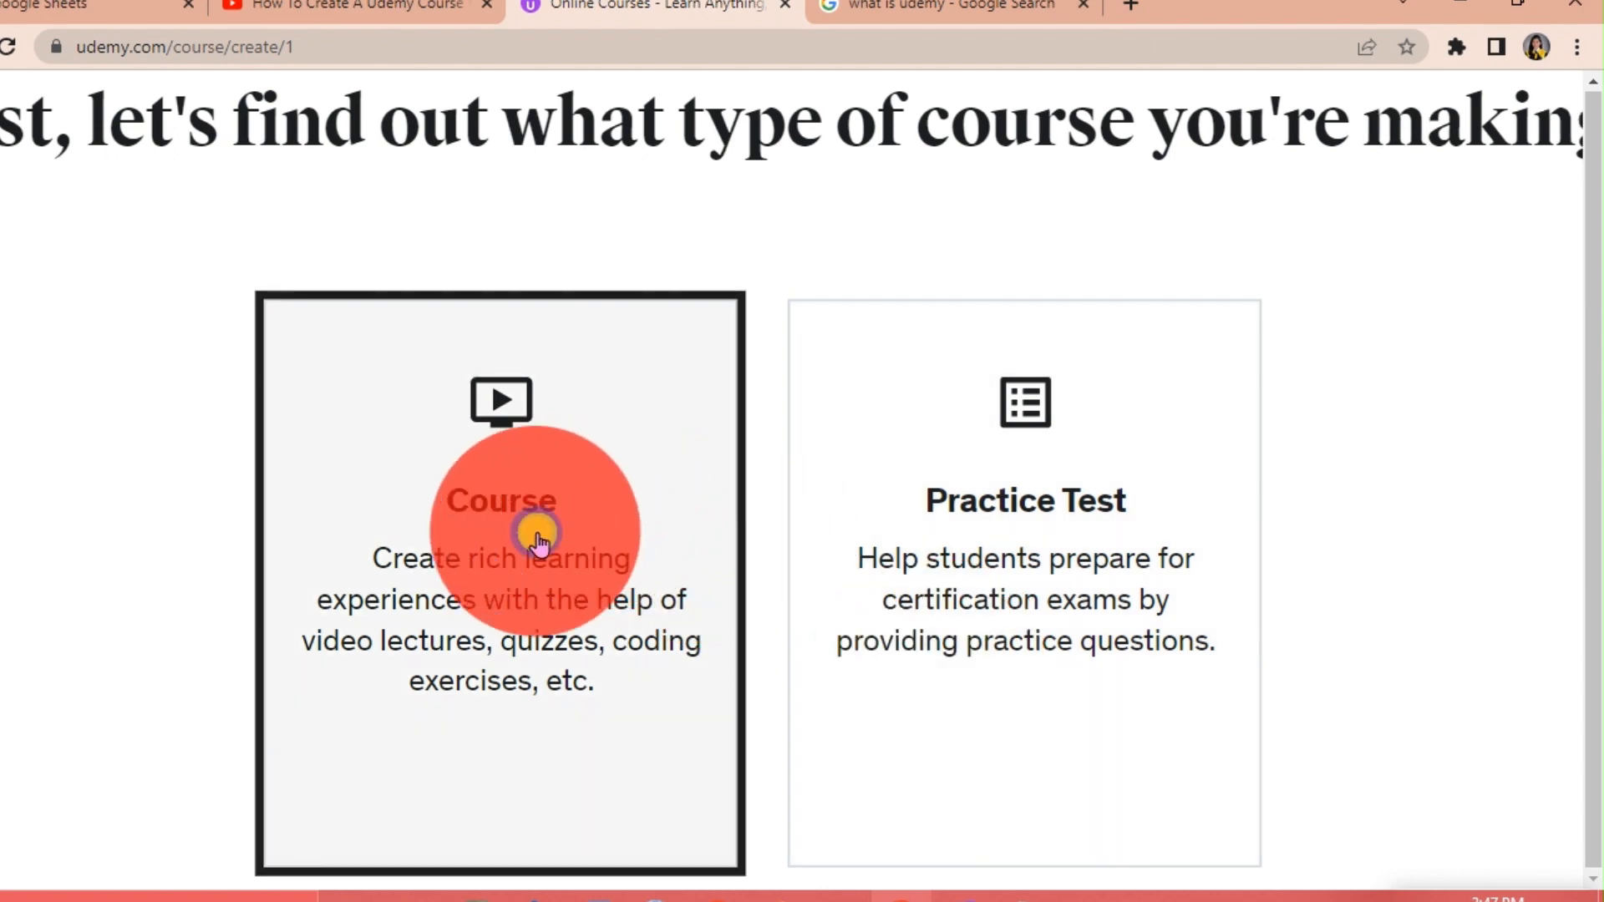
scroll(down, 3)
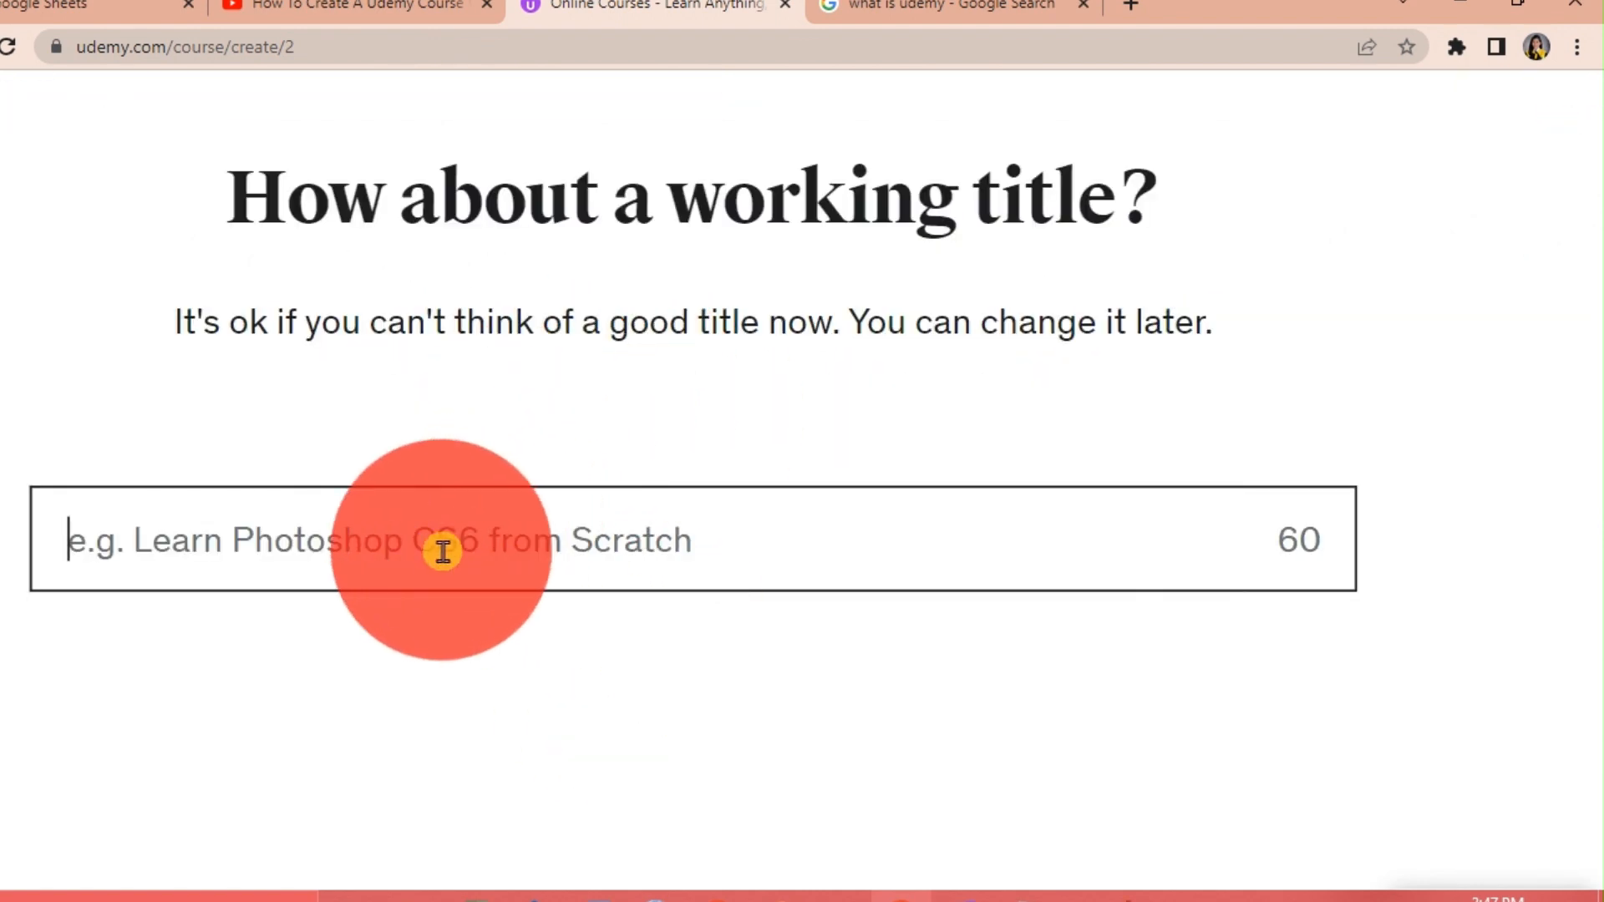
text(BAsic En)
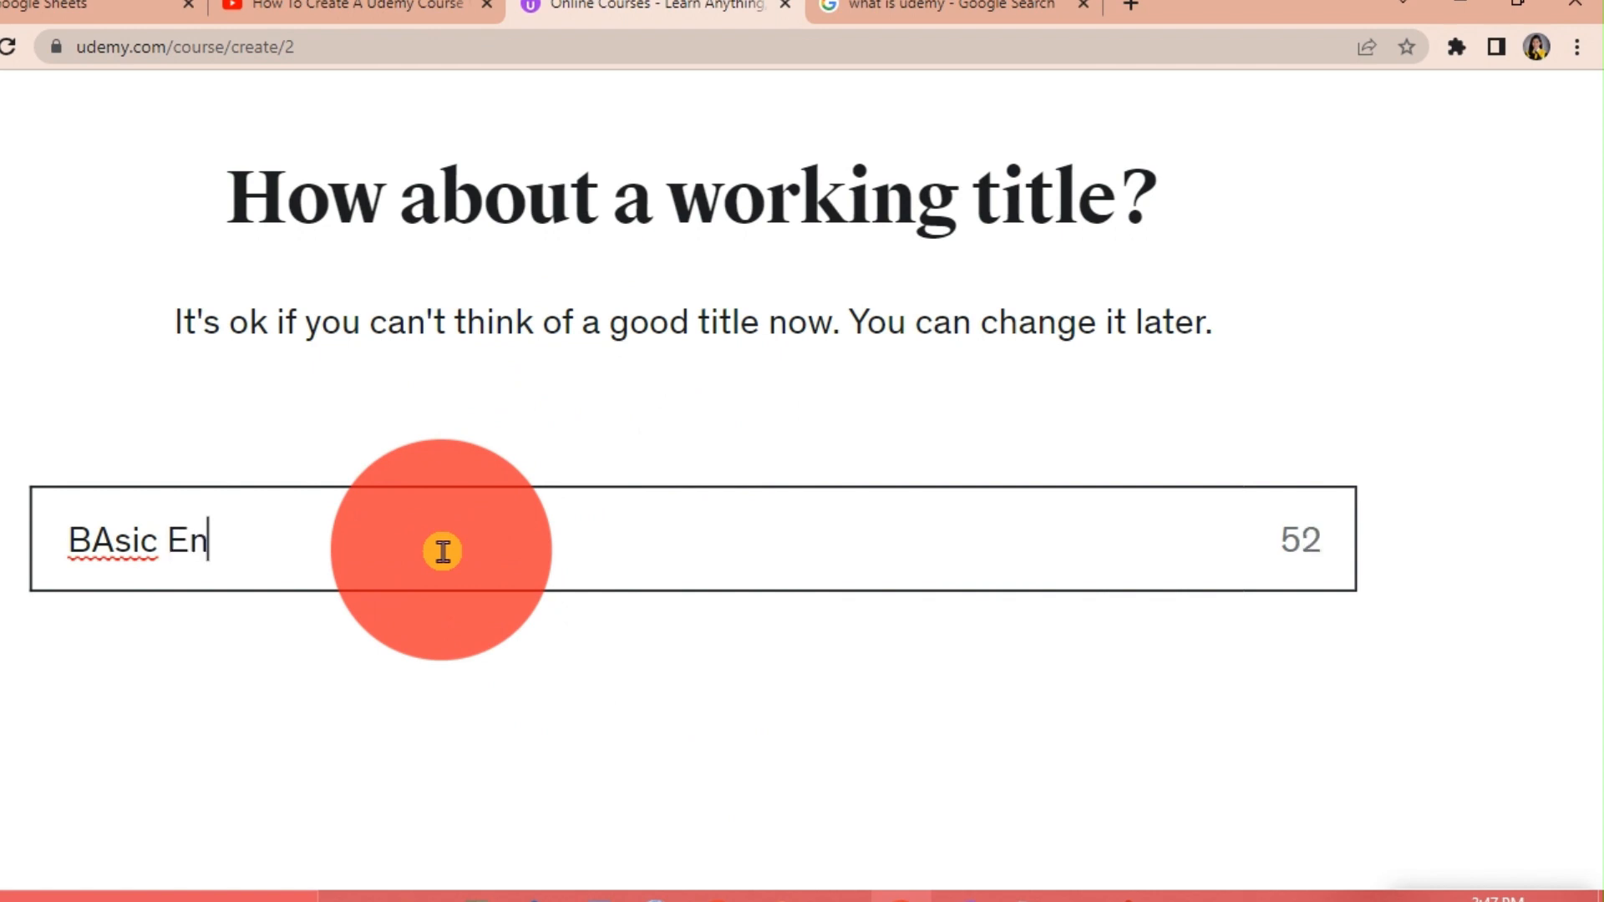
text(glish)
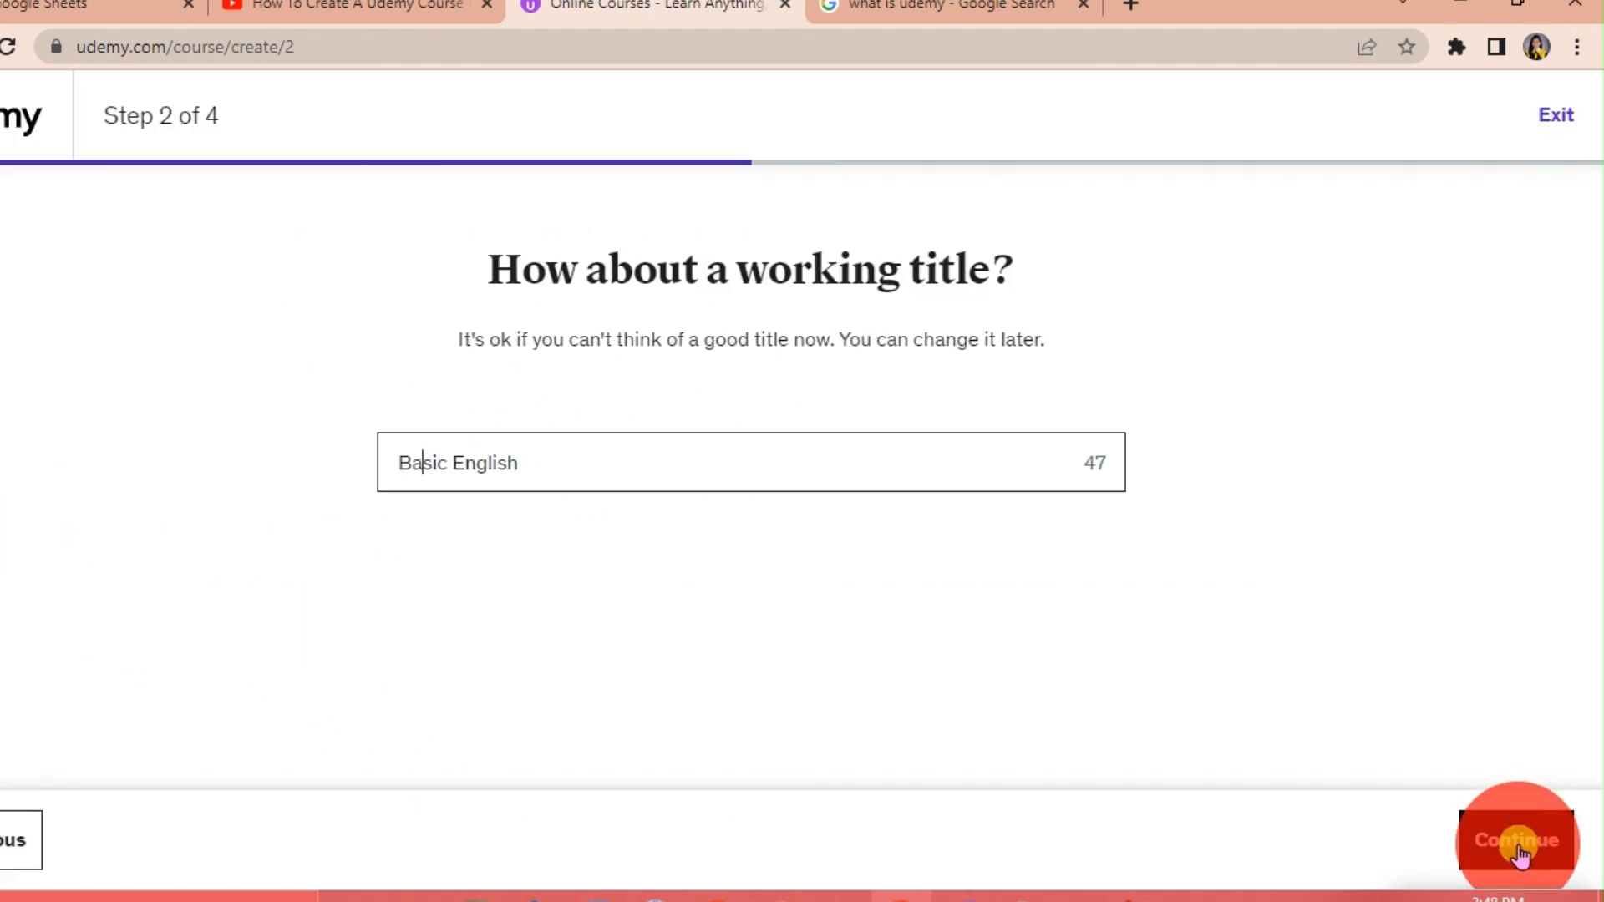
Set the category to Teaching & Academics and choose 5+ hours weekly flexibility.
click(1515, 840)
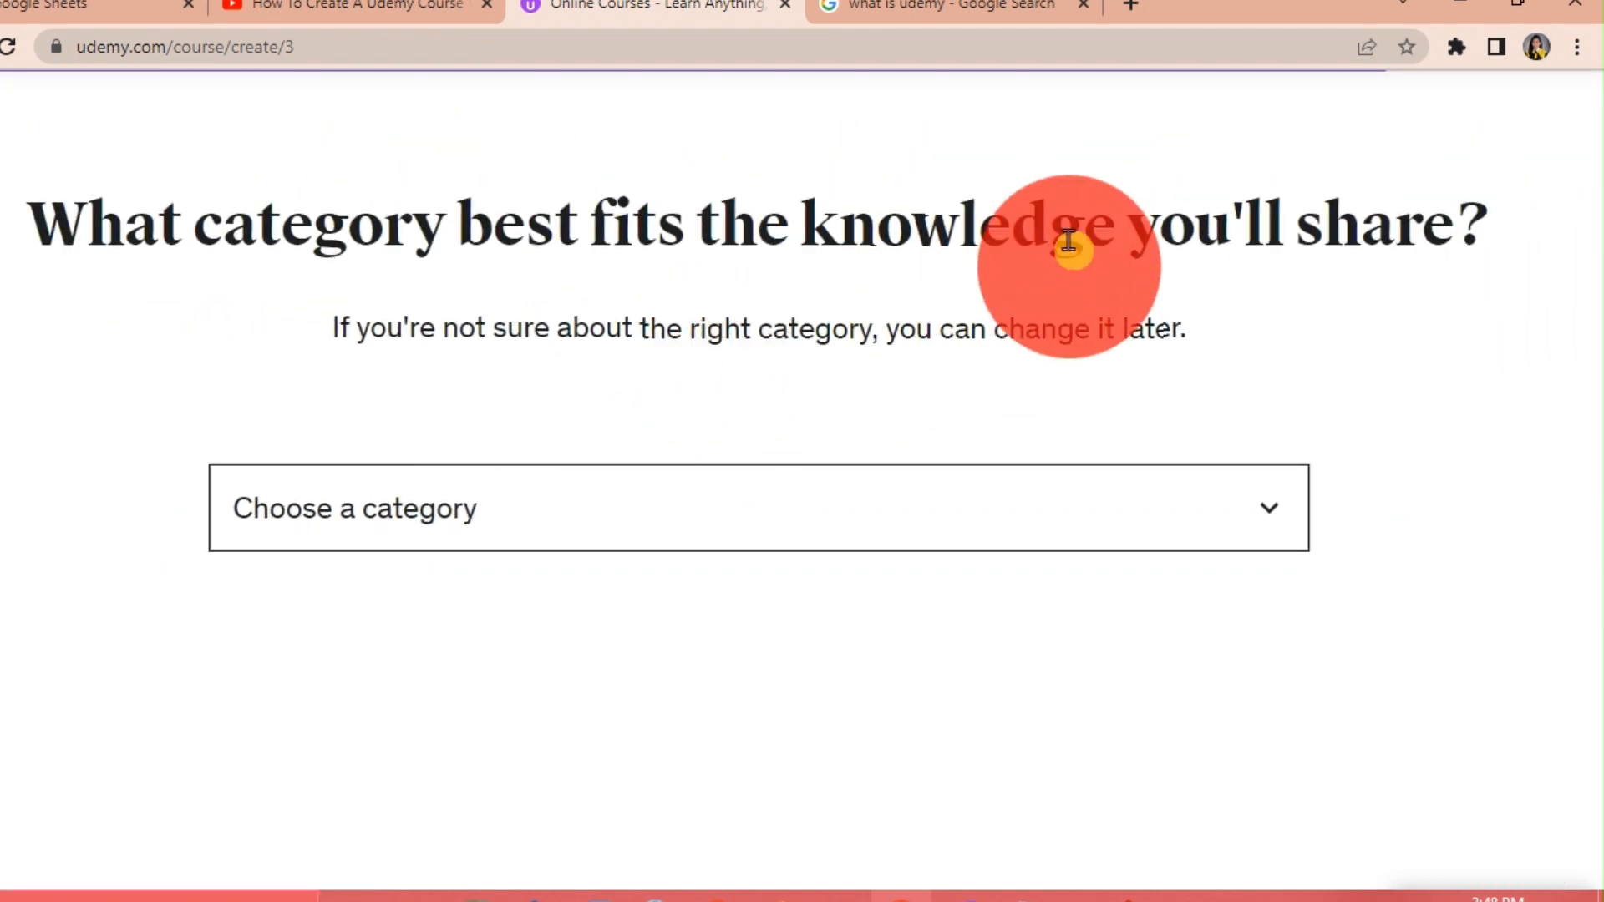
click(757, 508)
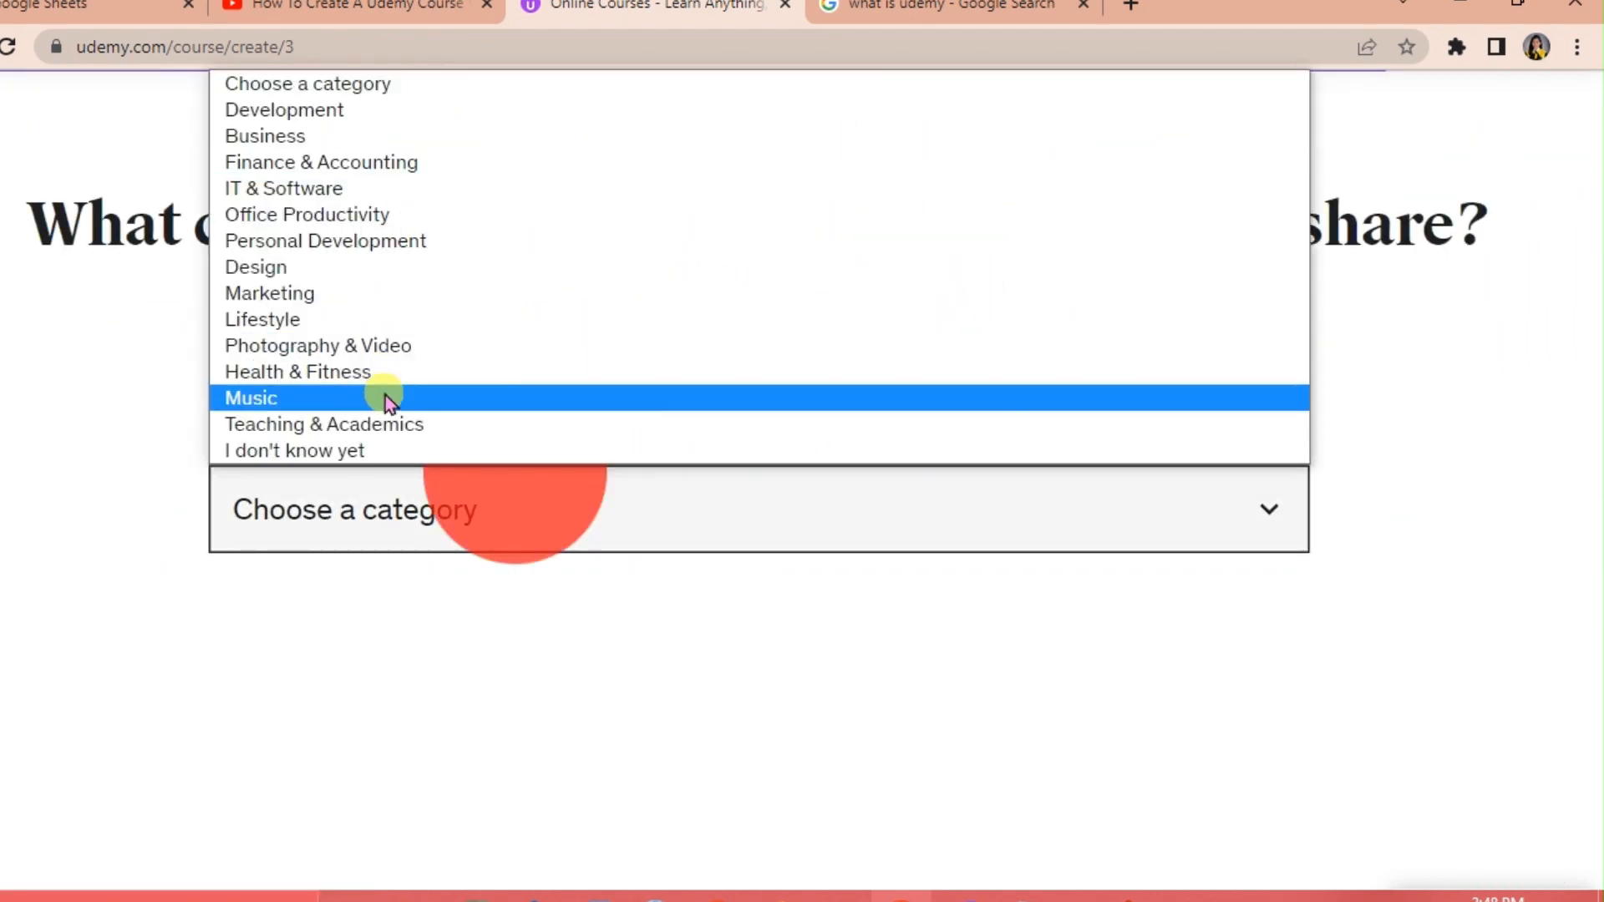
click(322, 423)
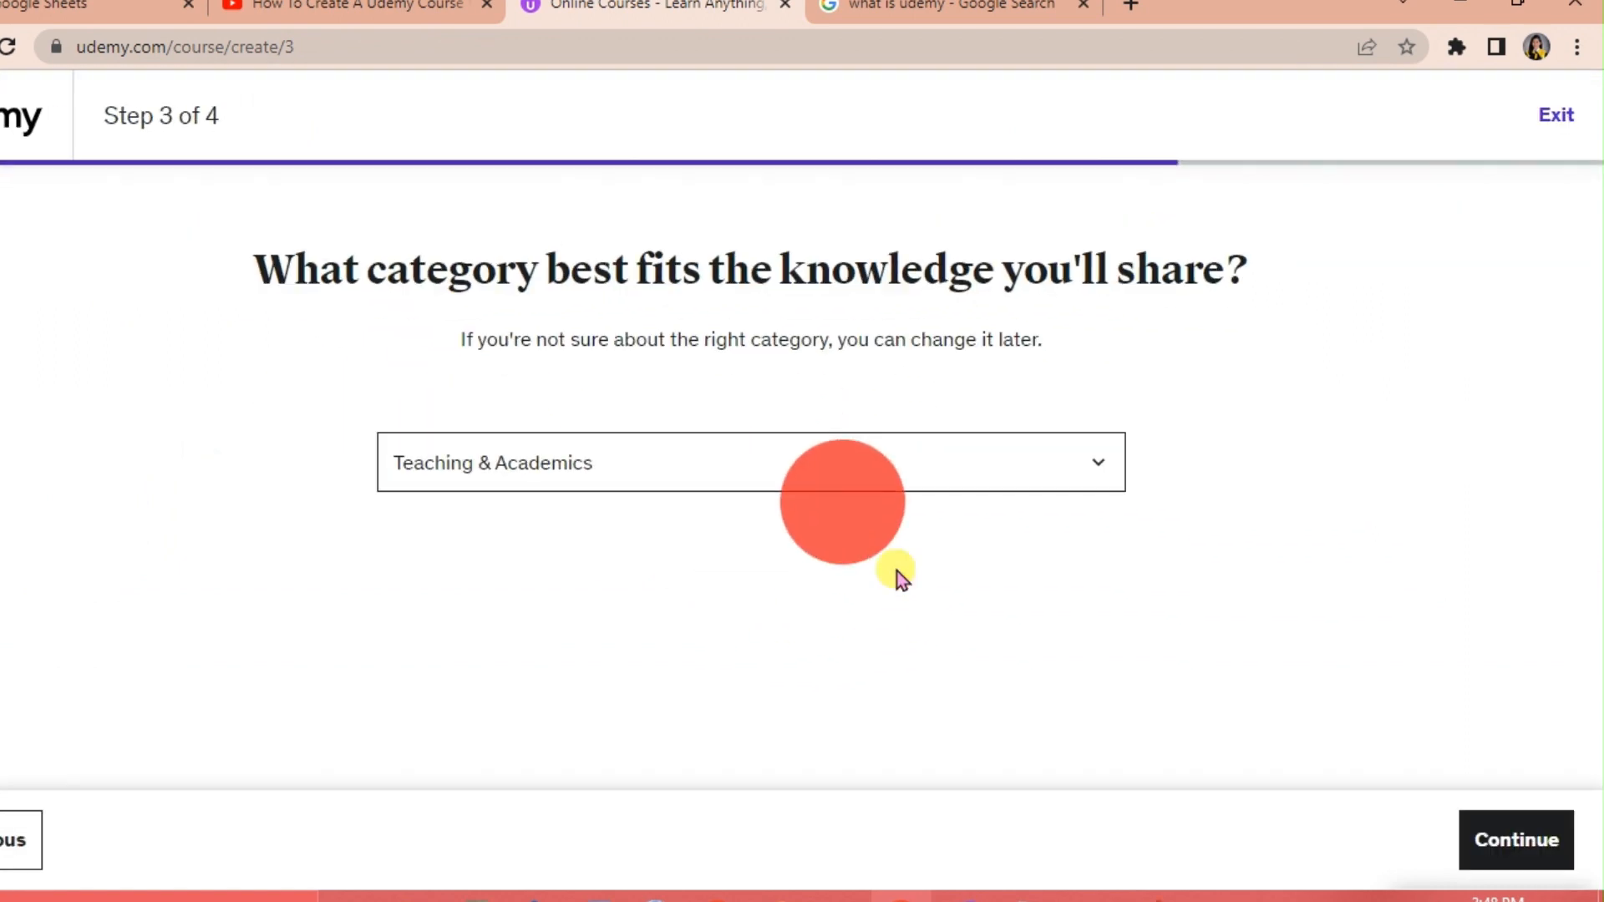
click(1514, 839)
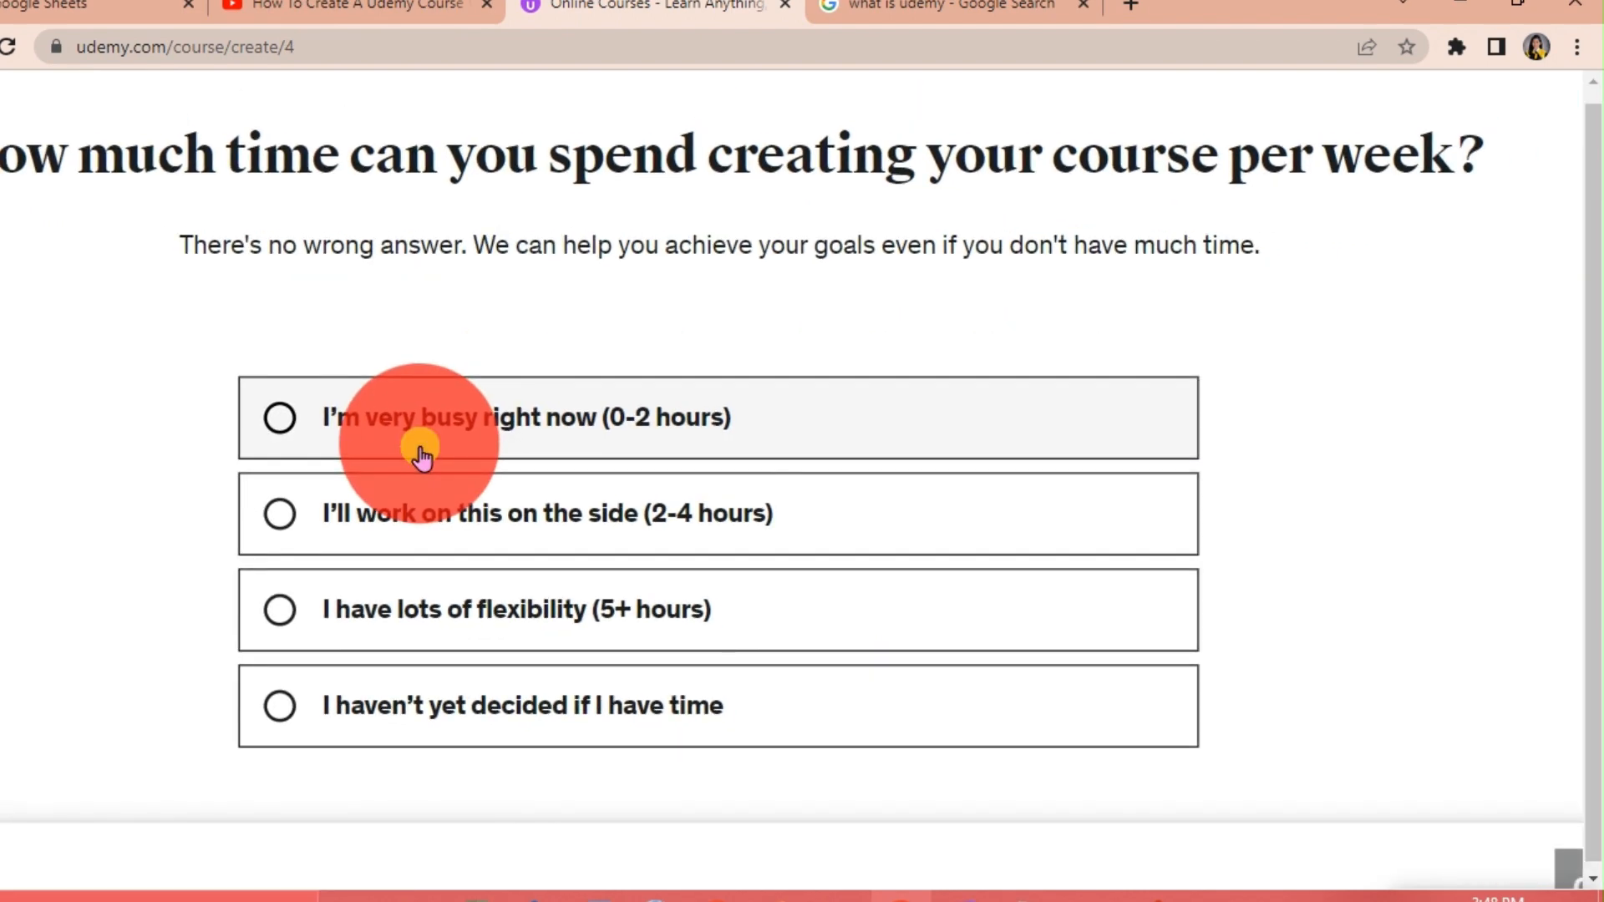
mouse_move(448, 596)
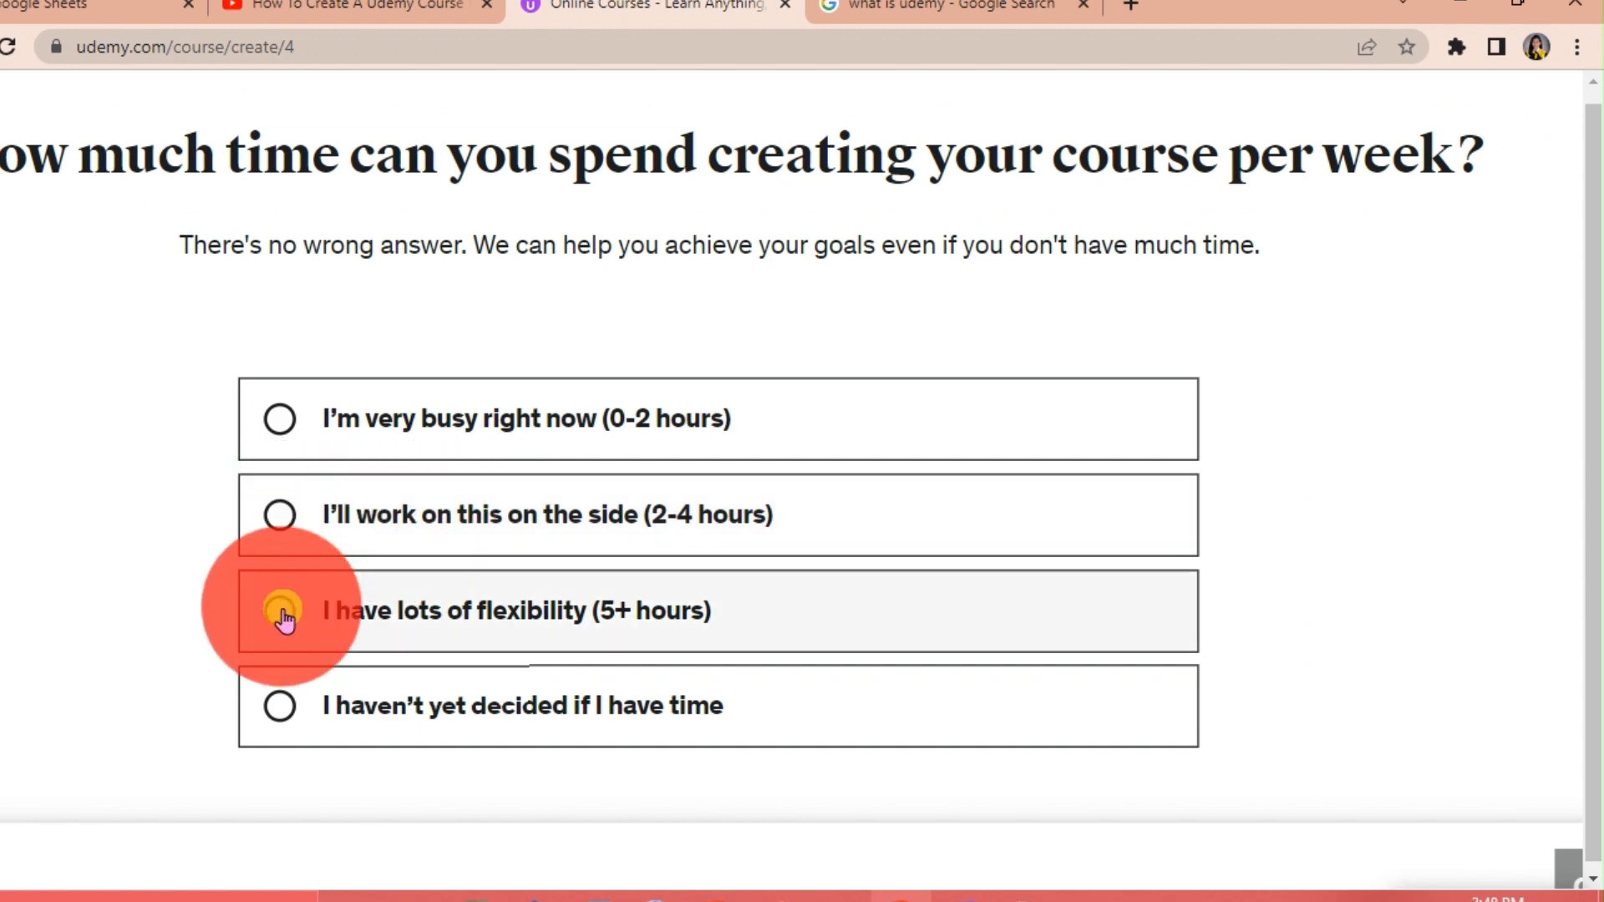
click(279, 611)
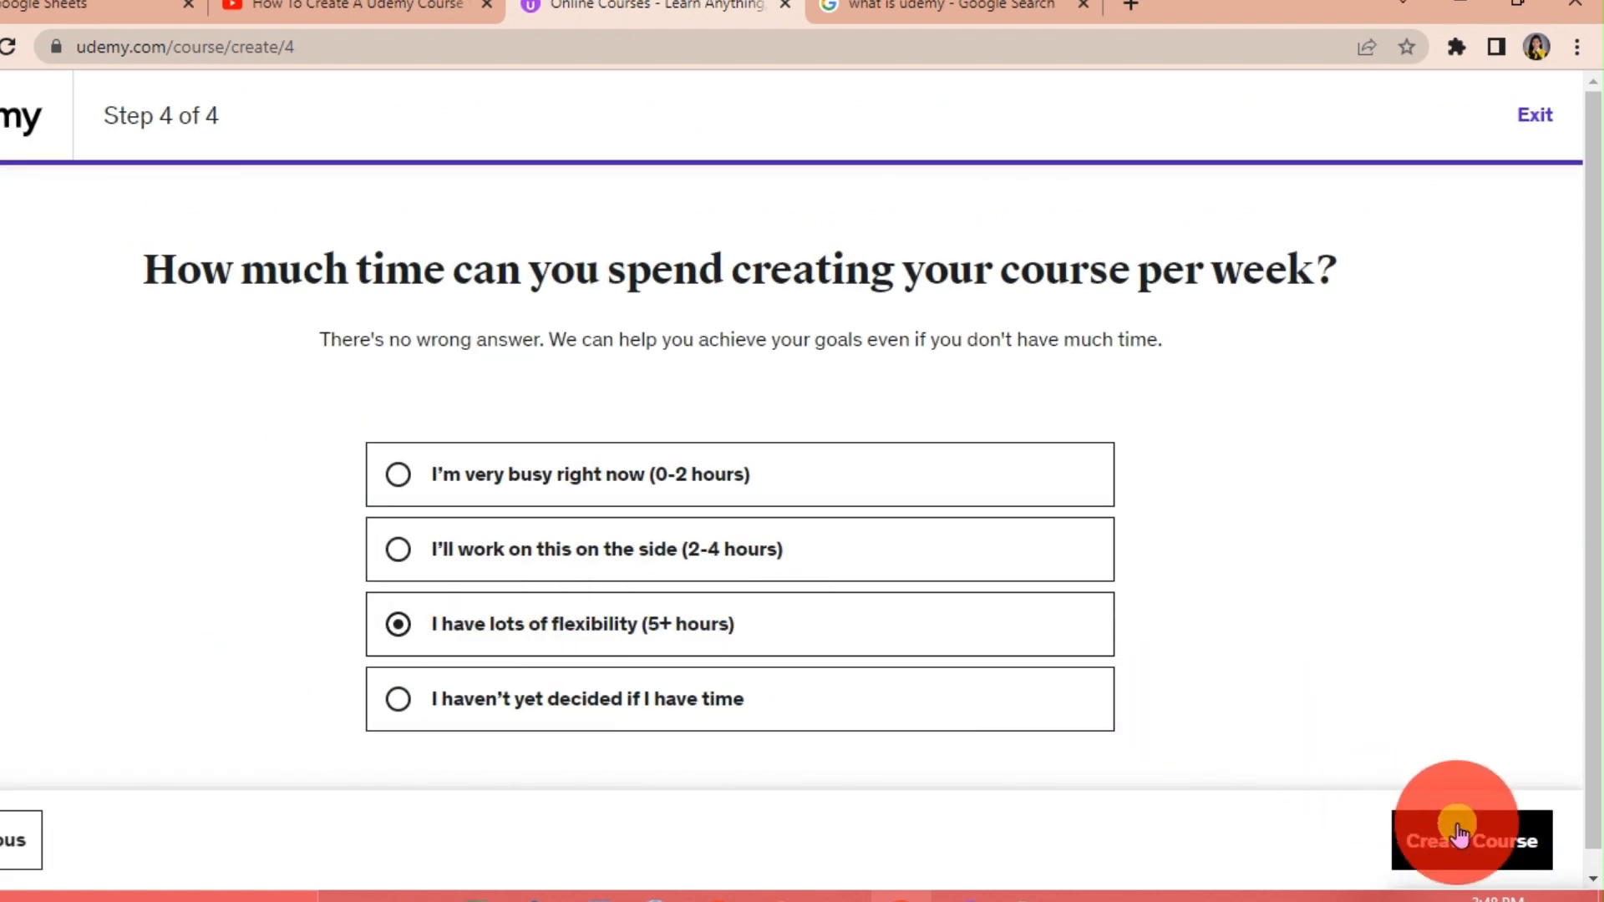
Create the Basic English draft and review its empty learning objective fields.
click(1471, 840)
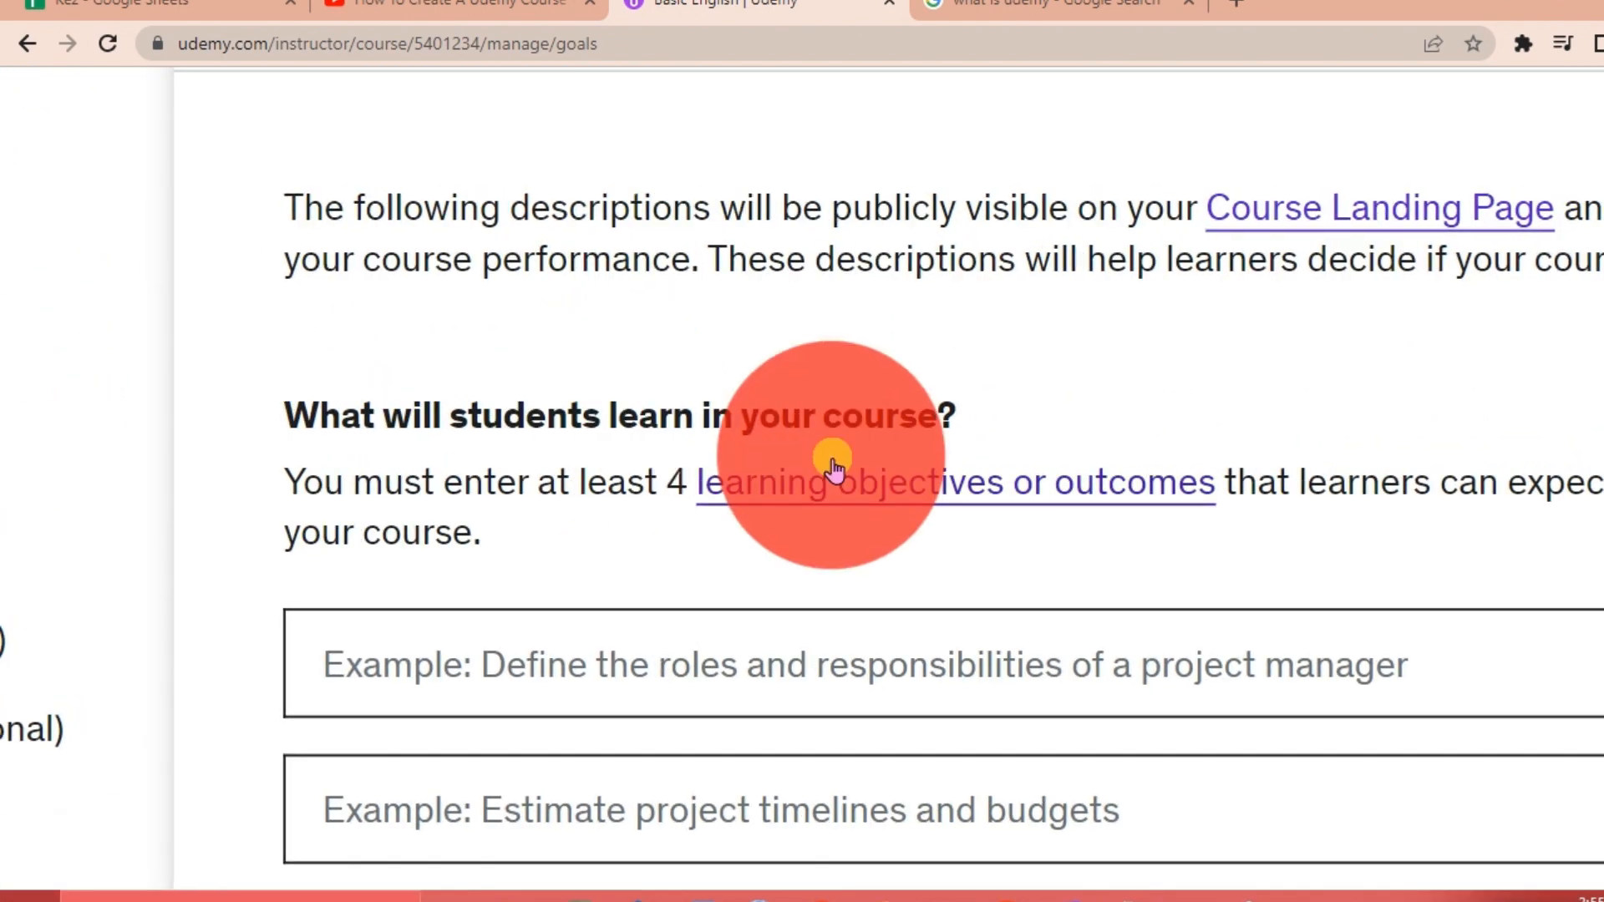
scroll(down, 3)
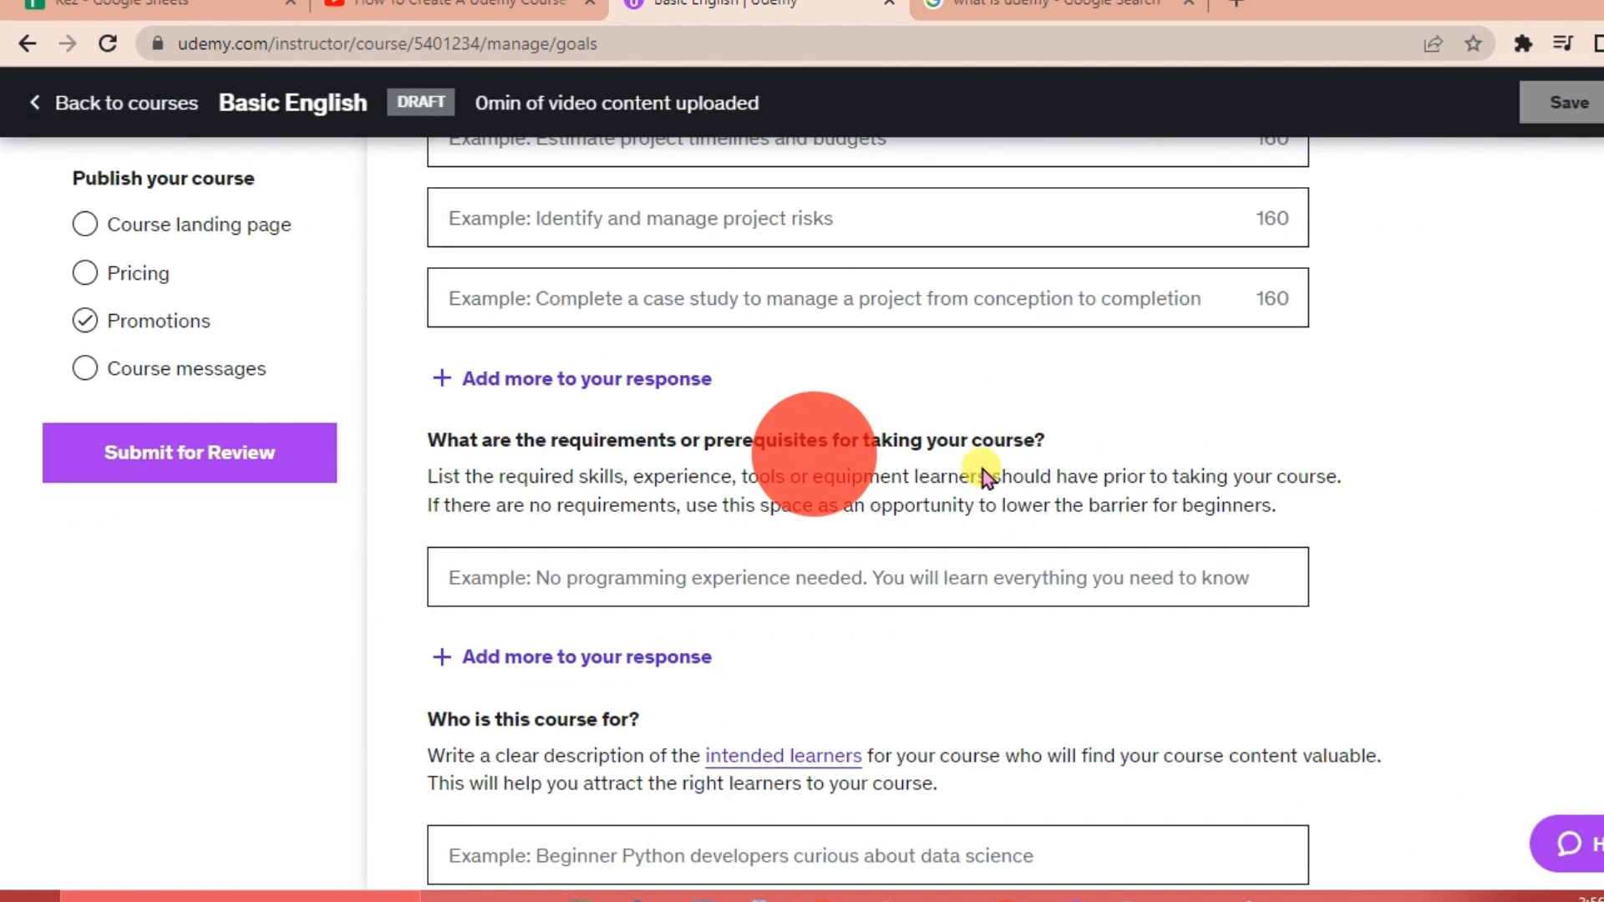
scroll(down, 3)
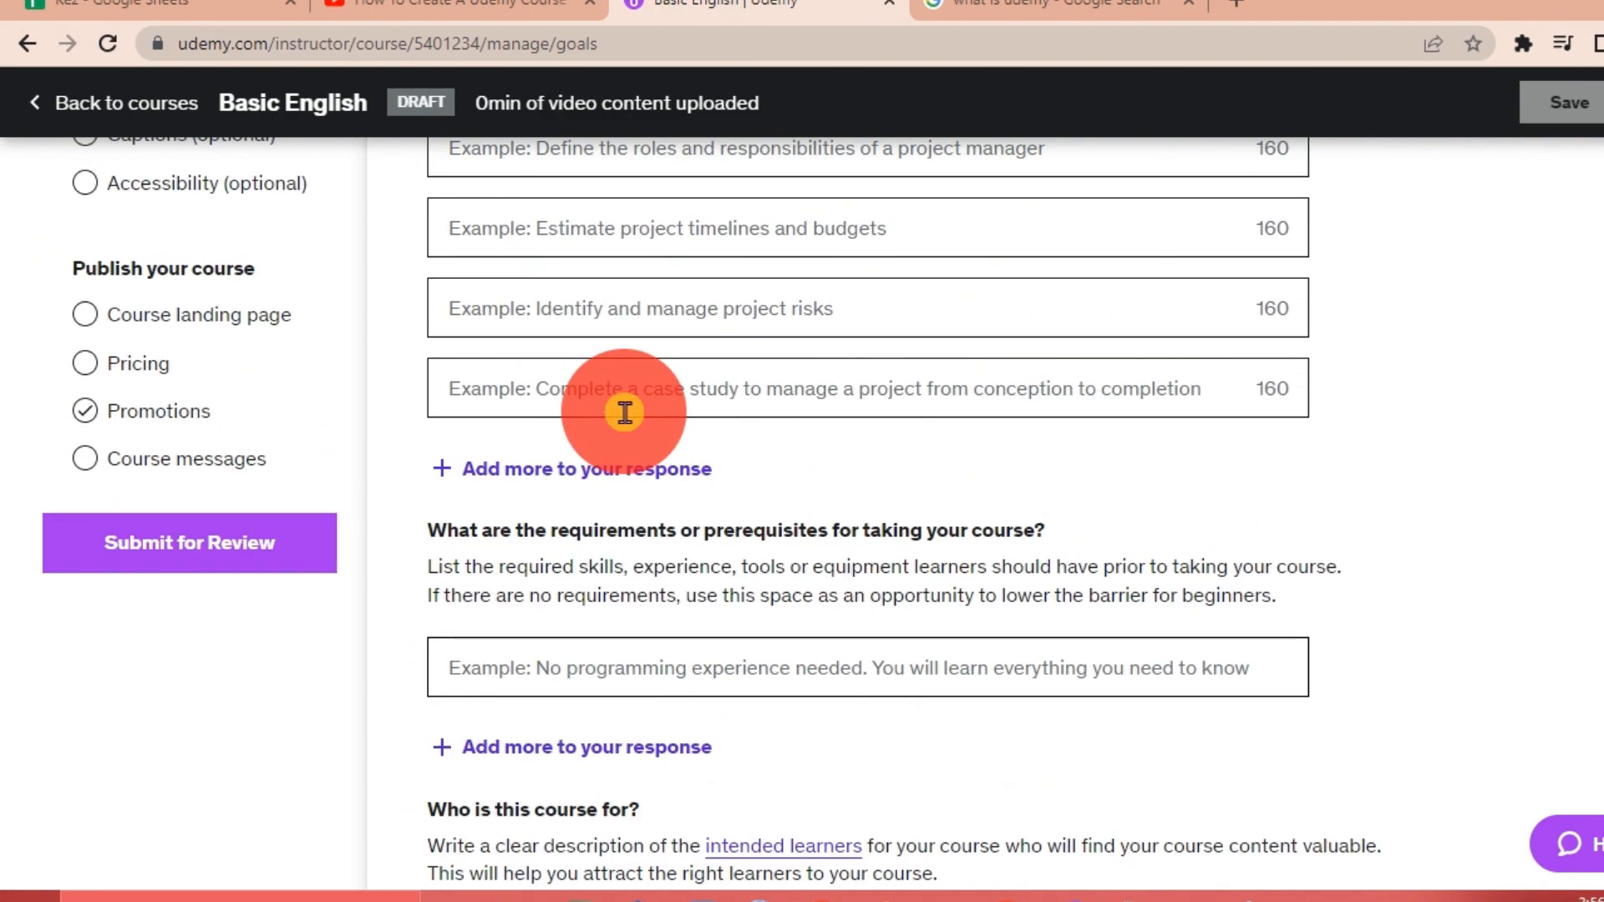
Read through the Course structure page's tips and requirements.
click(193, 334)
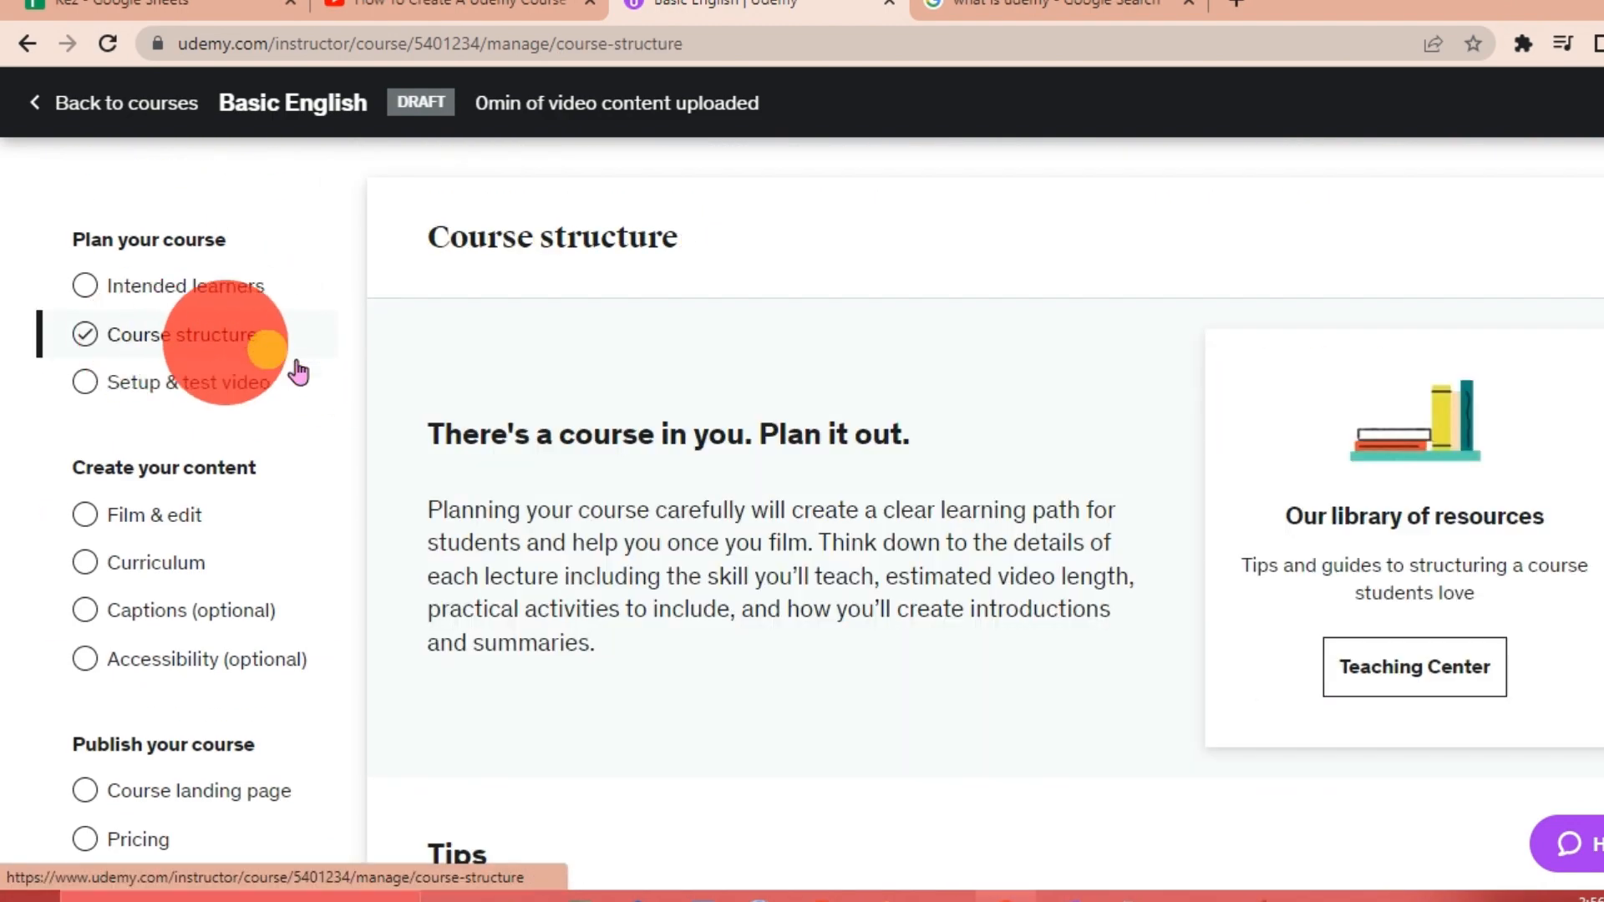
scroll(down, 3)
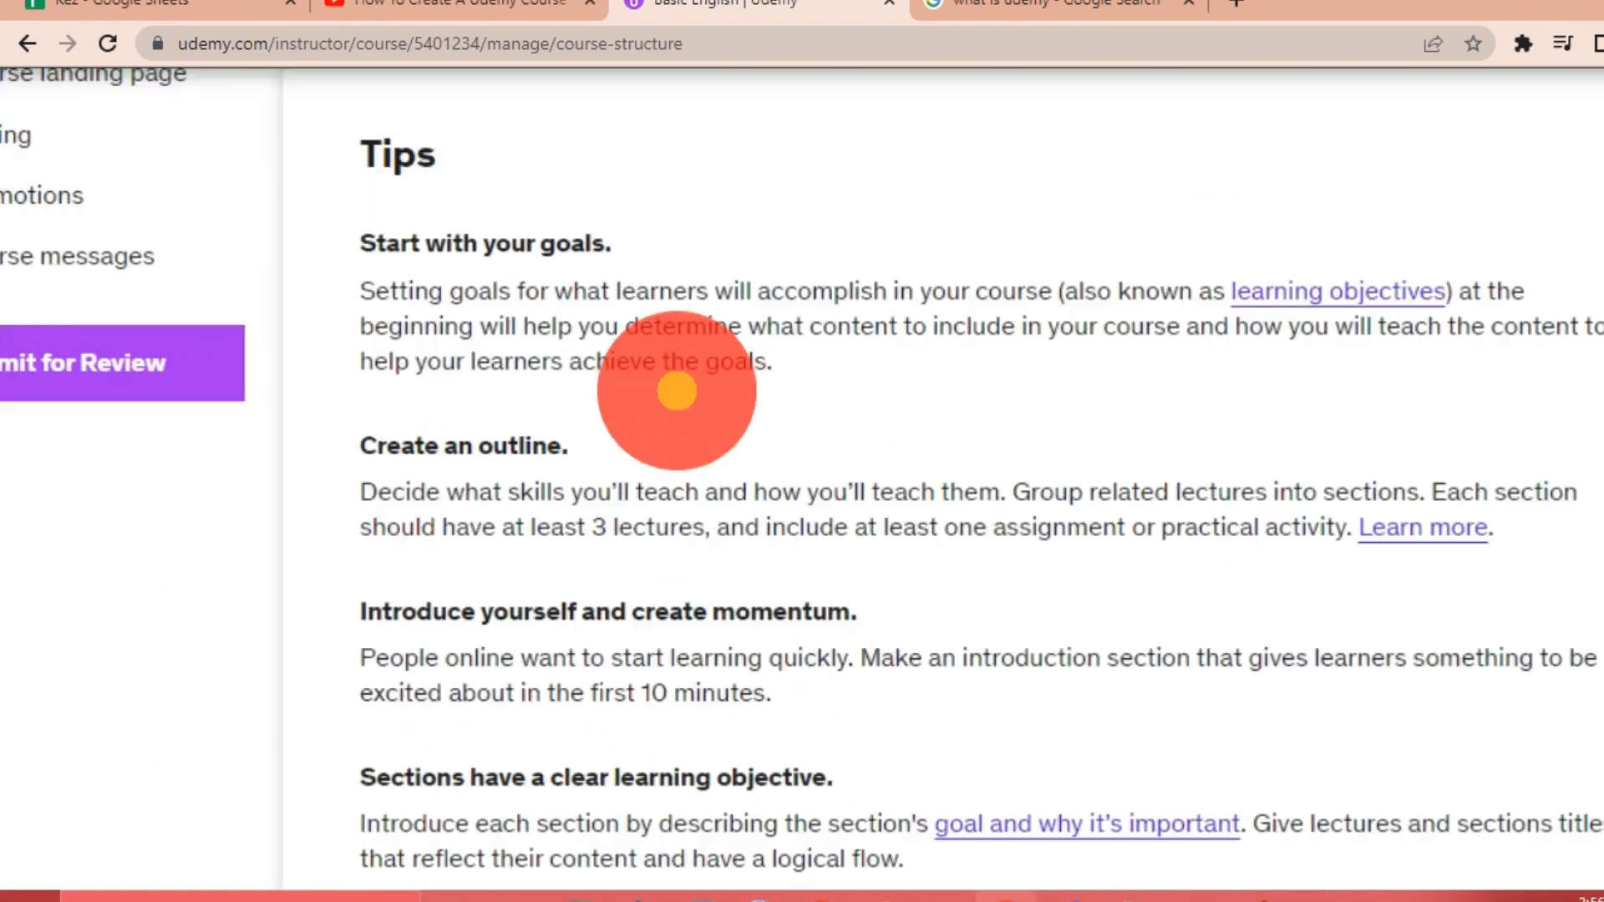
scroll(down, 3)
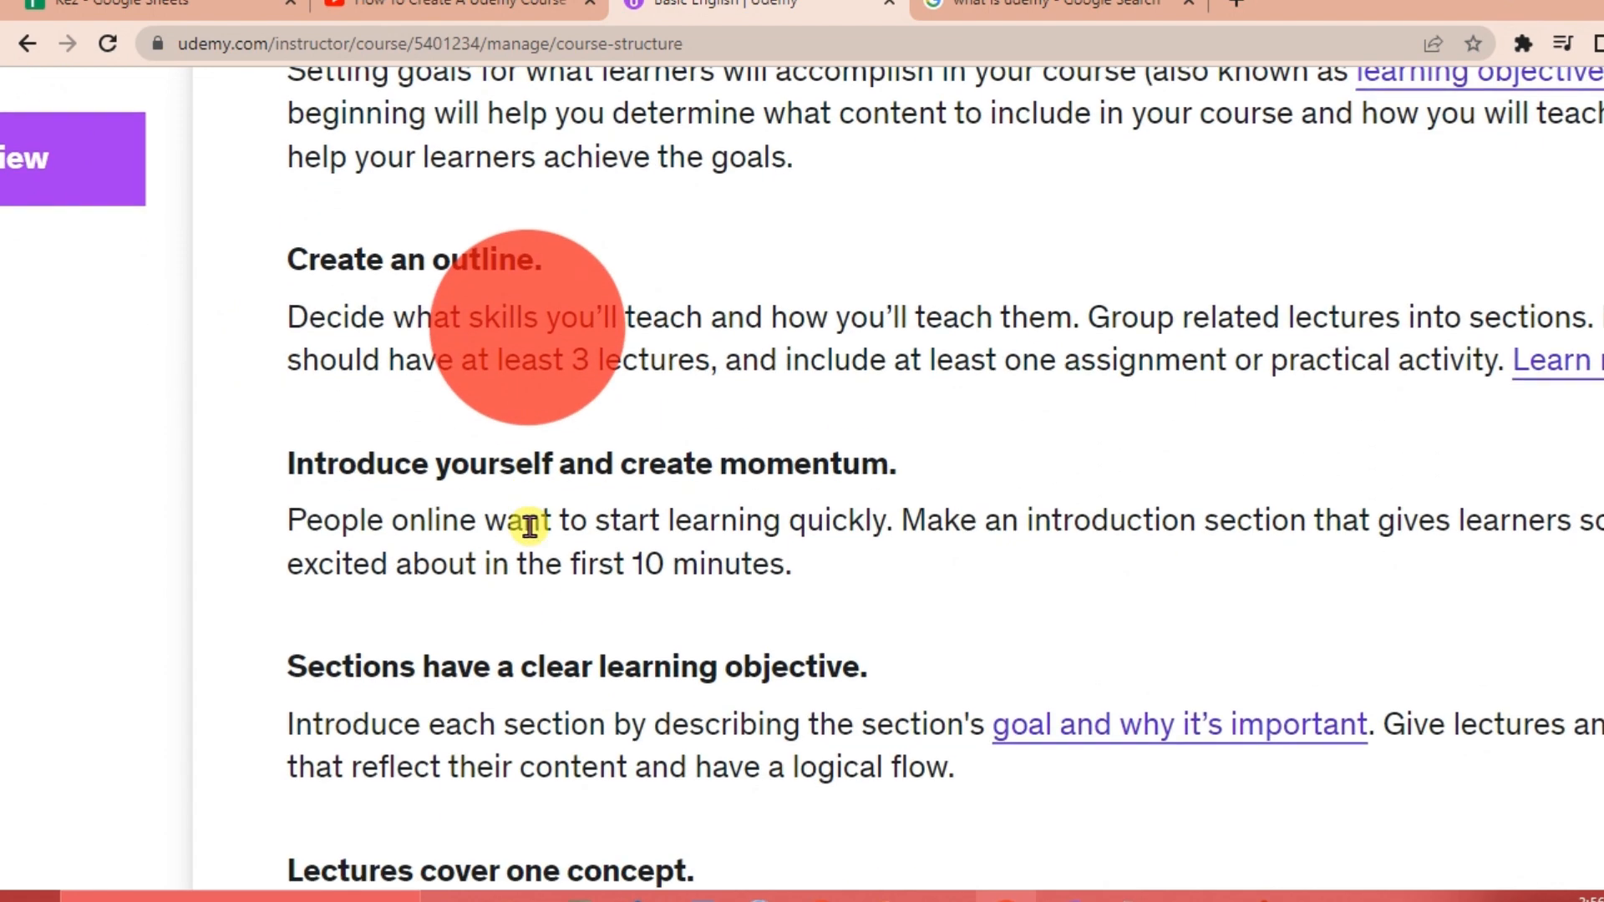
scroll(down, 3)
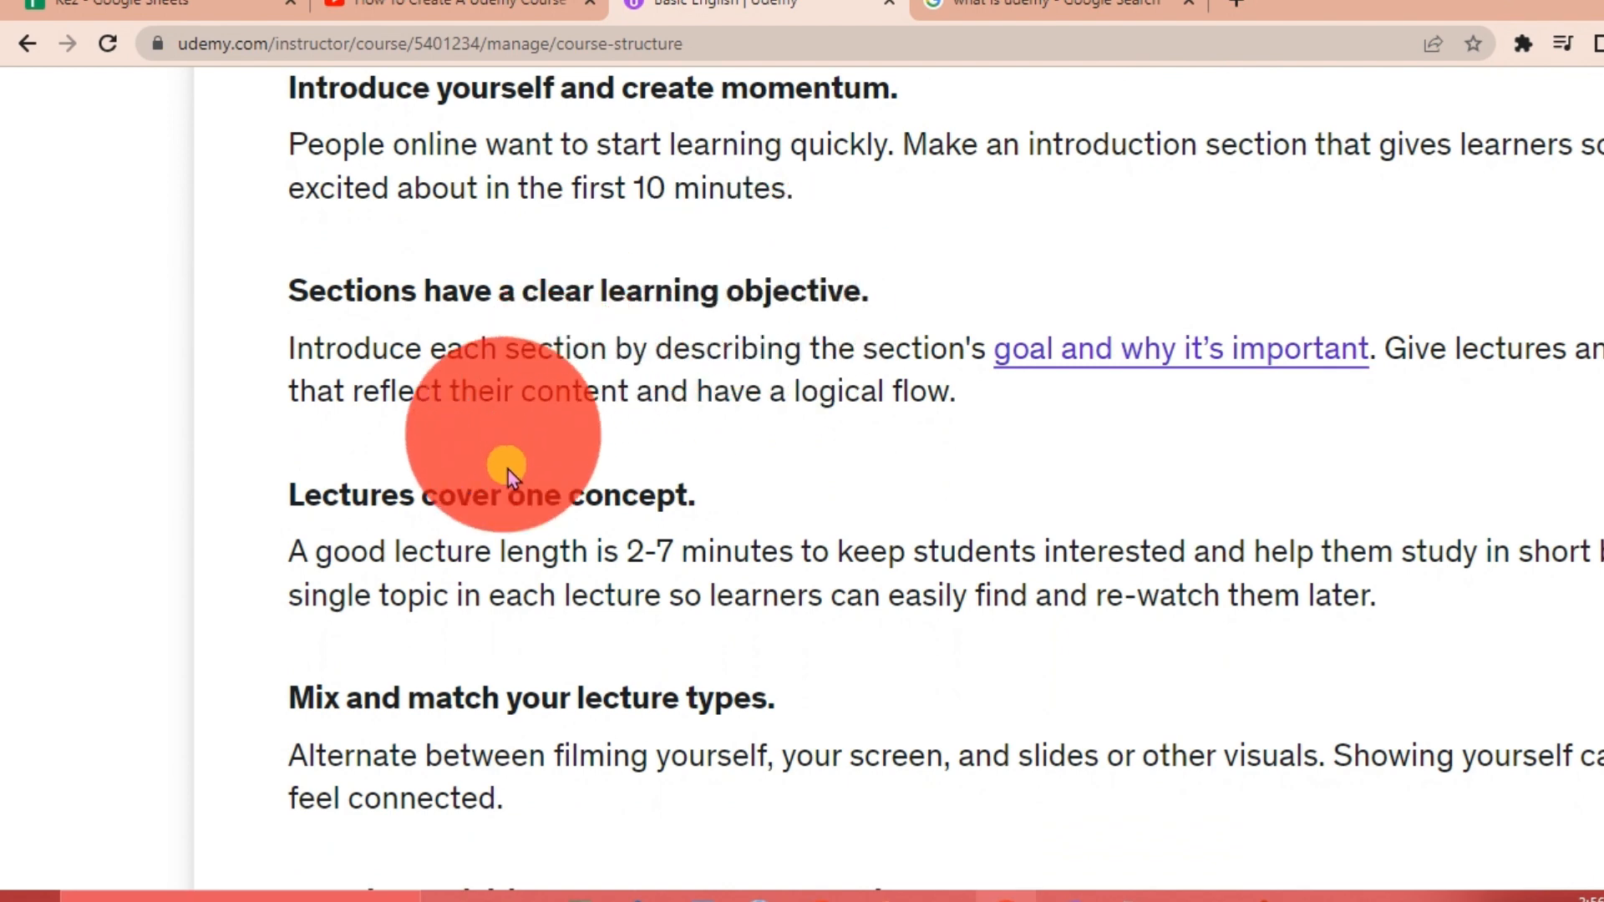
scroll(down, 3)
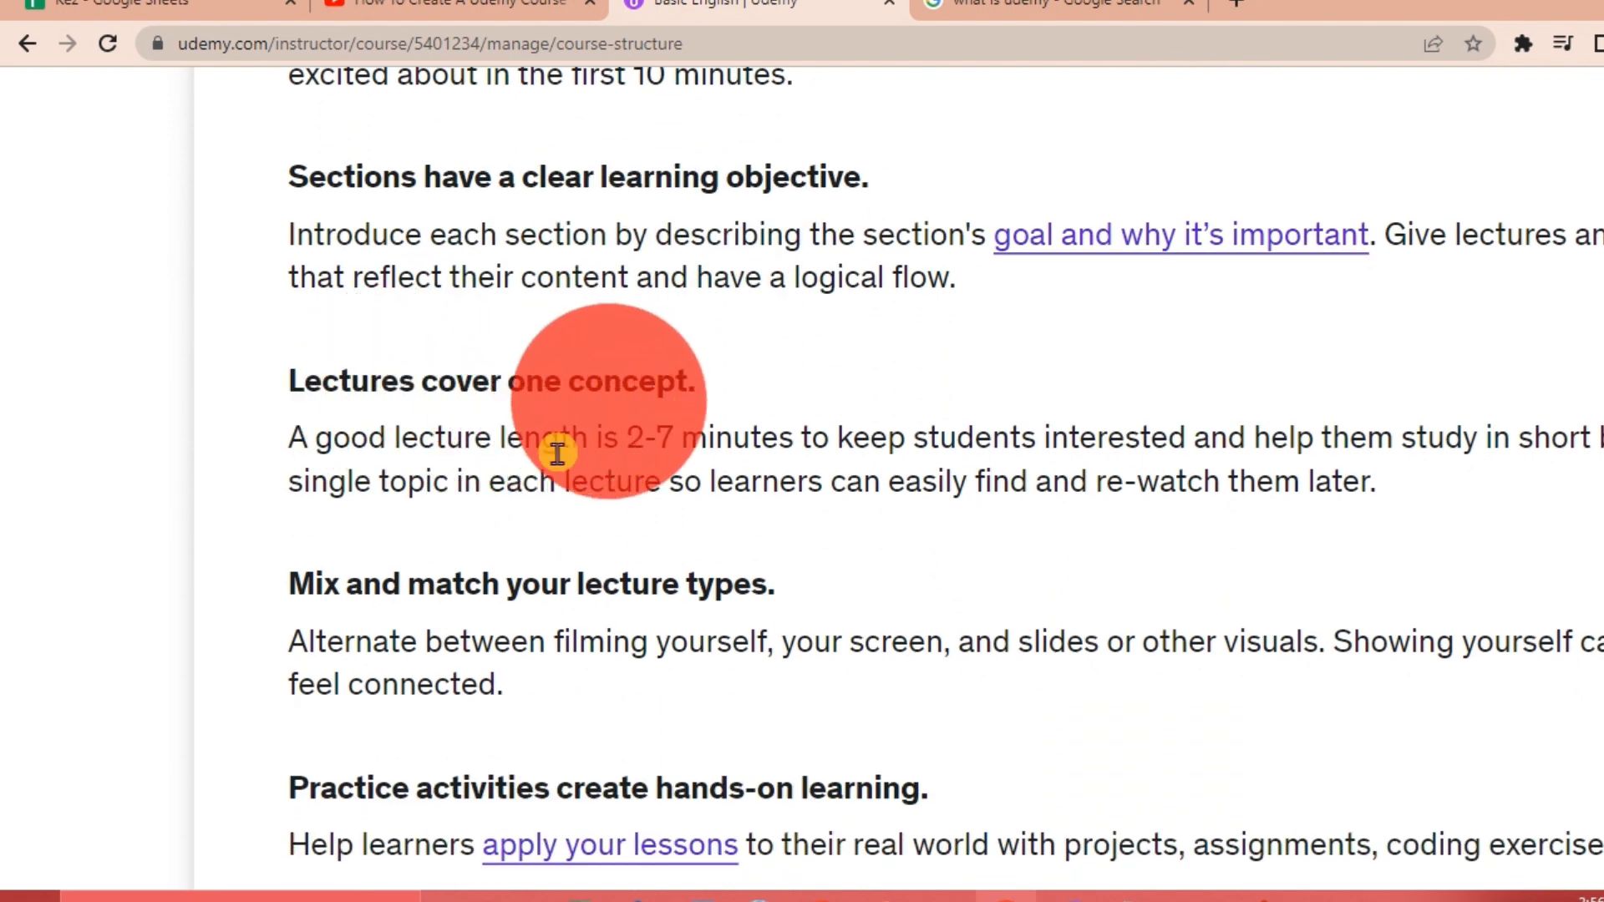
mouse_move(603, 434)
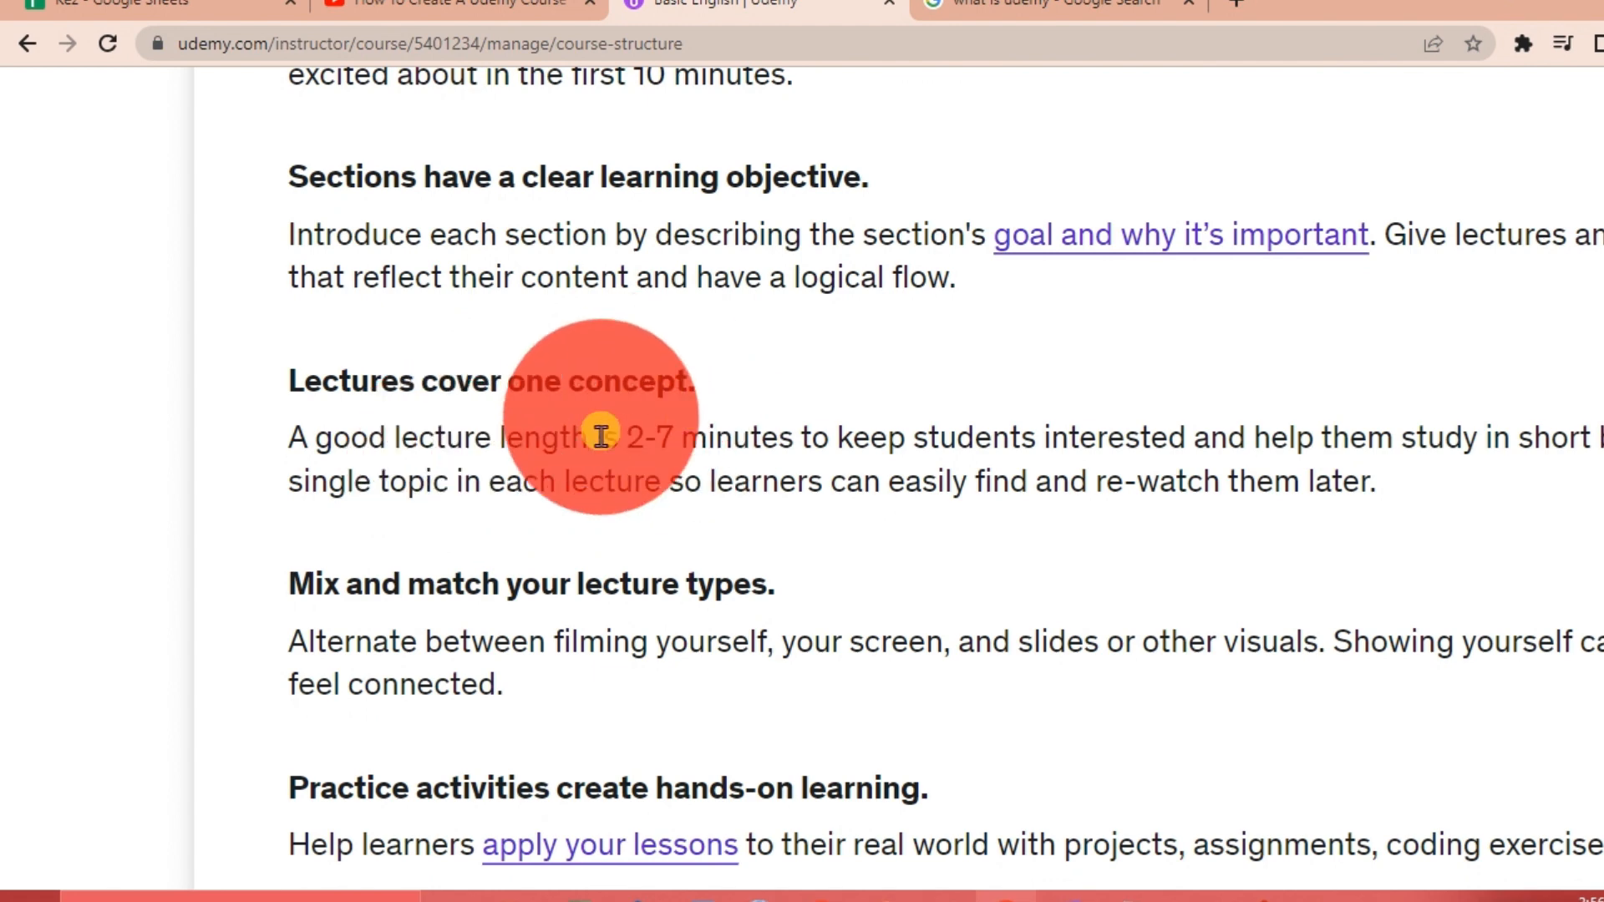
mouse_move(655, 449)
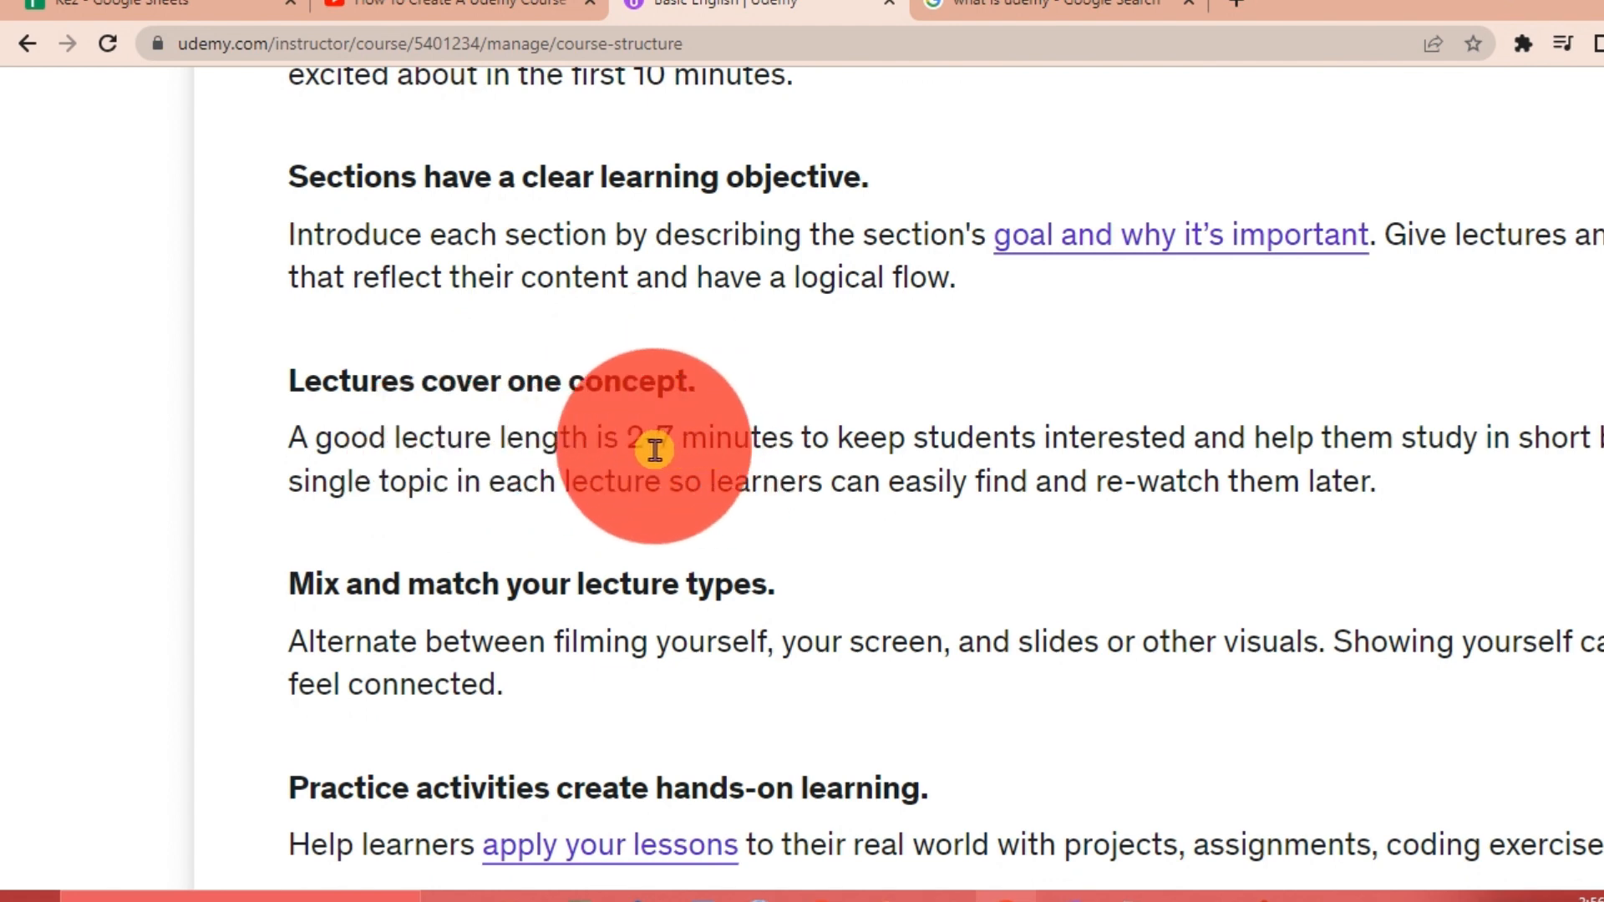
mouse_move(690, 449)
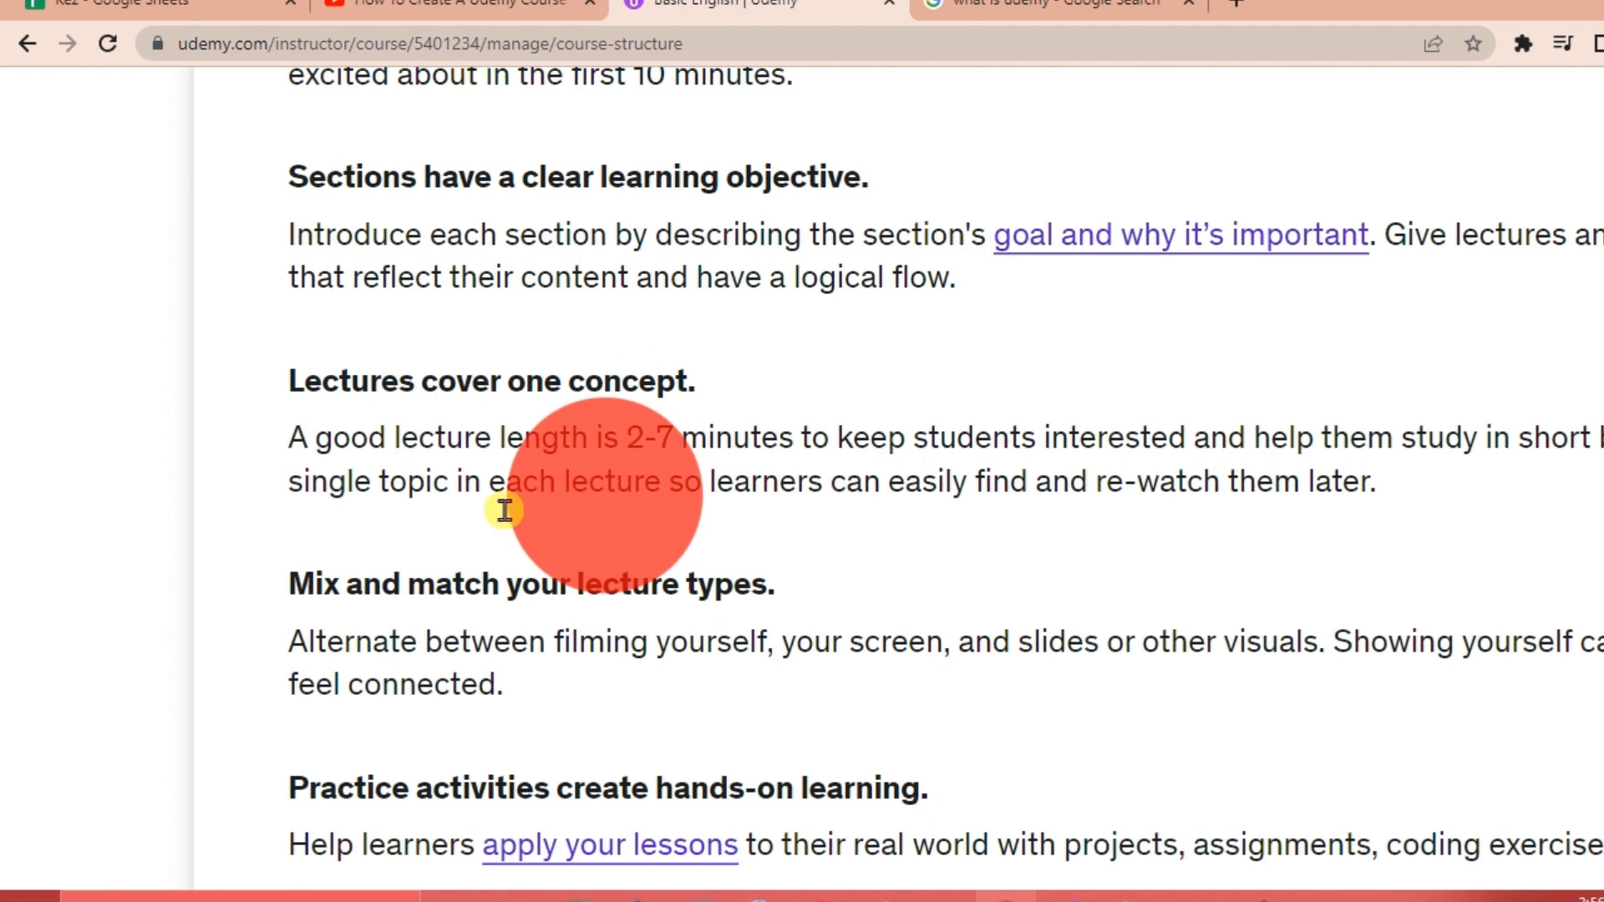
scroll(down, 3)
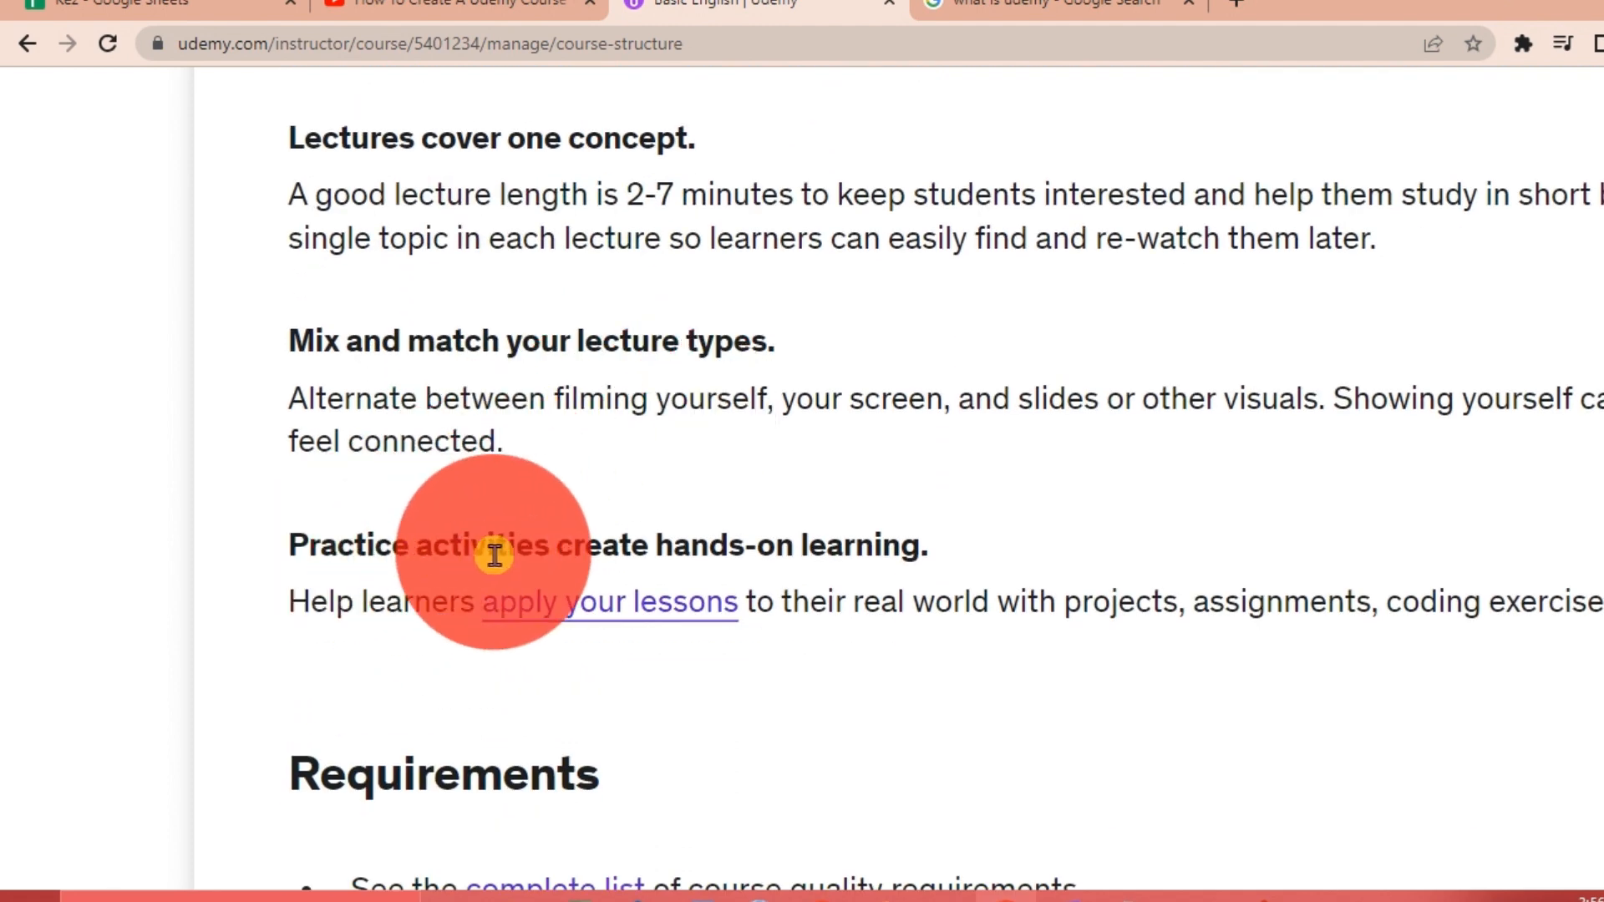
scroll(down, 3)
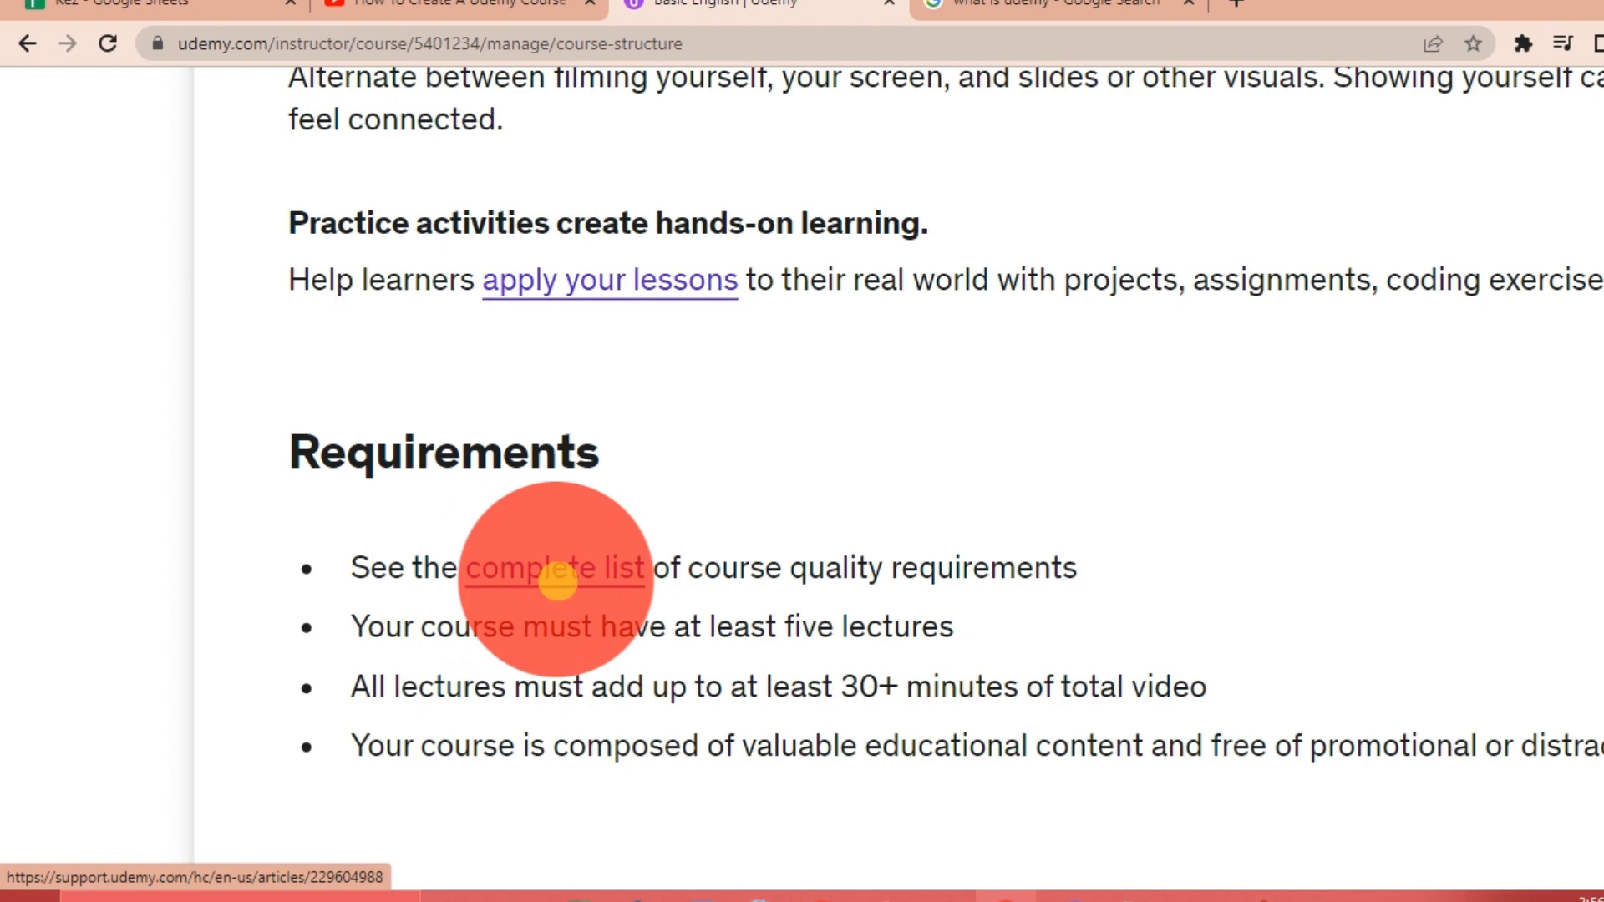
scroll(down, 3)
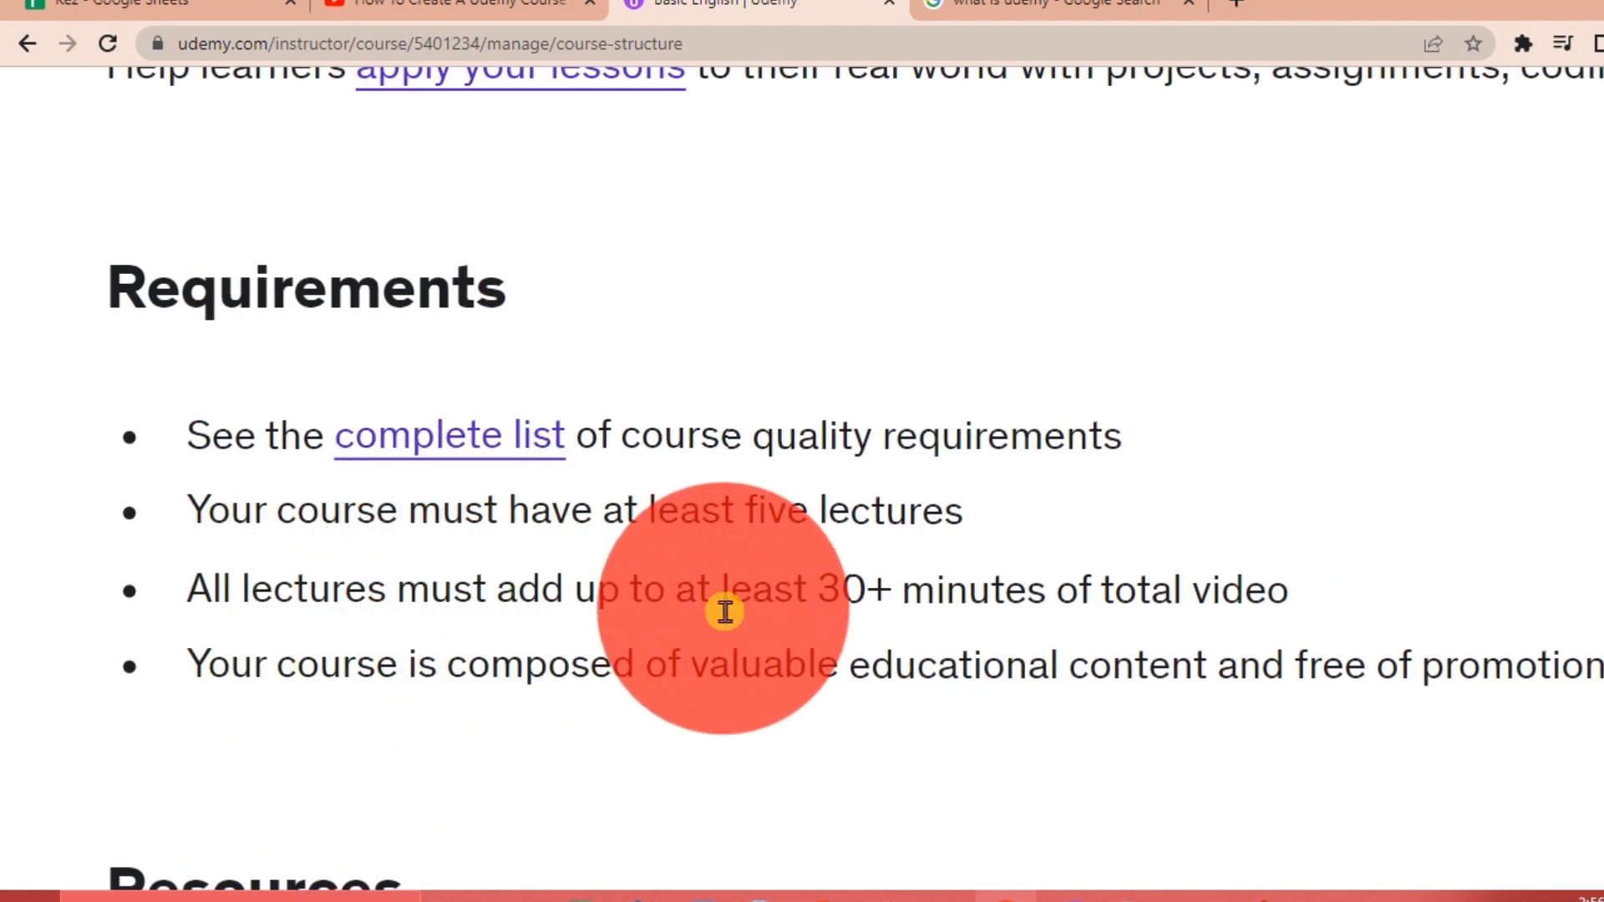
mouse_move(926, 623)
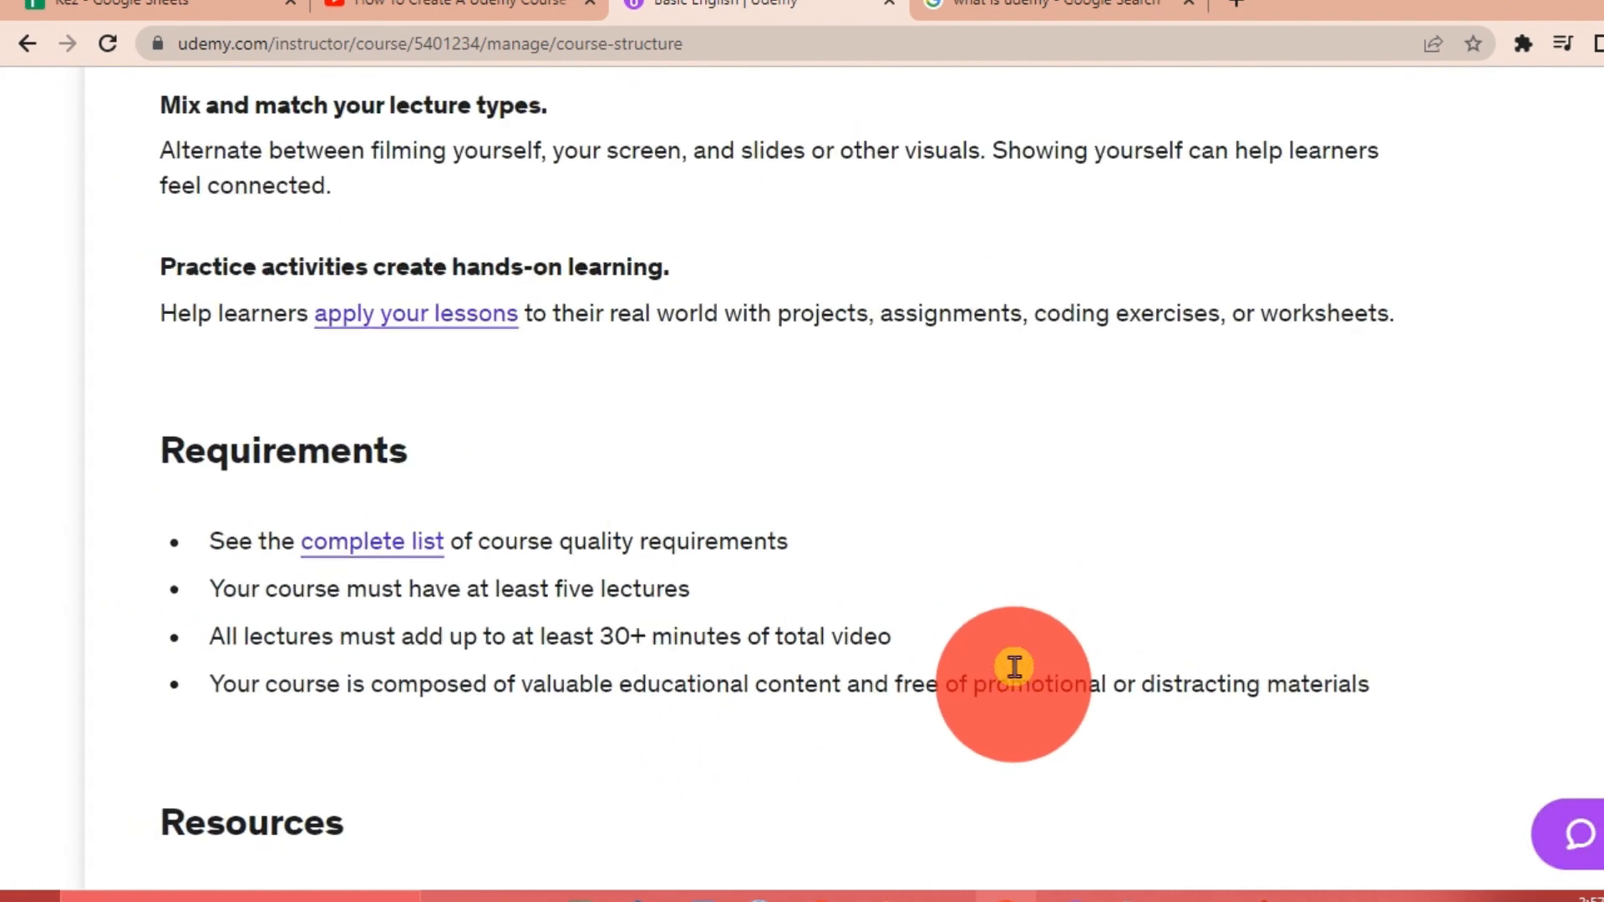
scroll(down, 3)
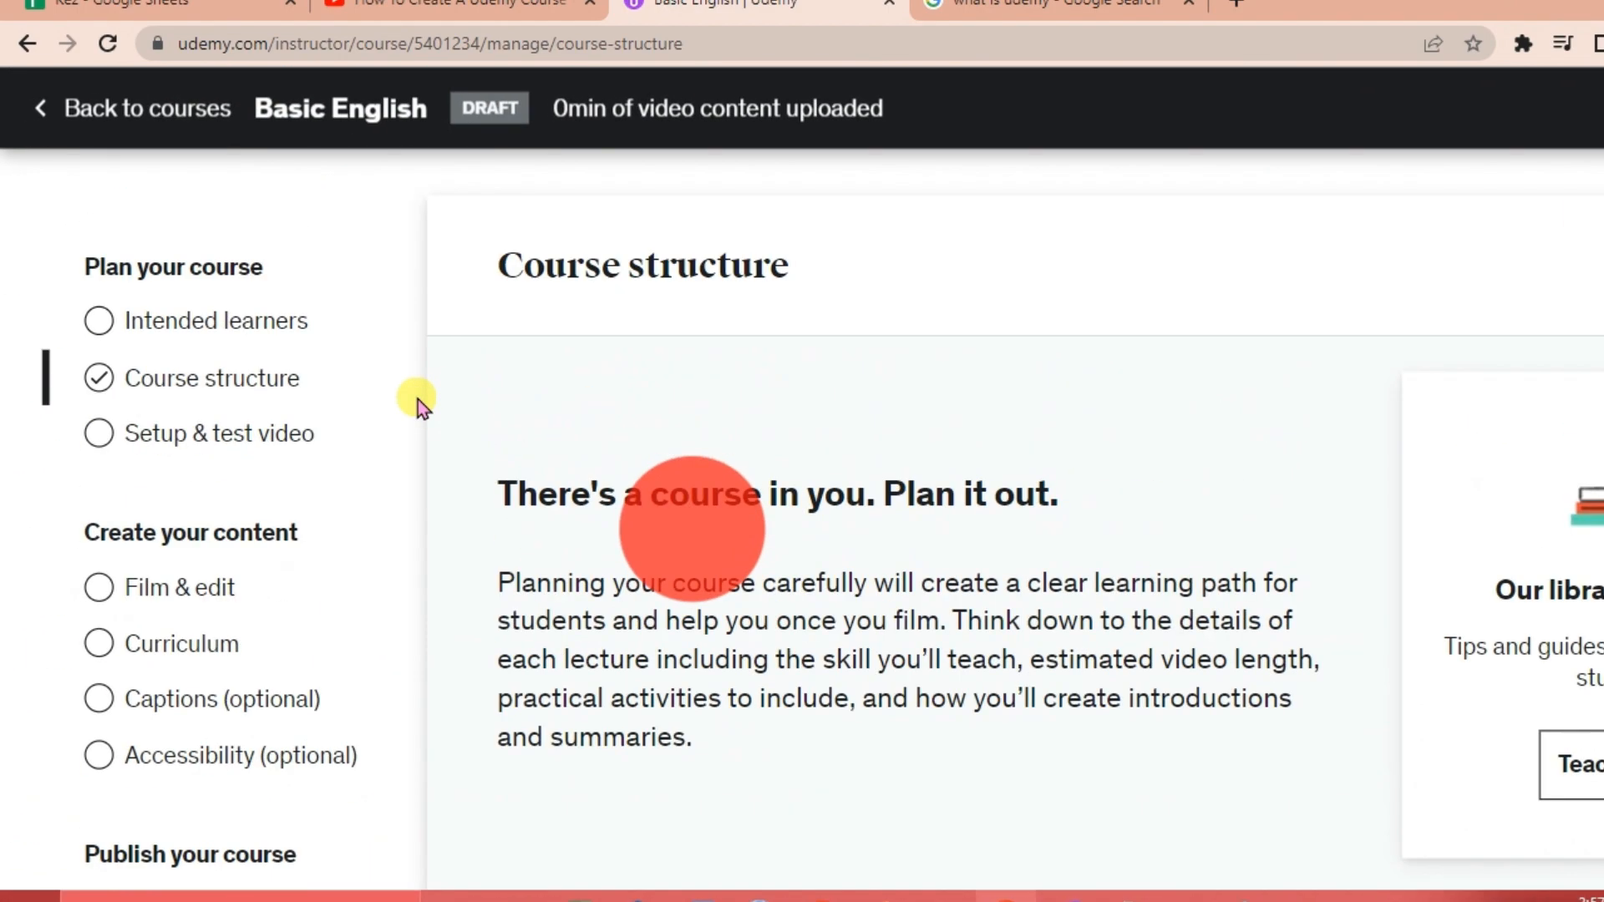
Read through the Setup & test video page's studio tips and audio/video requirements.
click(217, 433)
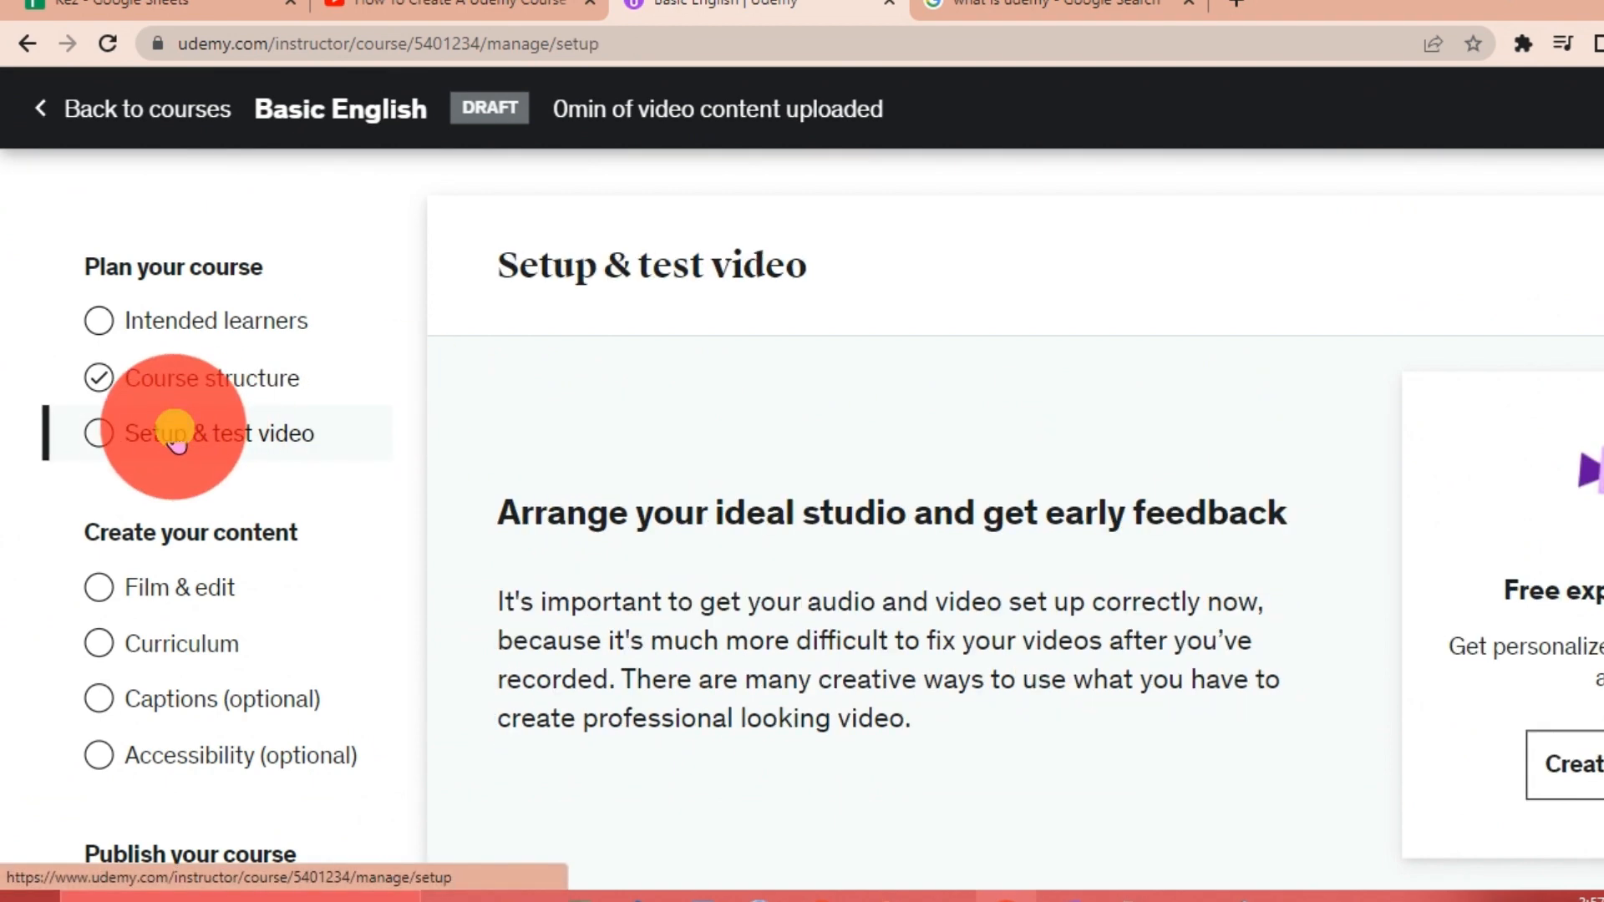
scroll(down, 3)
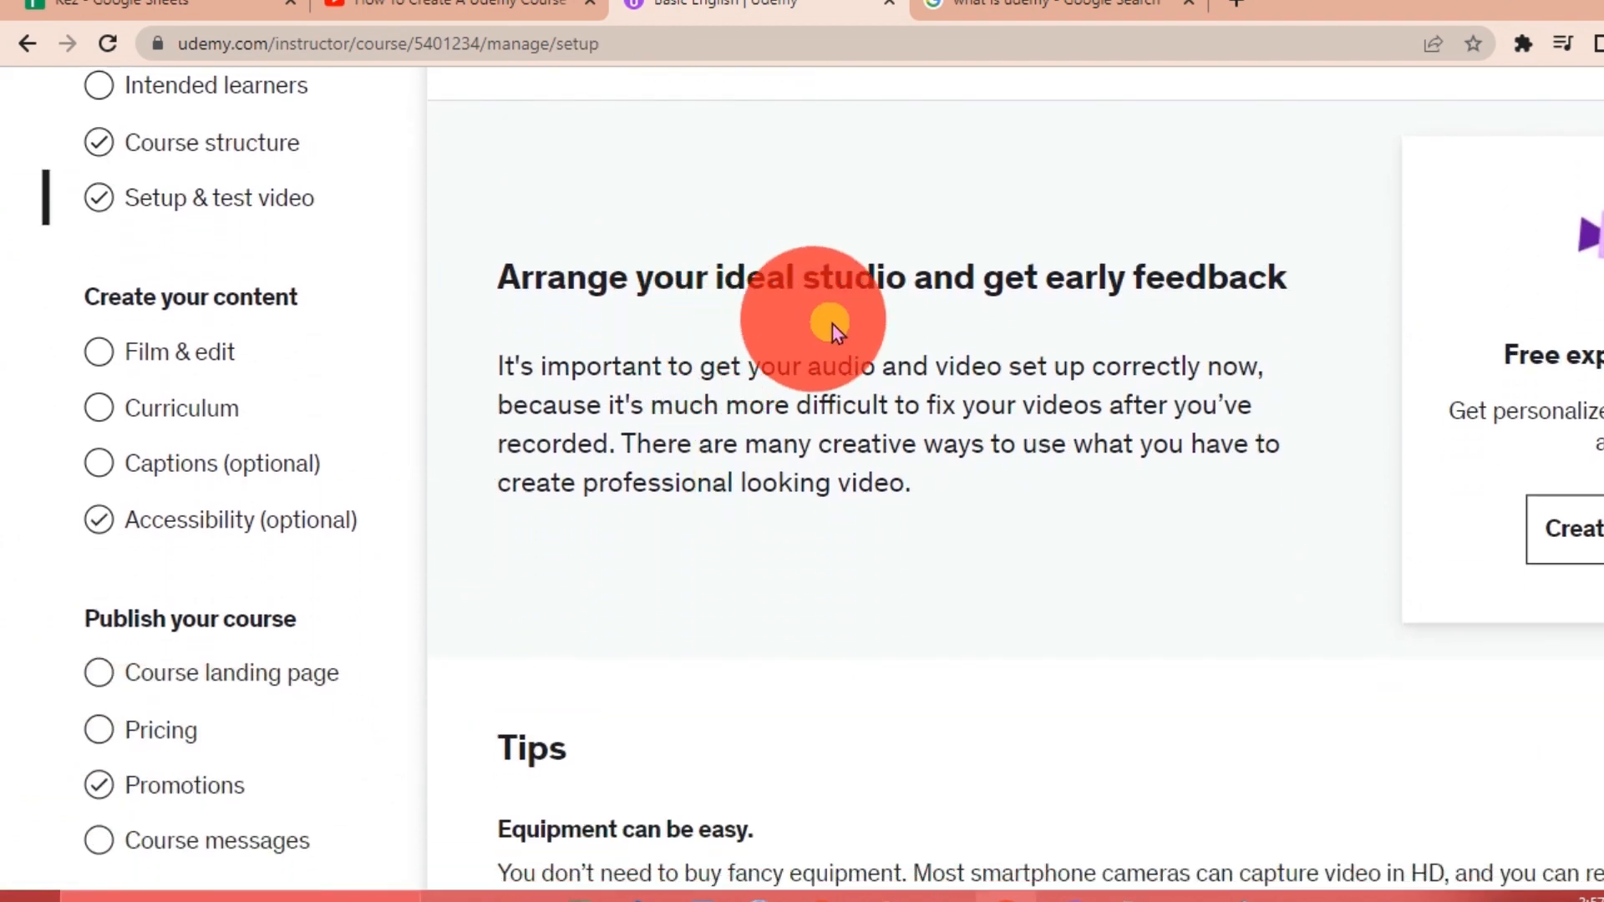
scroll(down, 3)
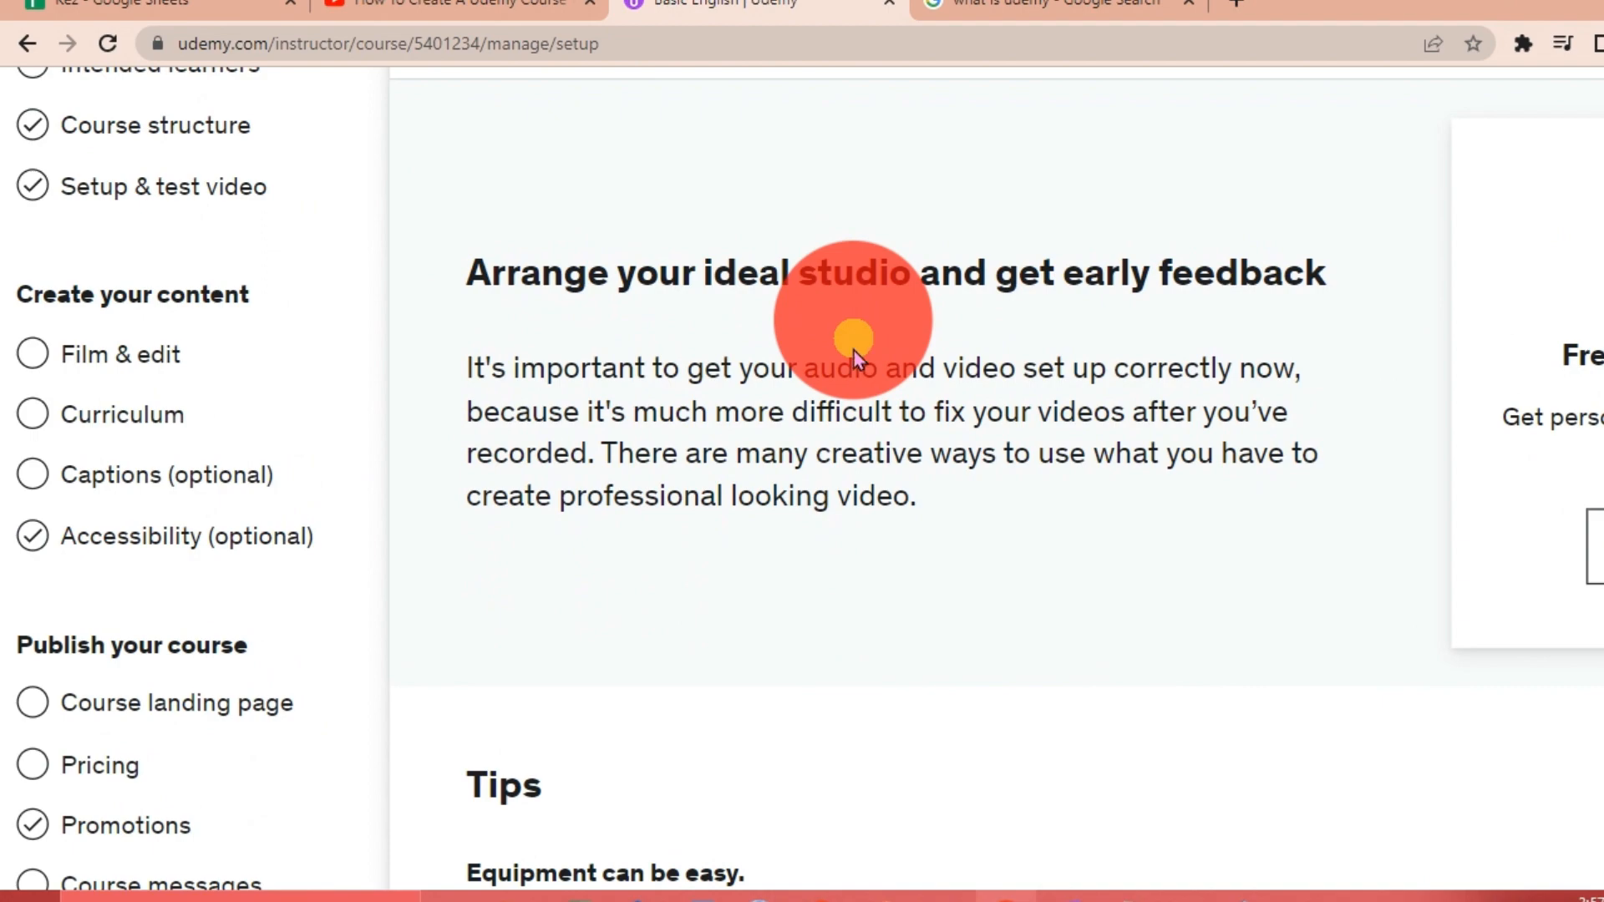
scroll(down, 3)
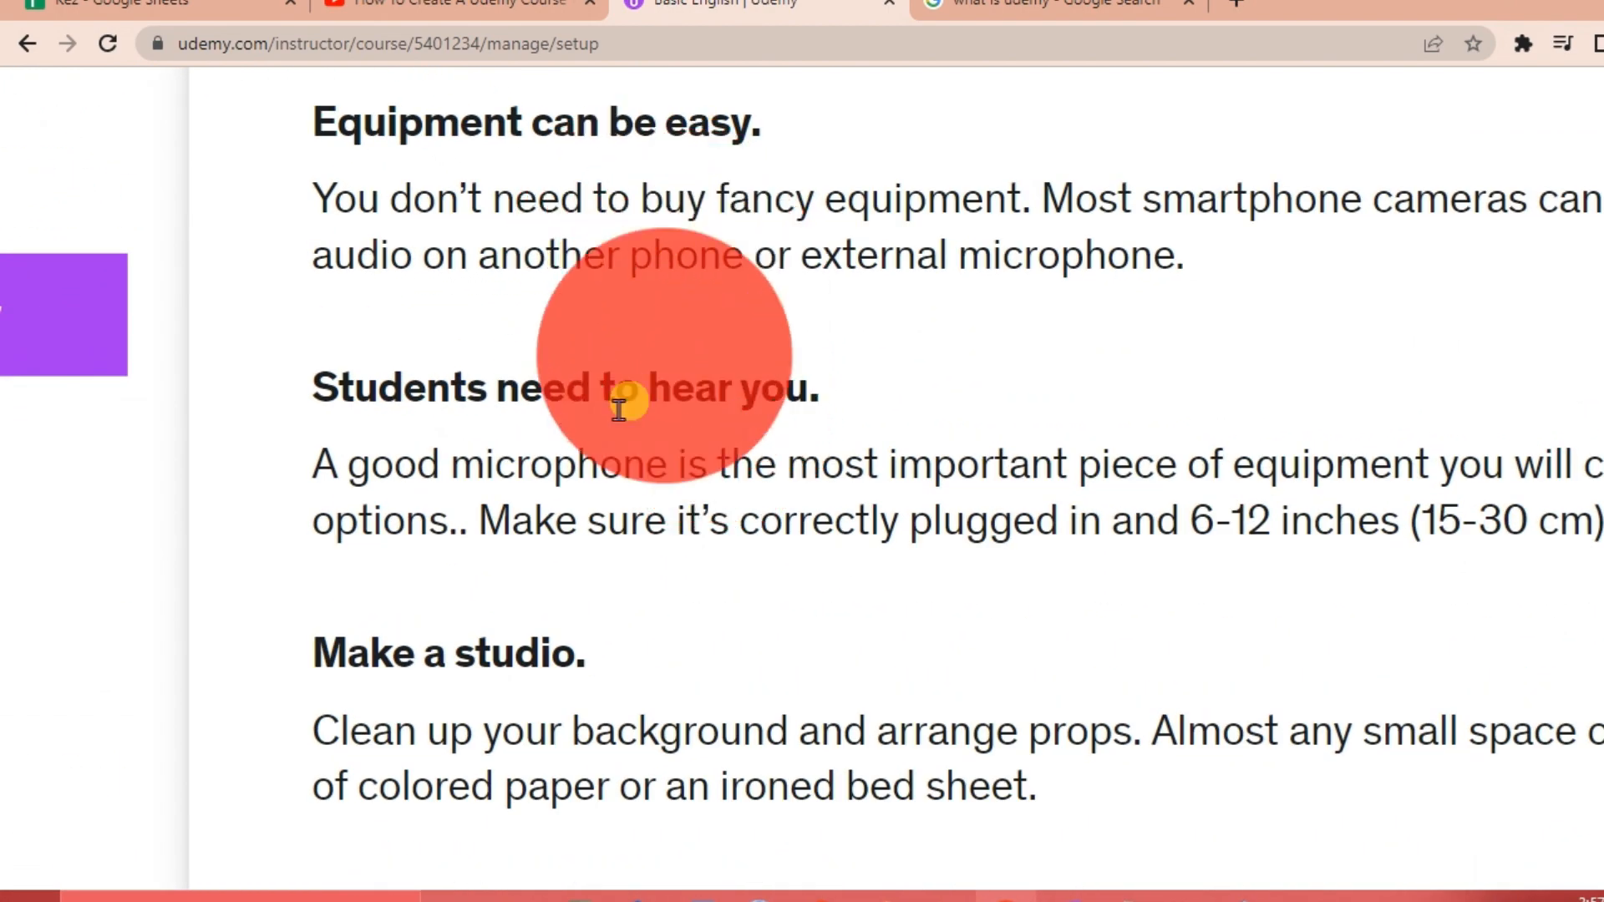
scroll(down, 3)
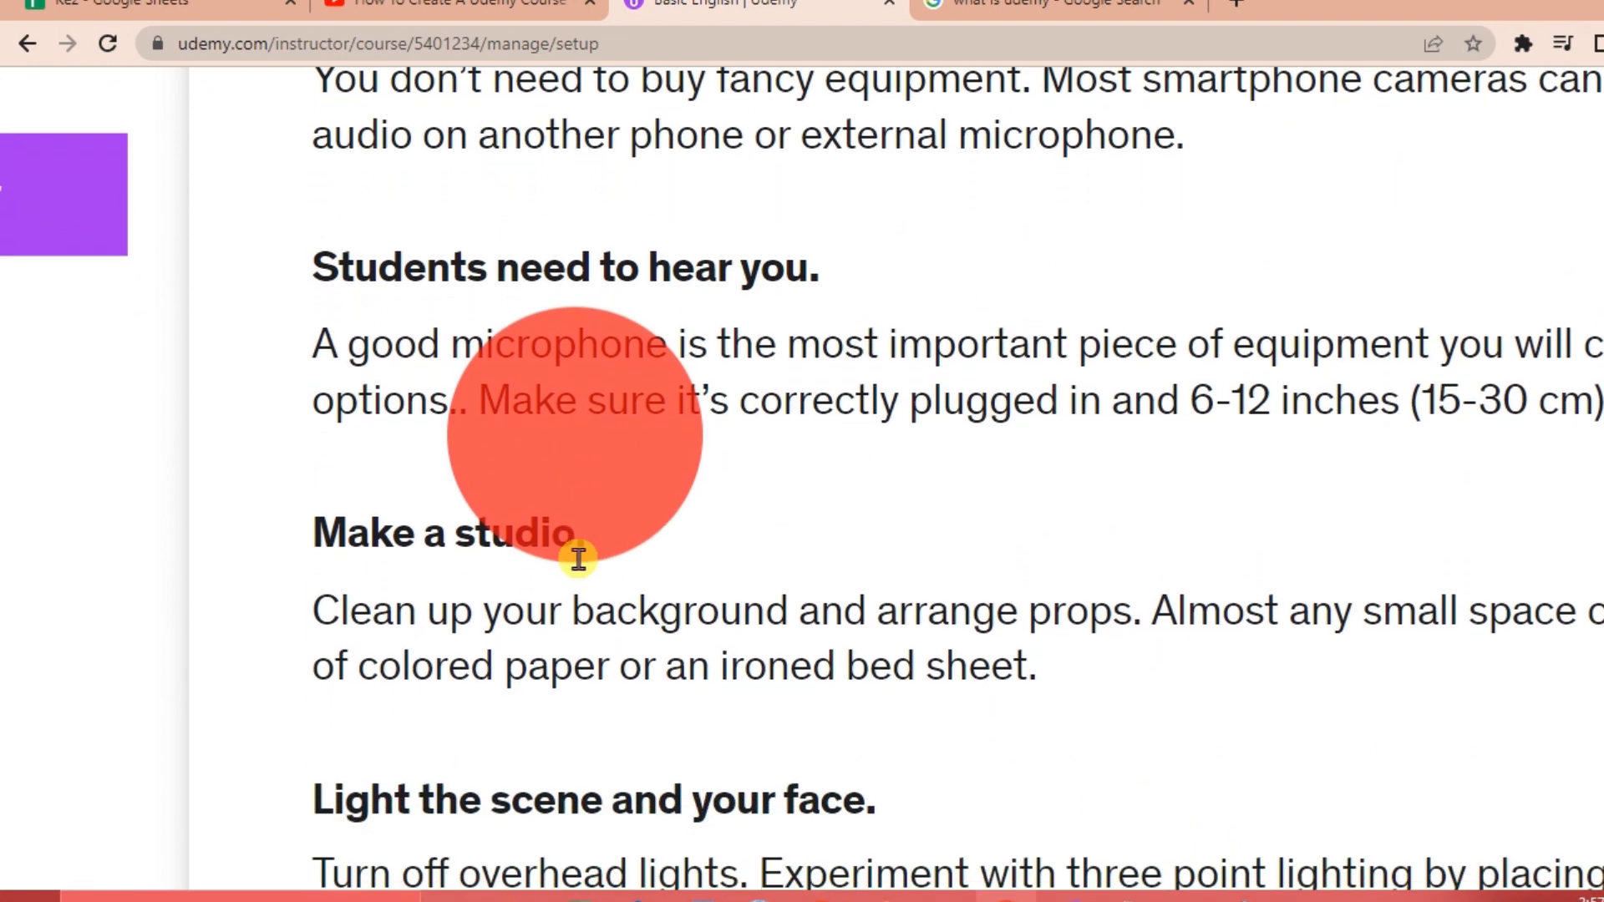
scroll(down, 3)
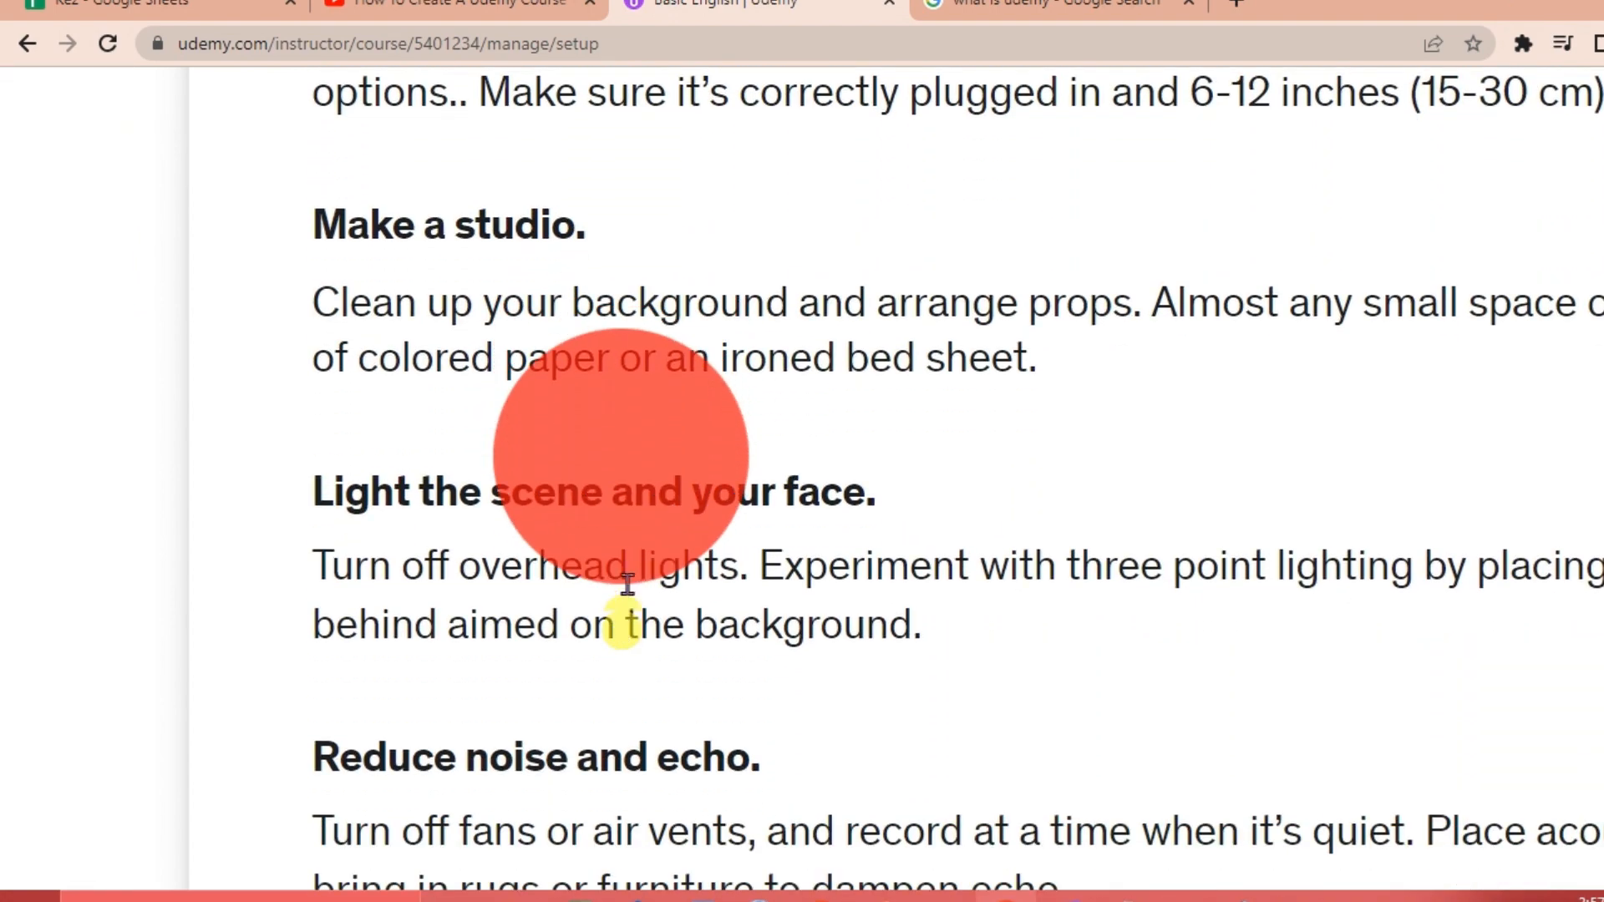
scroll(down, 3)
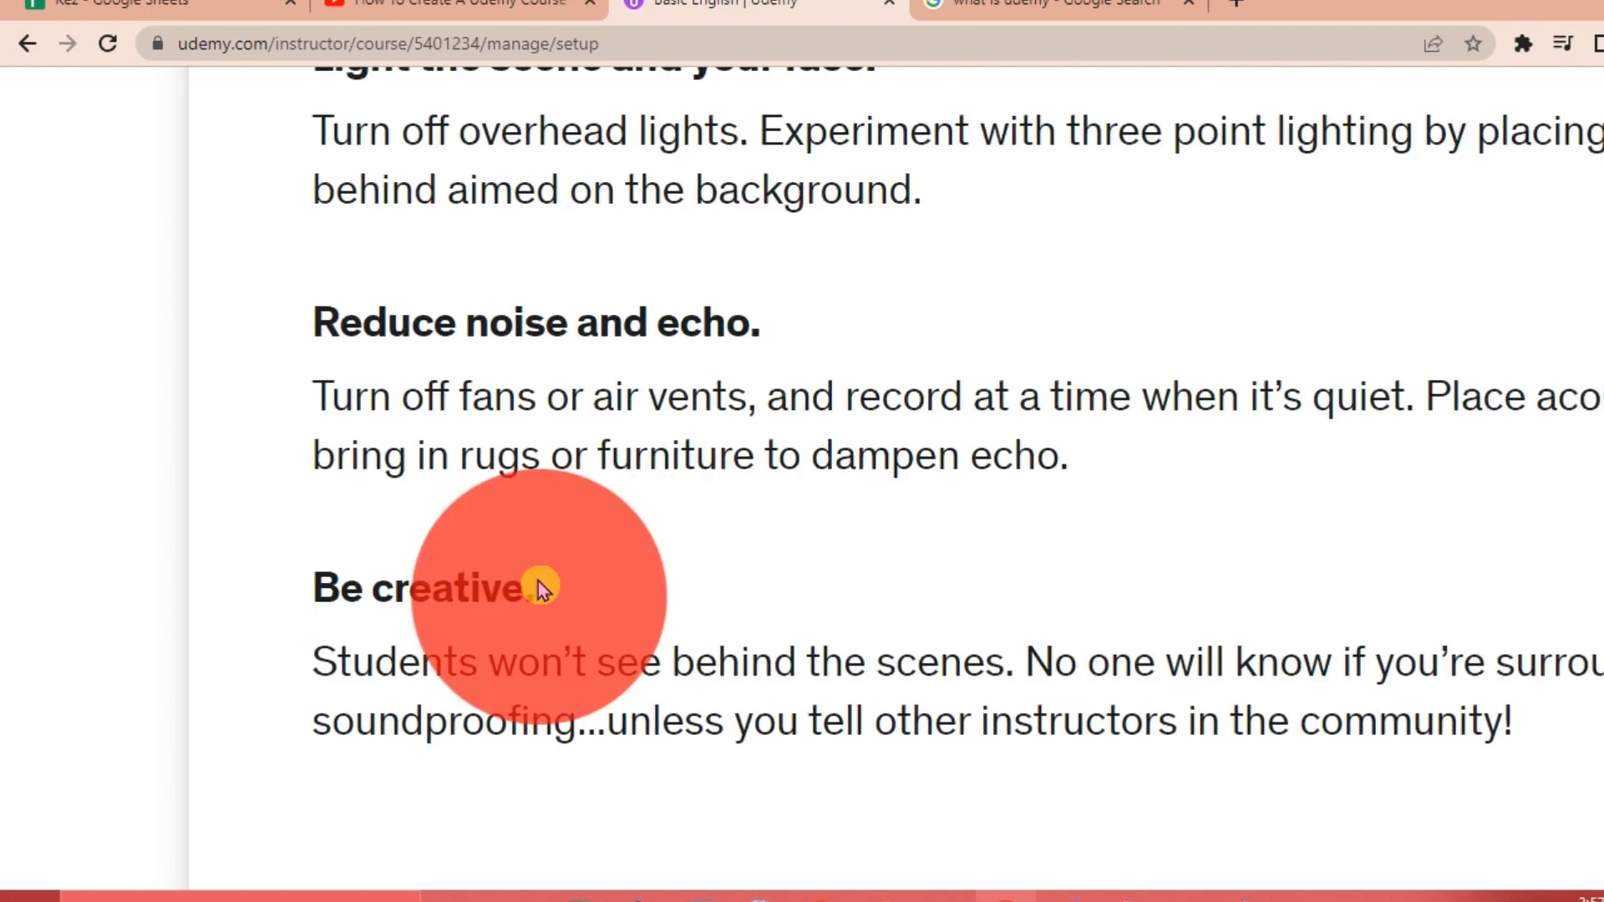
scroll(down, 3)
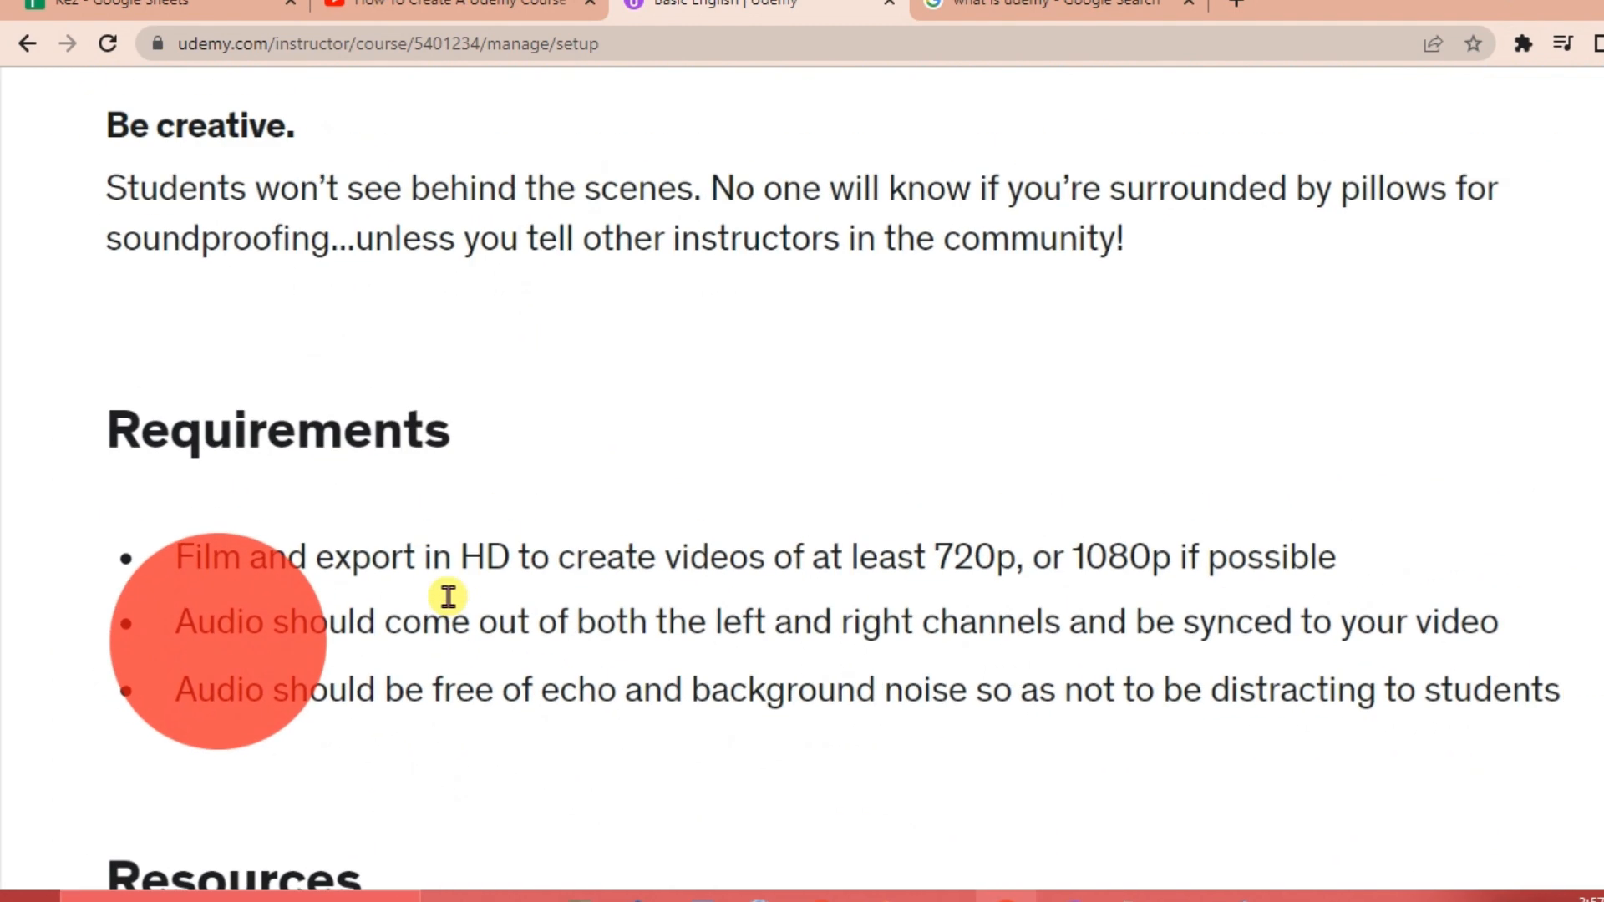
scroll(down, 3)
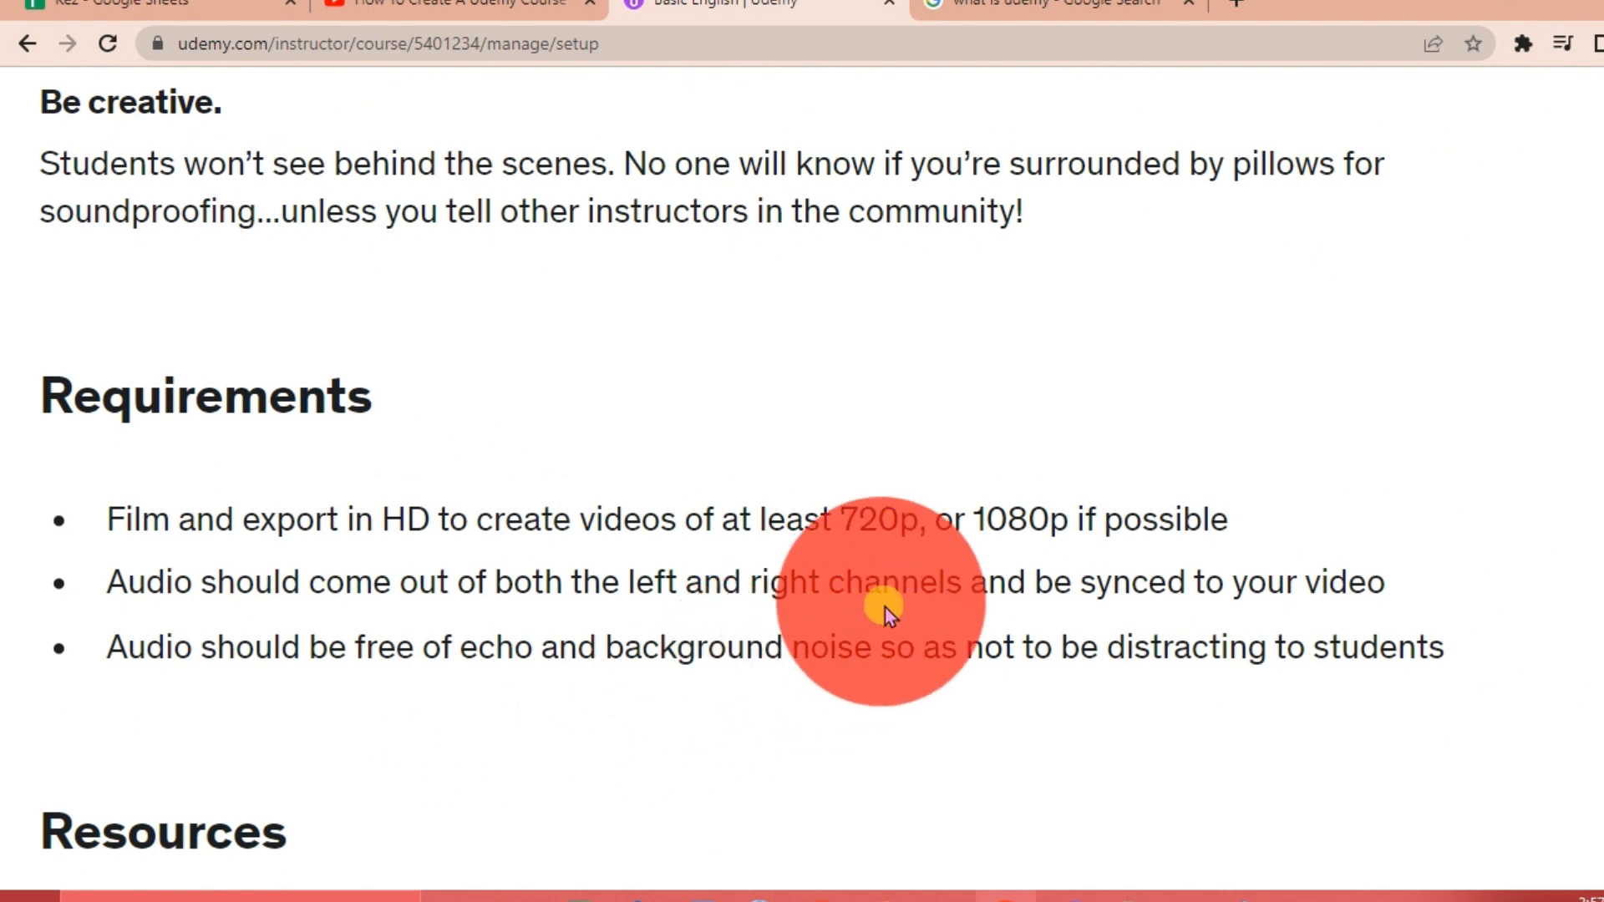
mouse_move(992, 593)
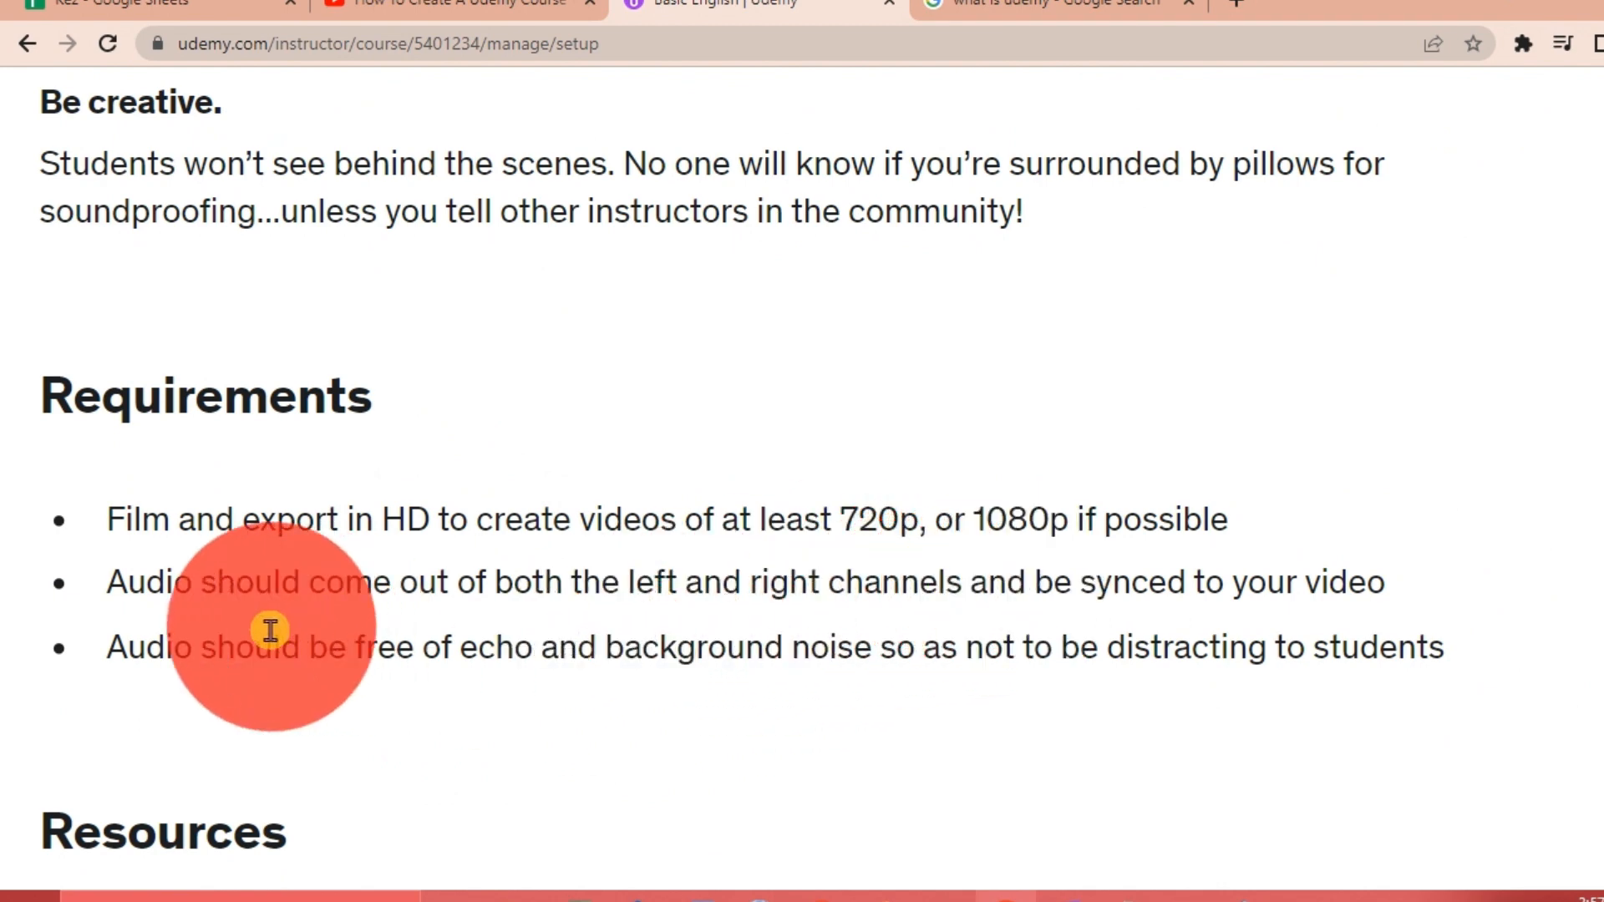
mouse_move(482, 635)
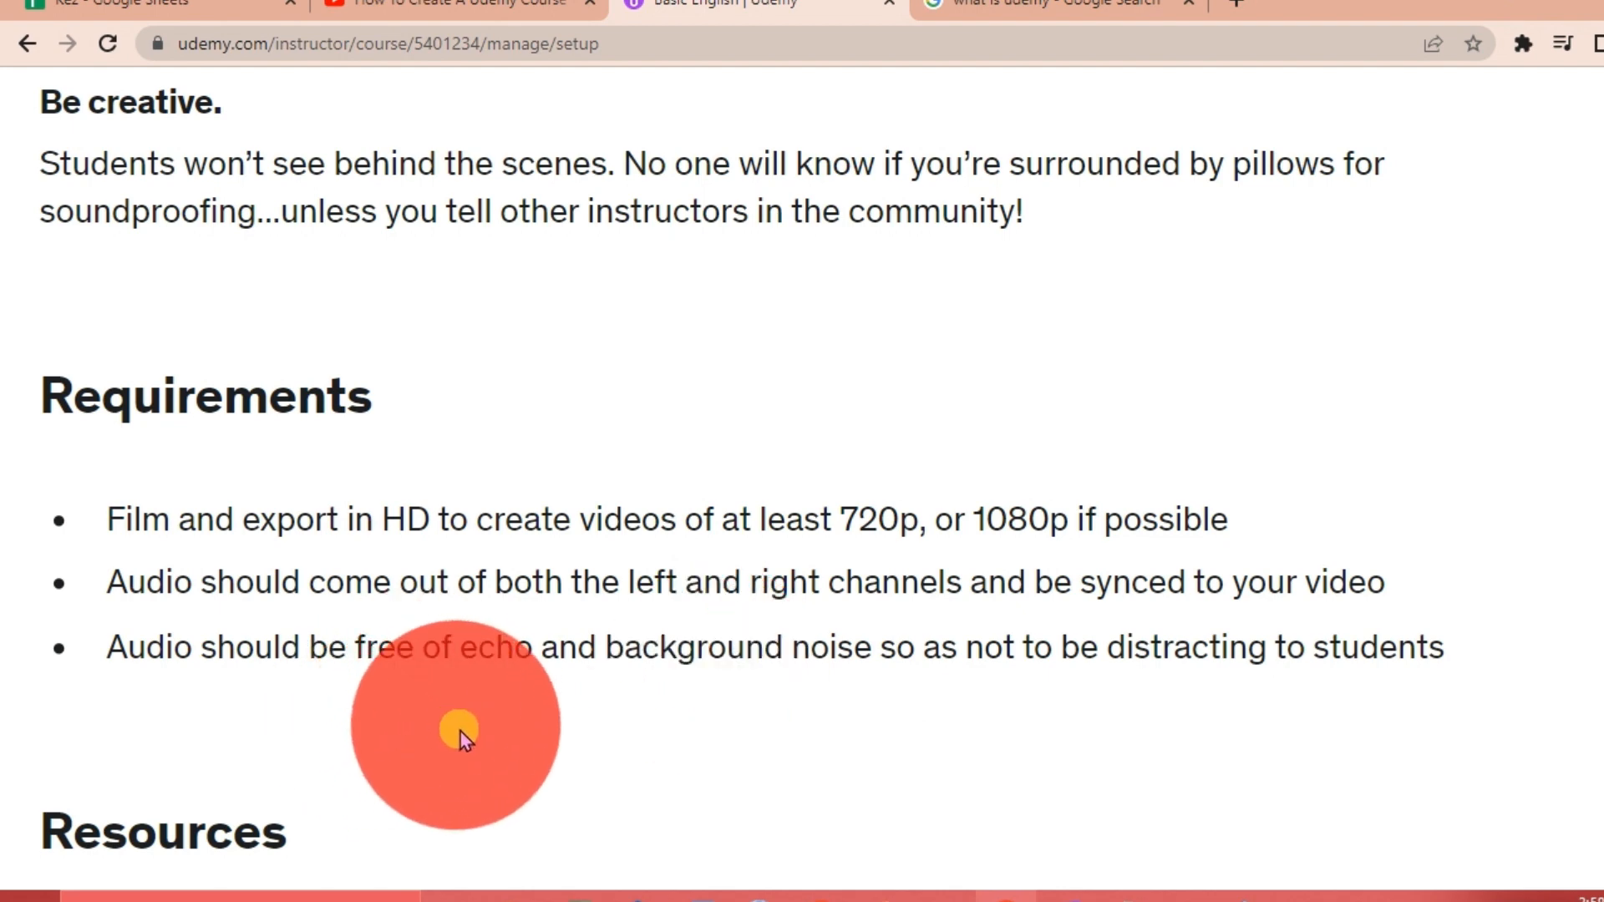
mouse_move(525, 683)
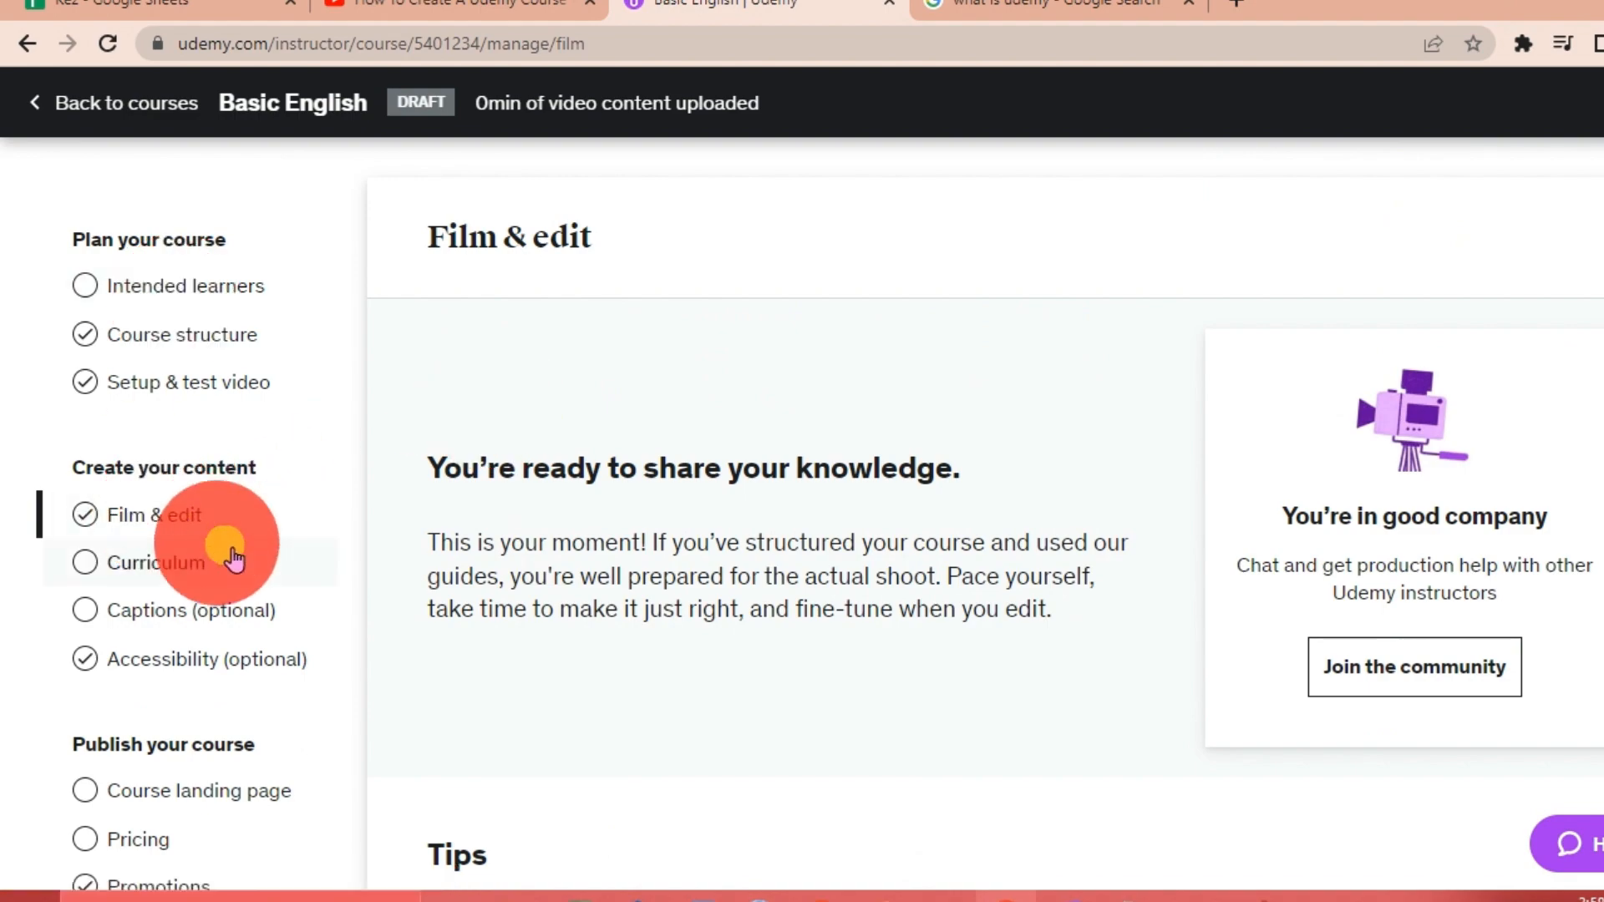
scroll(down, 3)
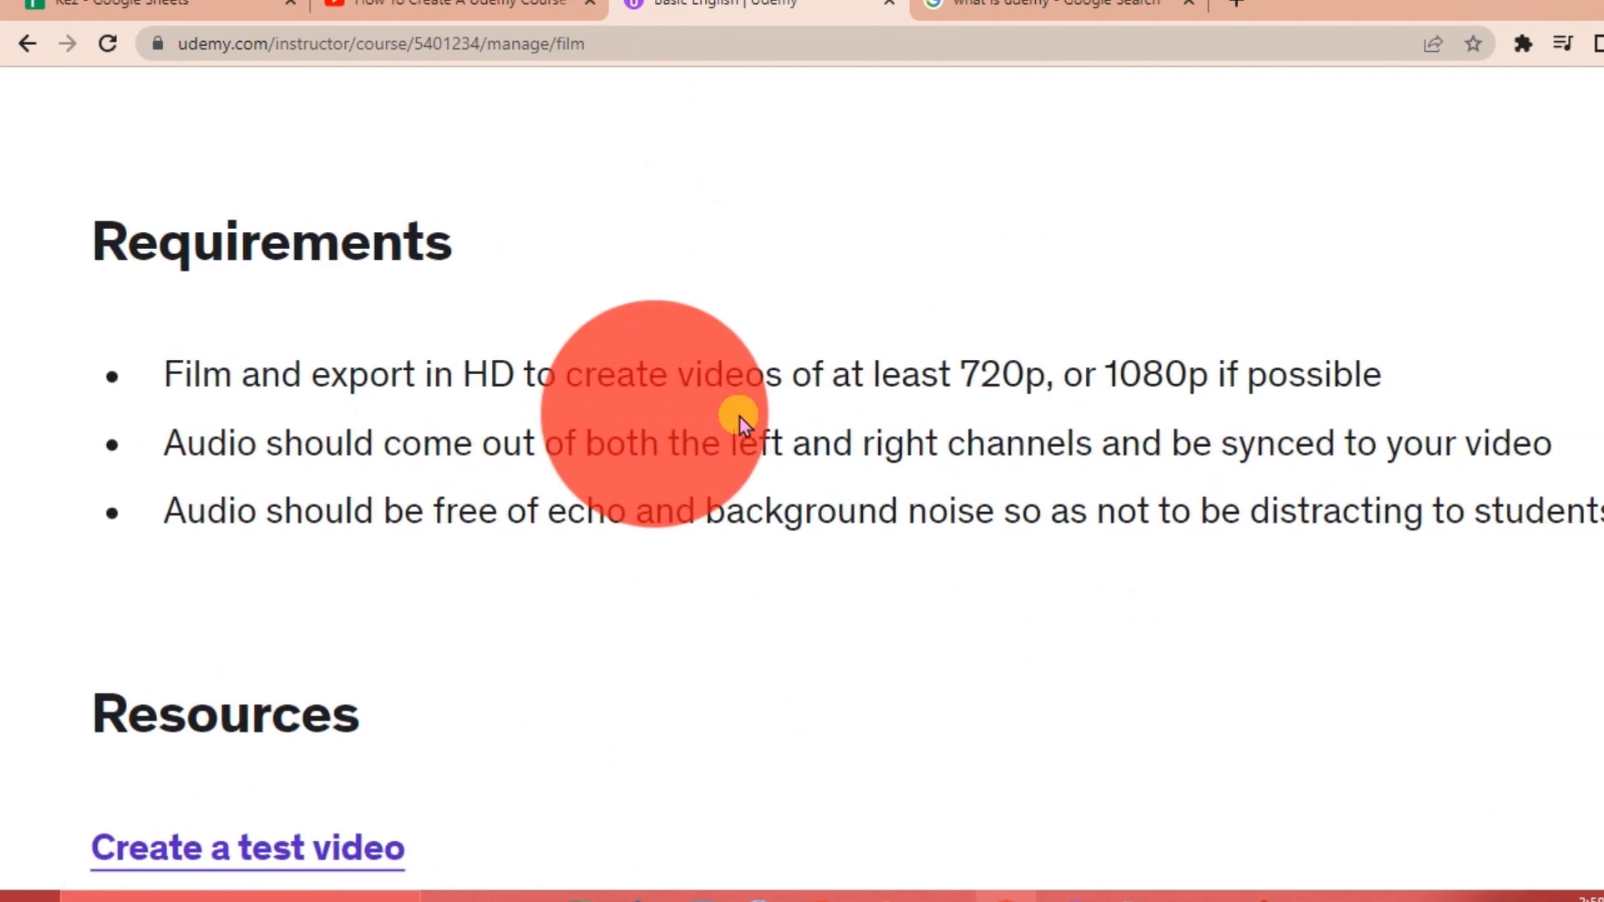
mouse_move(607, 658)
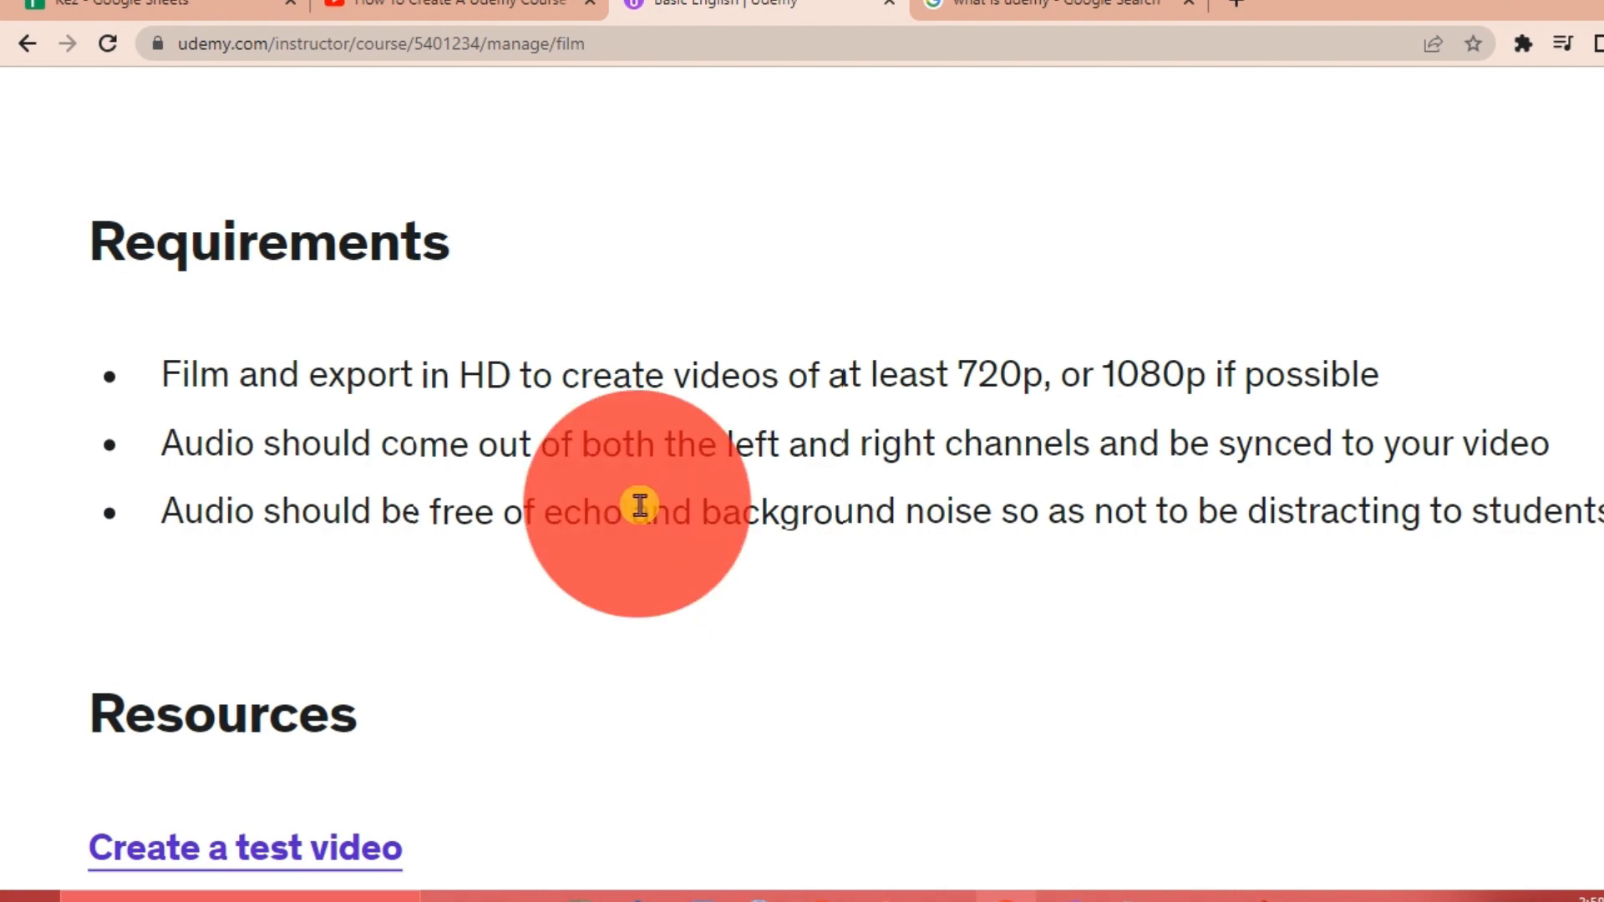
click(159, 563)
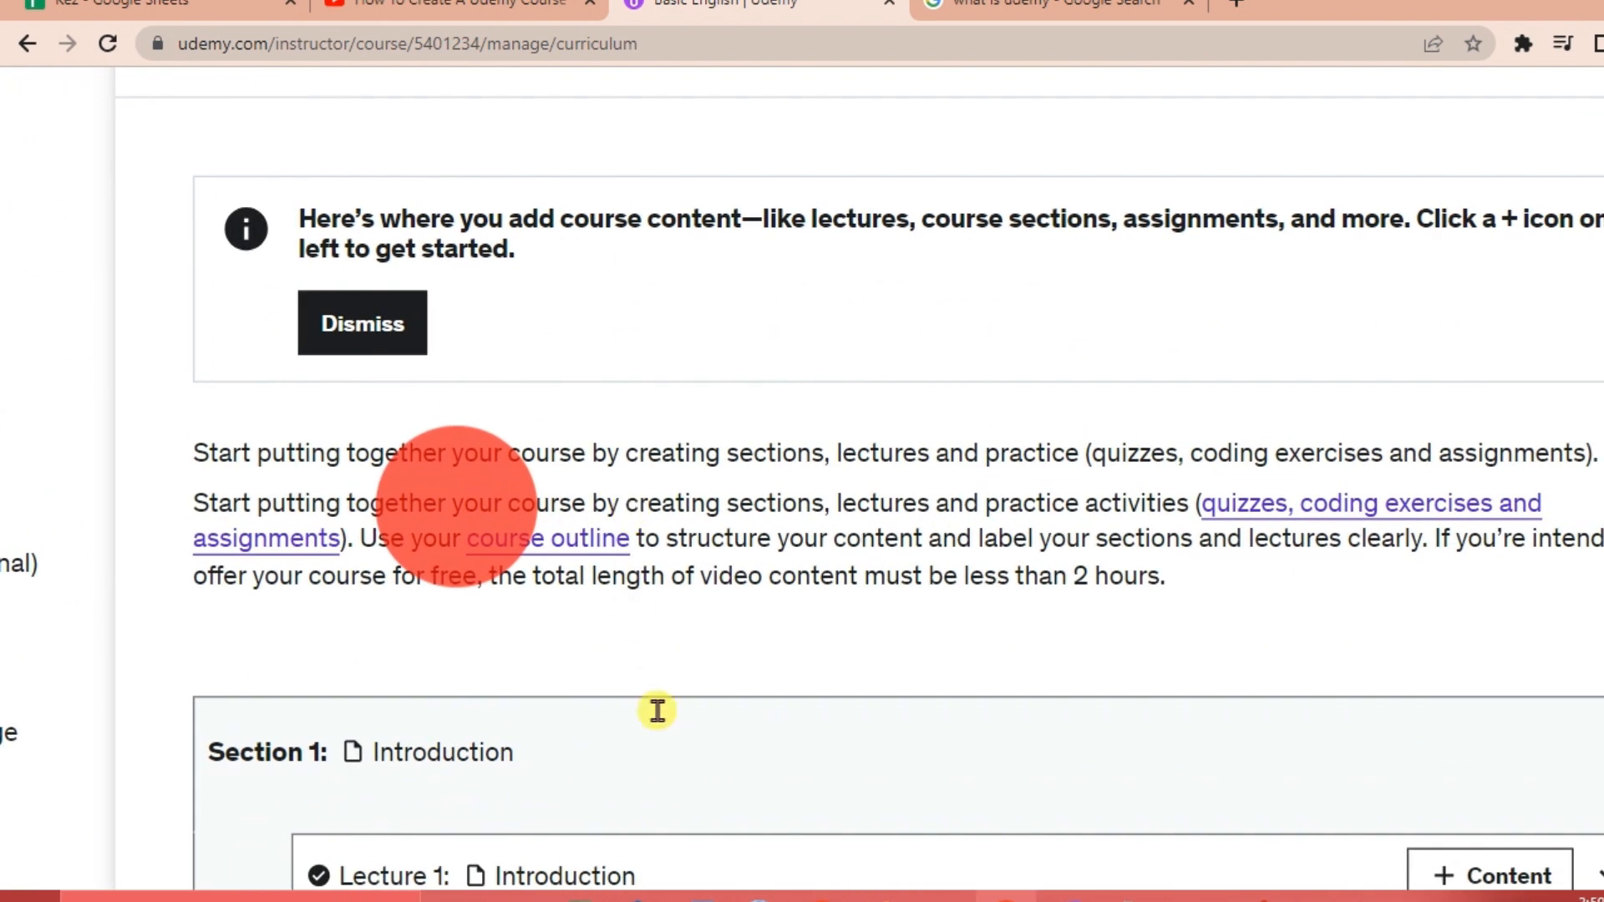
mouse_move(673, 489)
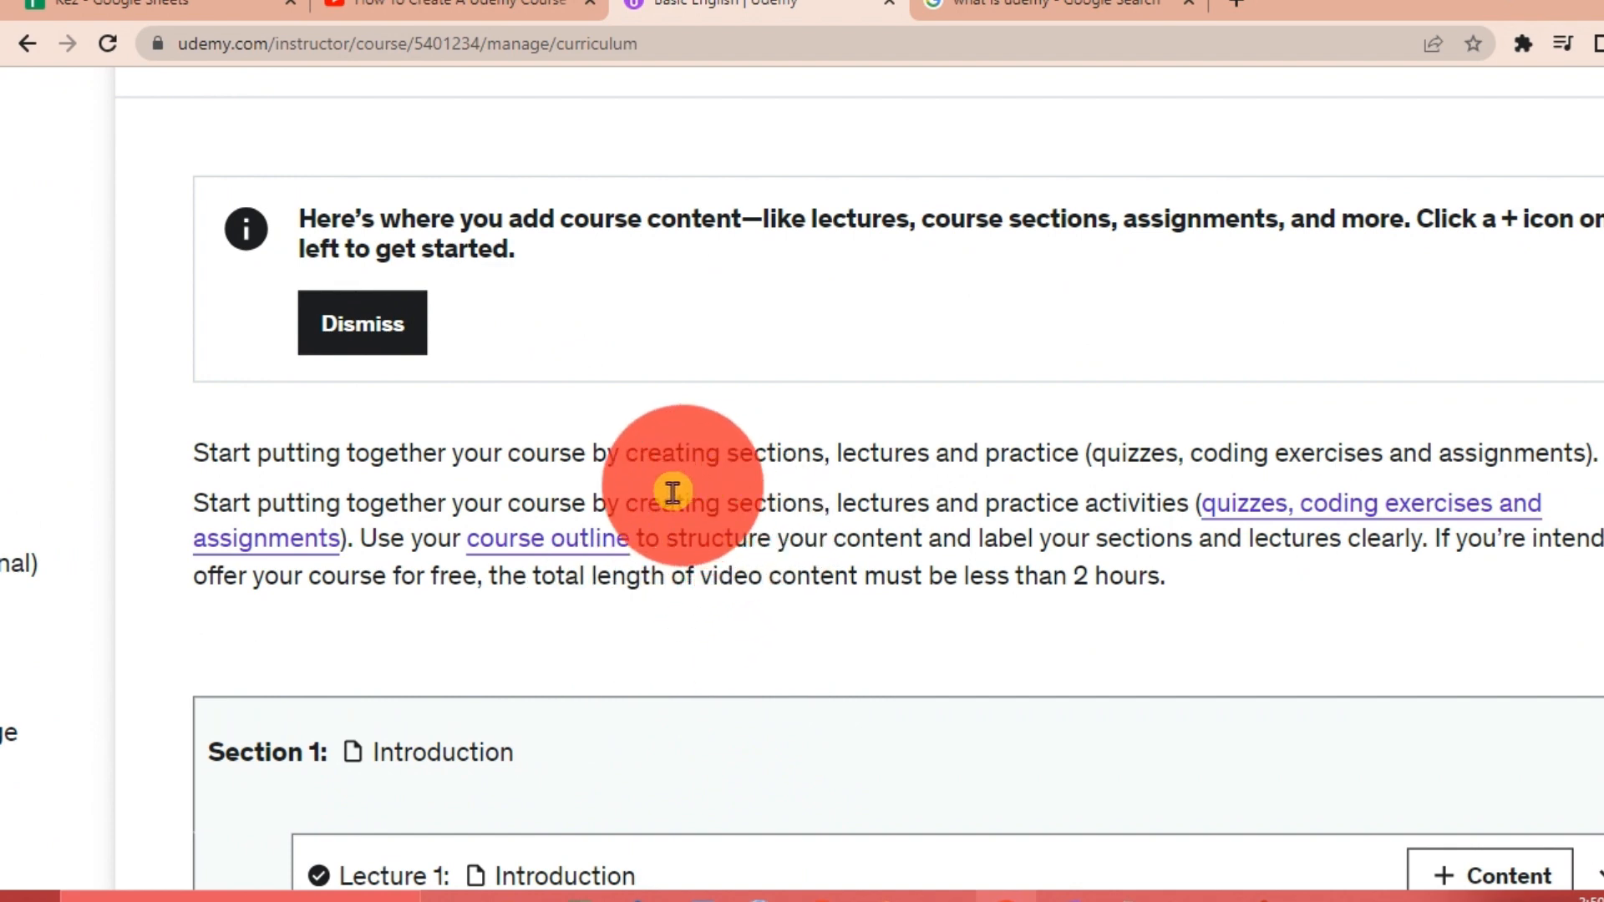
mouse_move(869, 491)
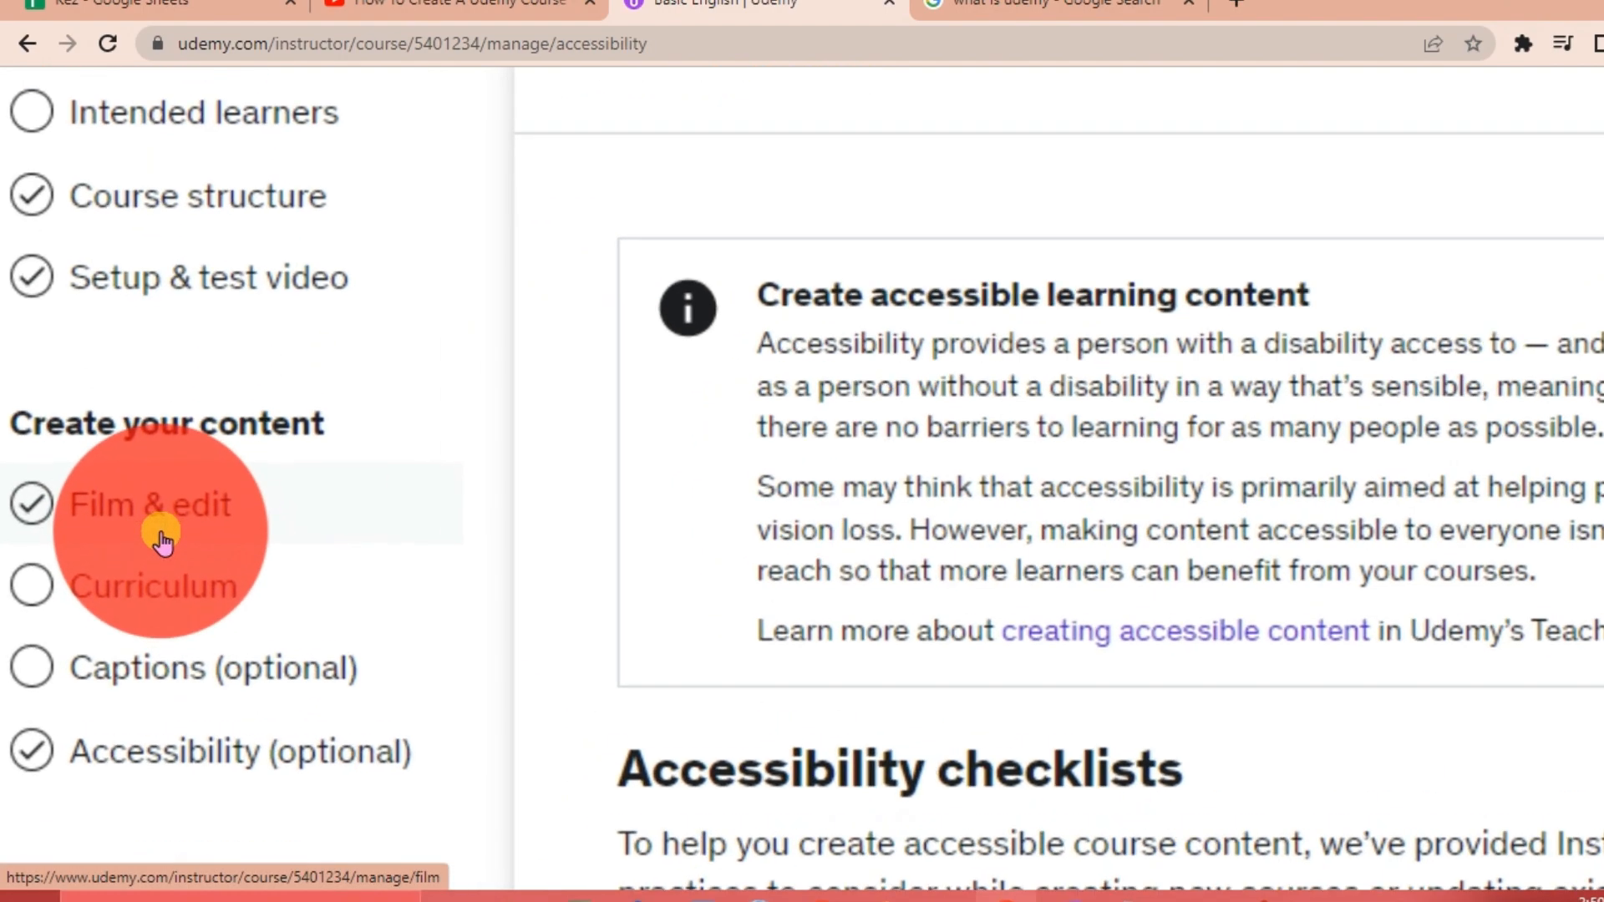
Go to the Course landing page settings under Publish your course.
scroll(down, 3)
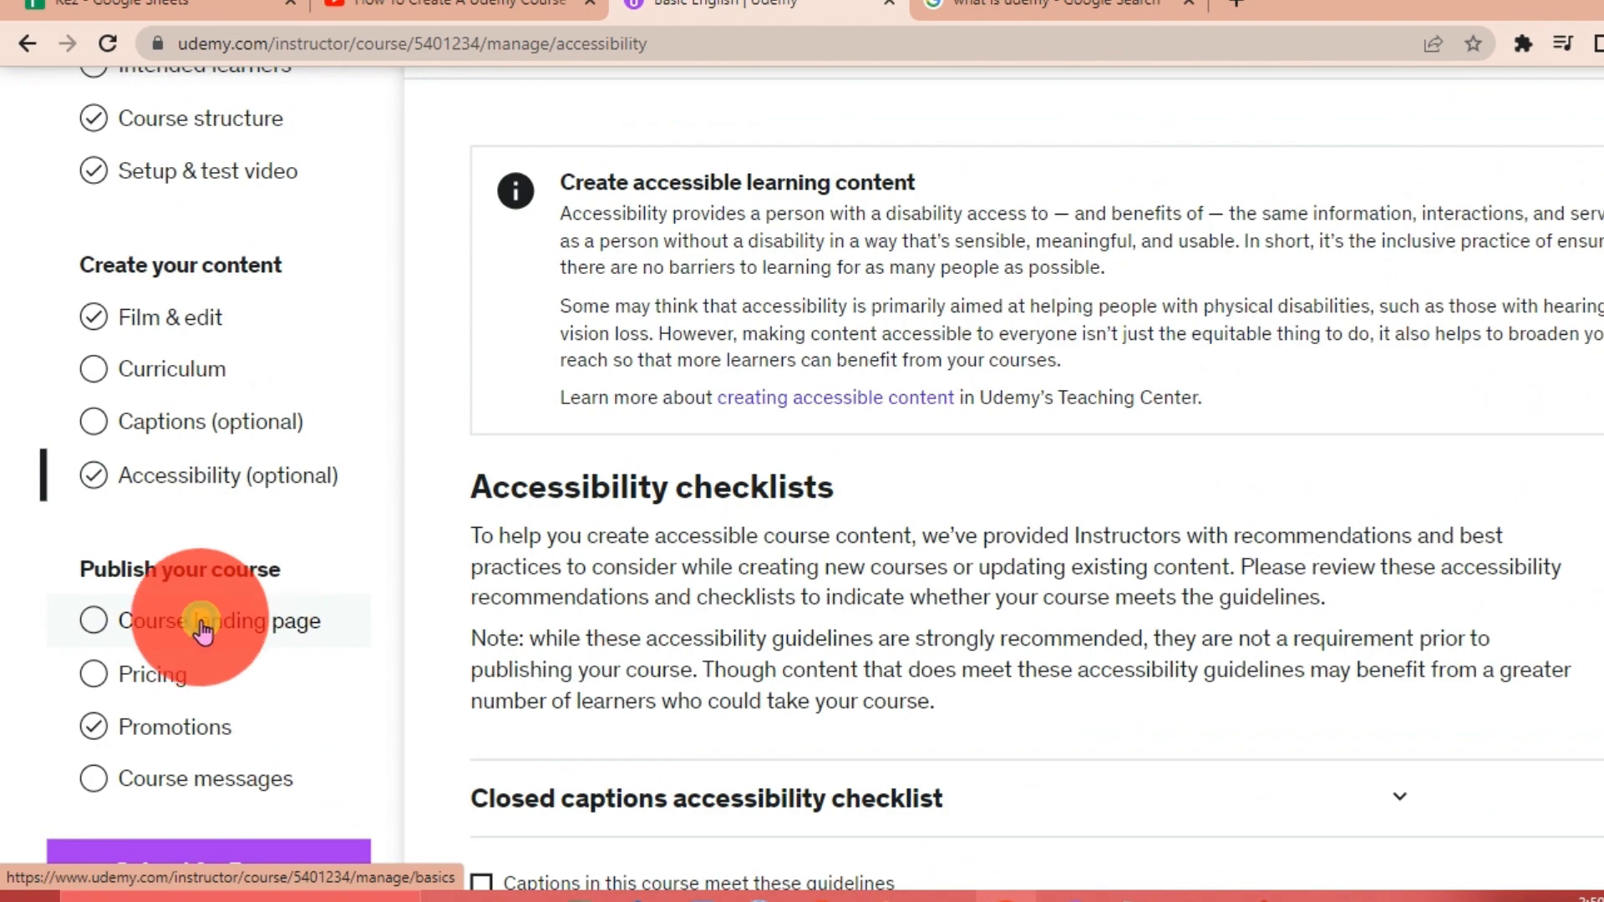
click(201, 622)
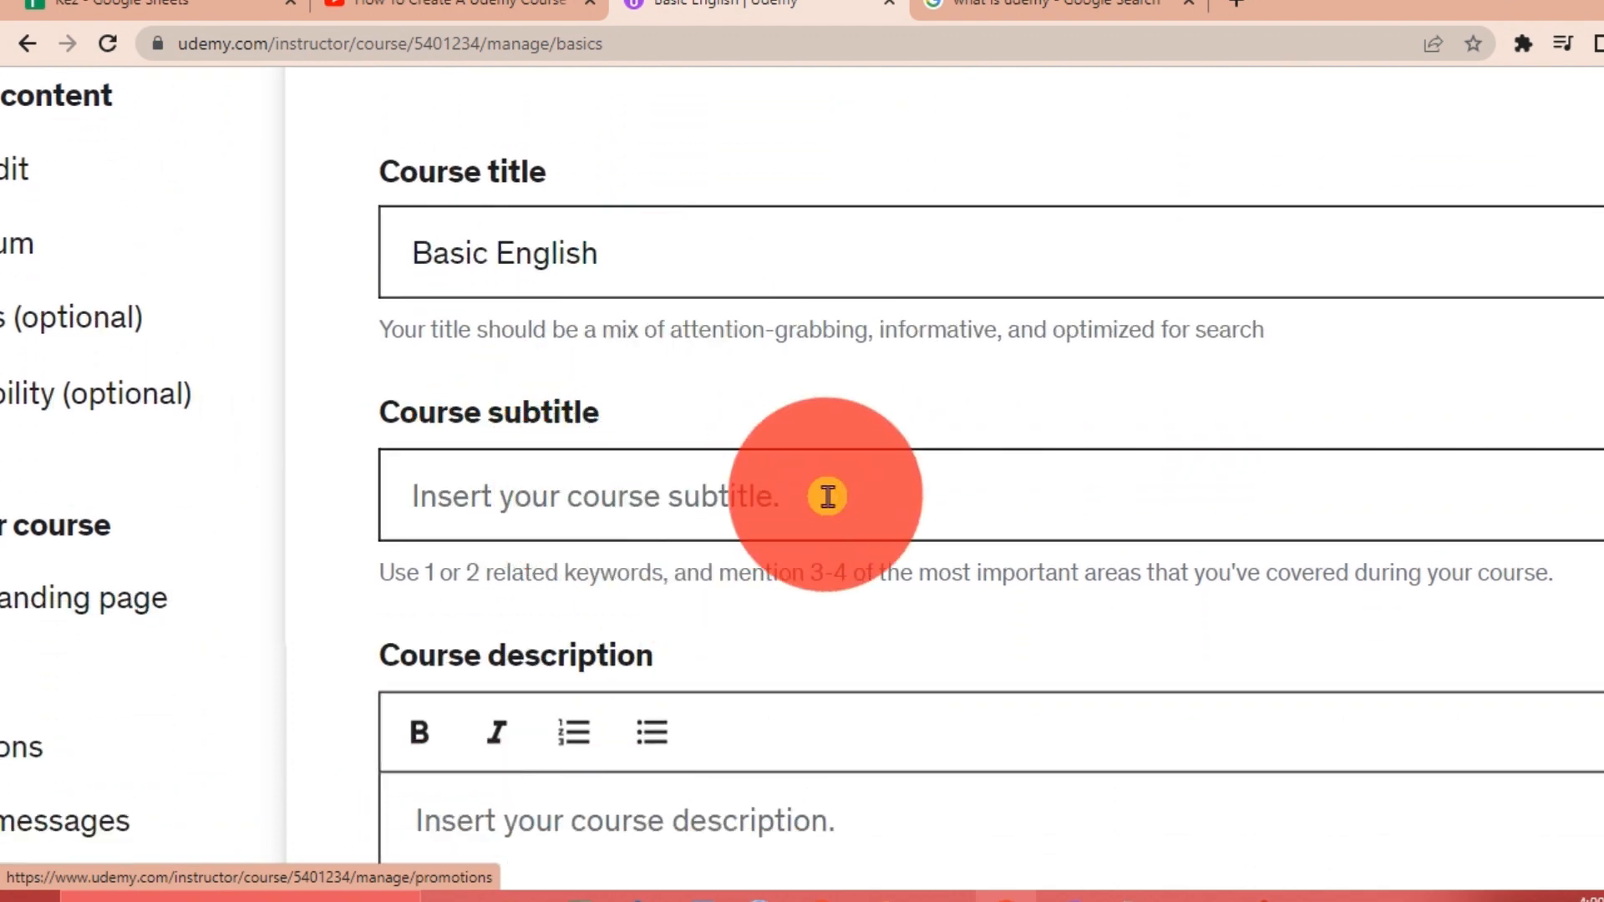
scroll(down, 3)
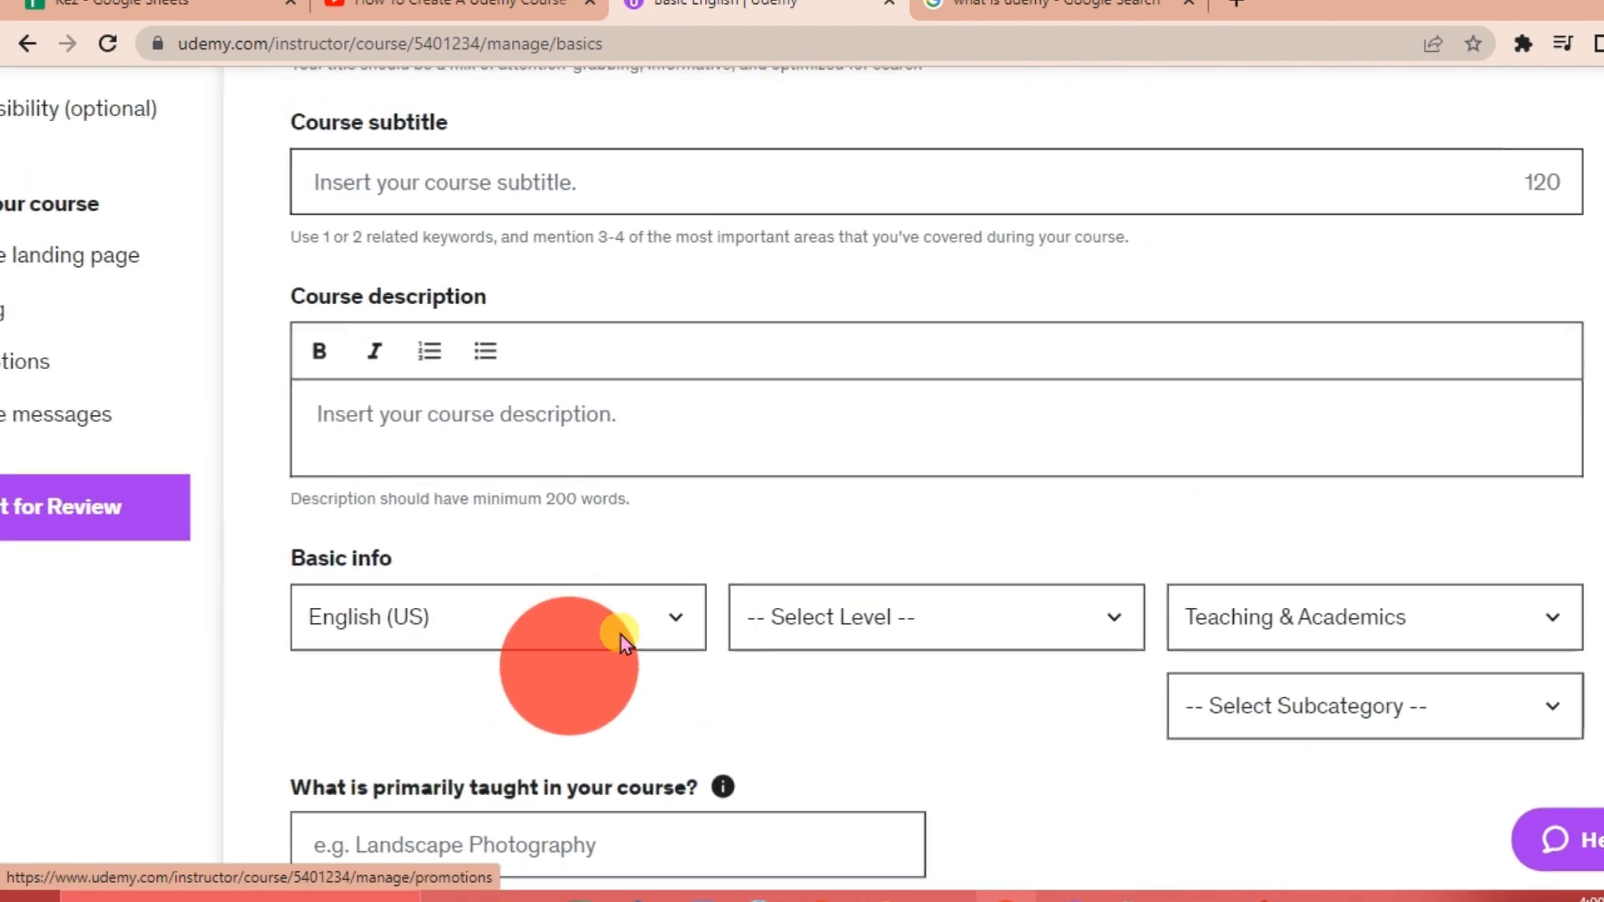
scroll(down, 3)
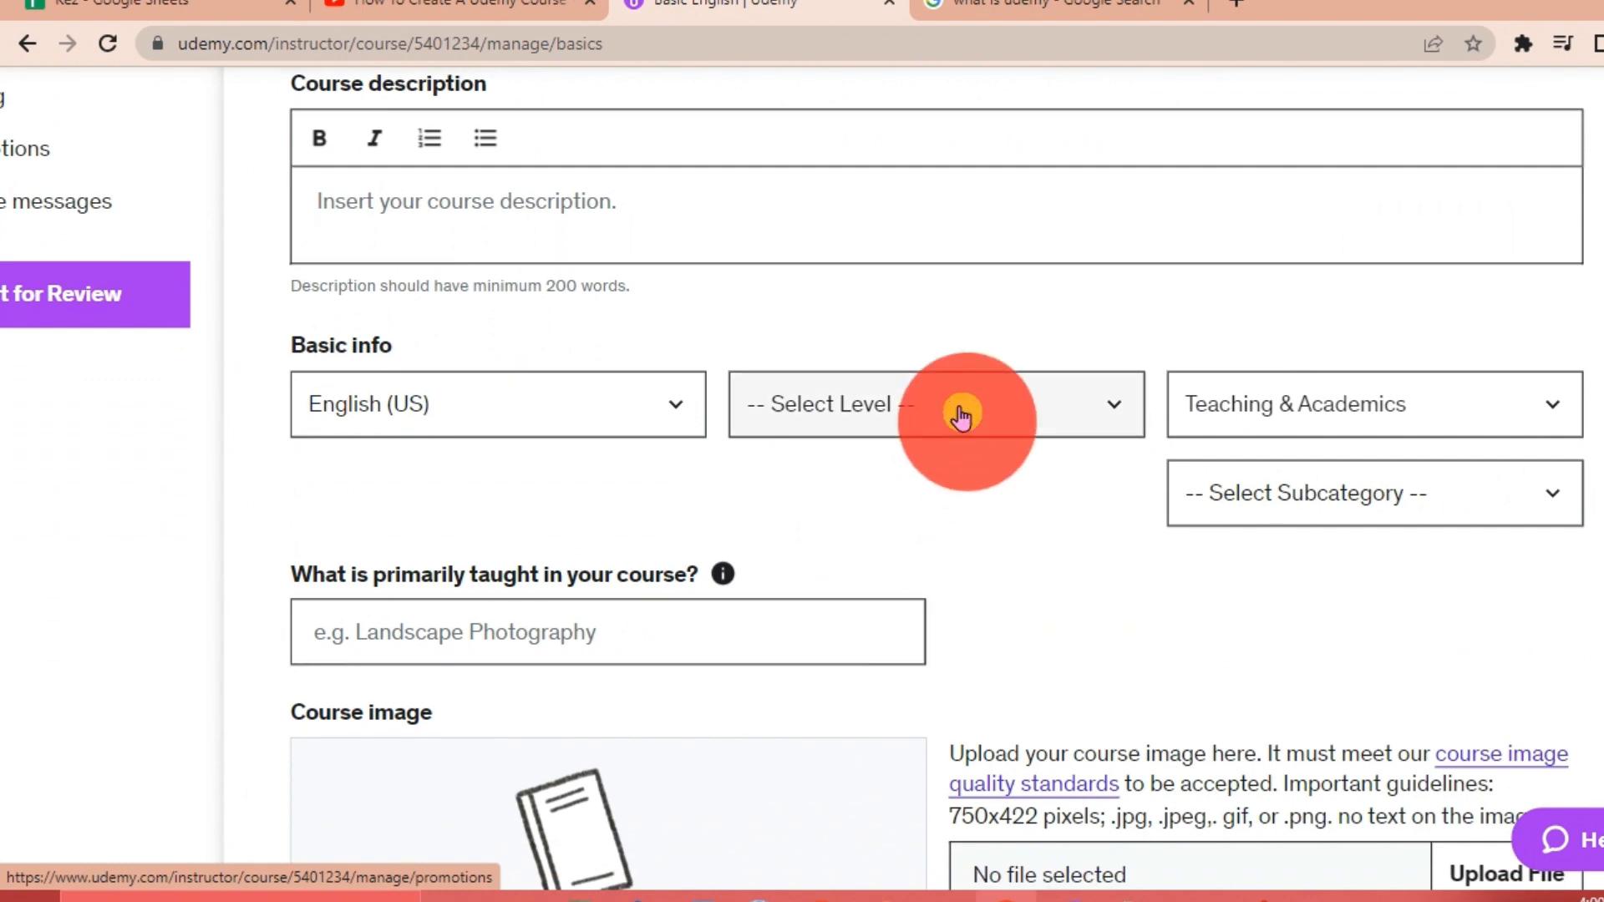
mouse_move(1172, 525)
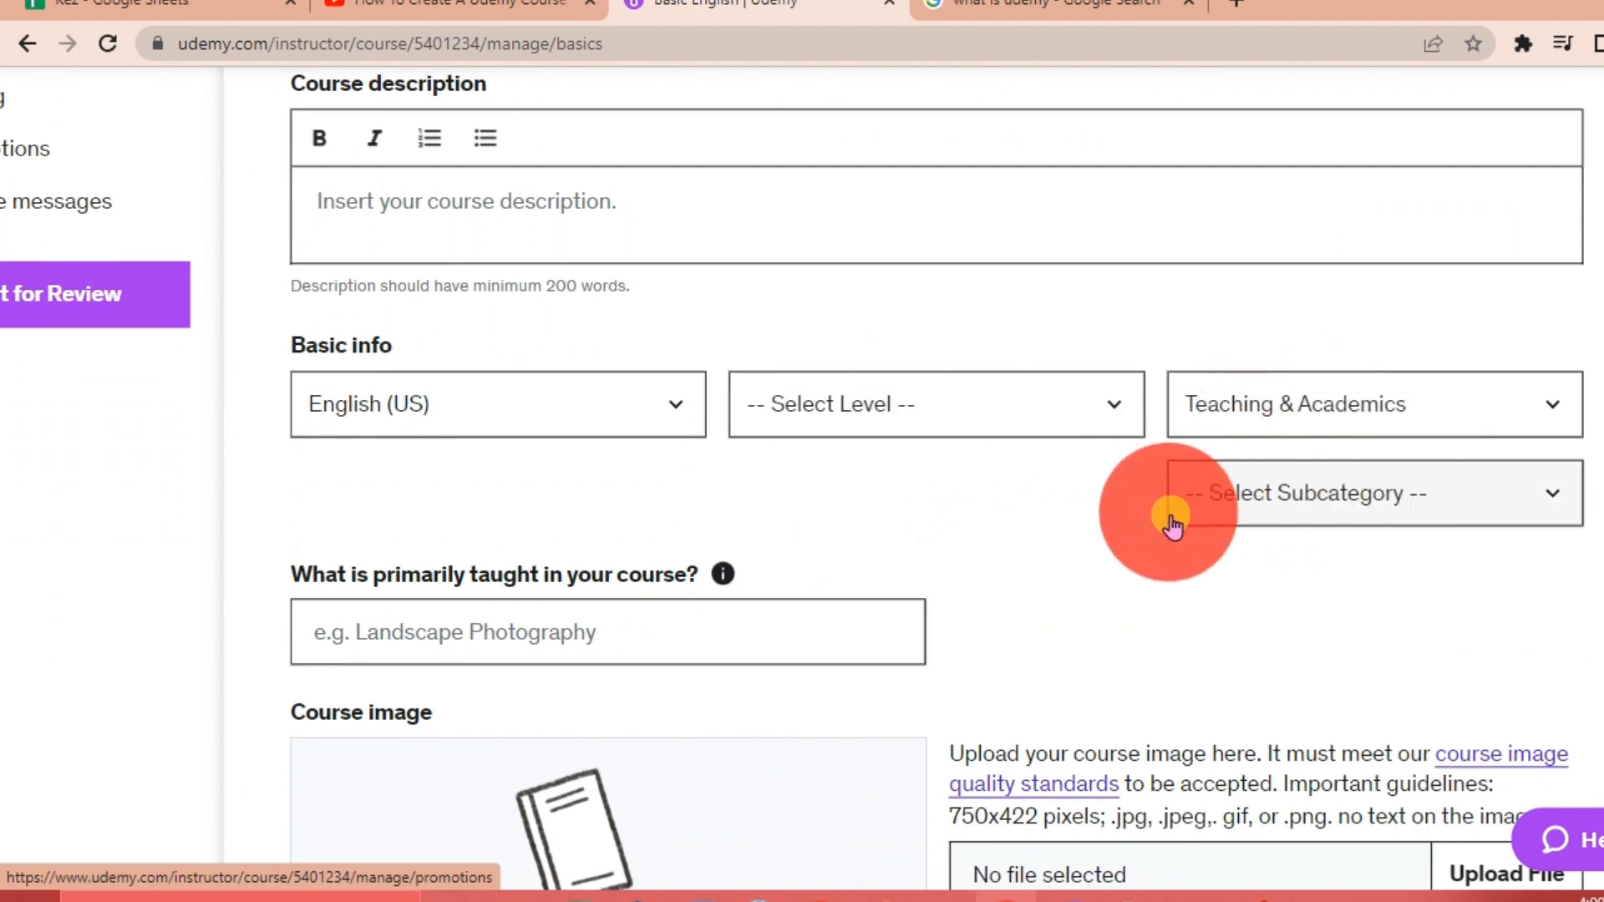
scroll(down, 3)
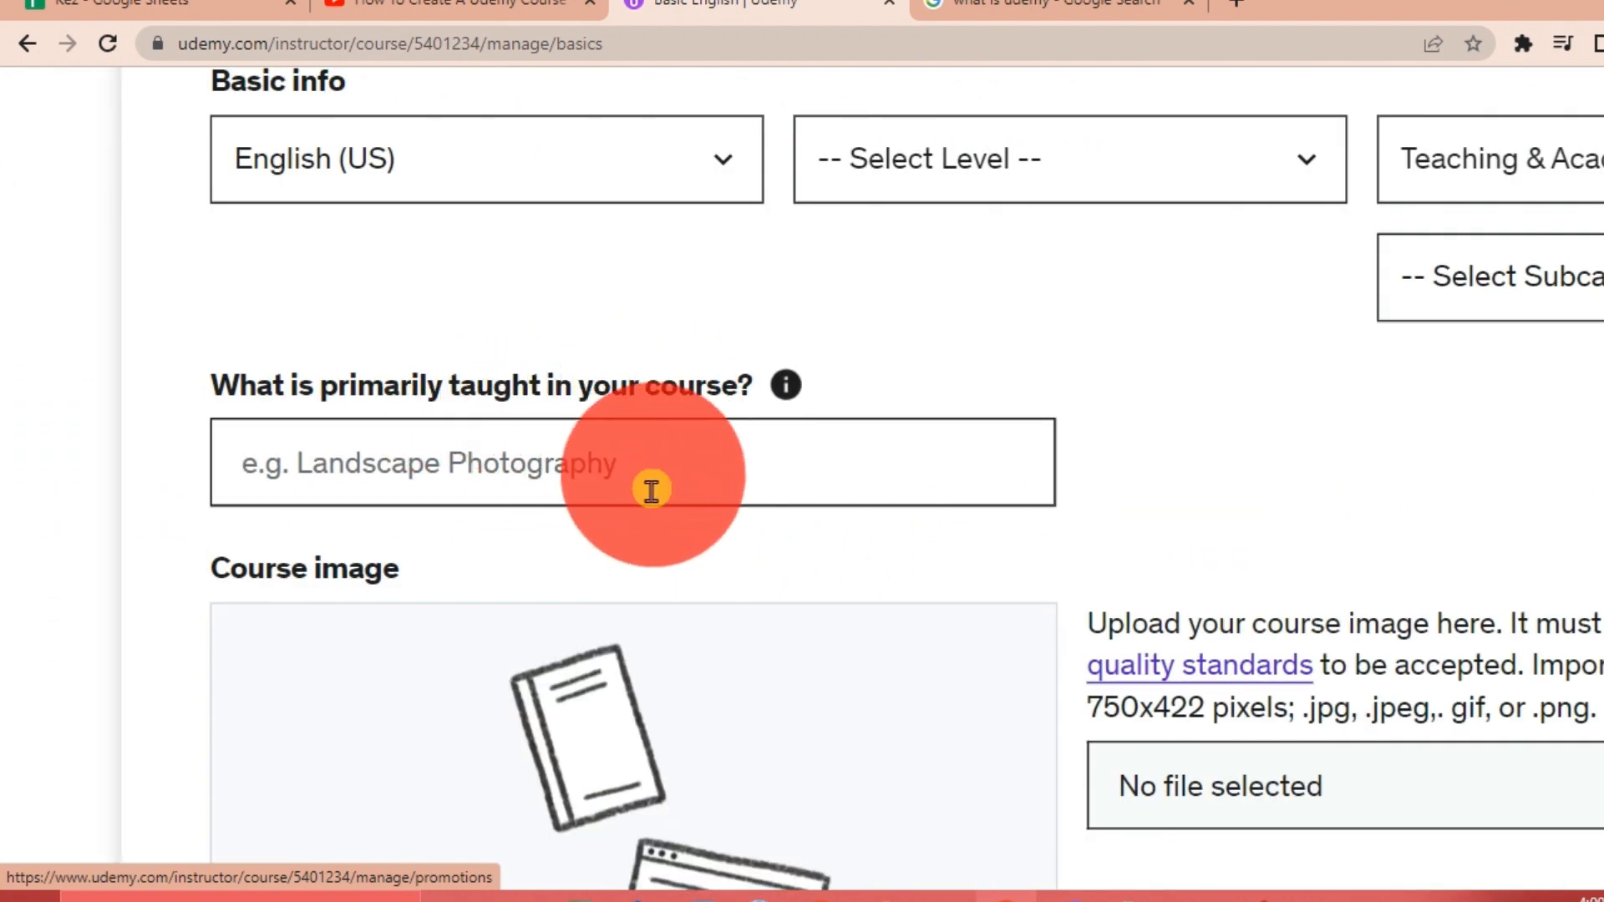
scroll(down, 3)
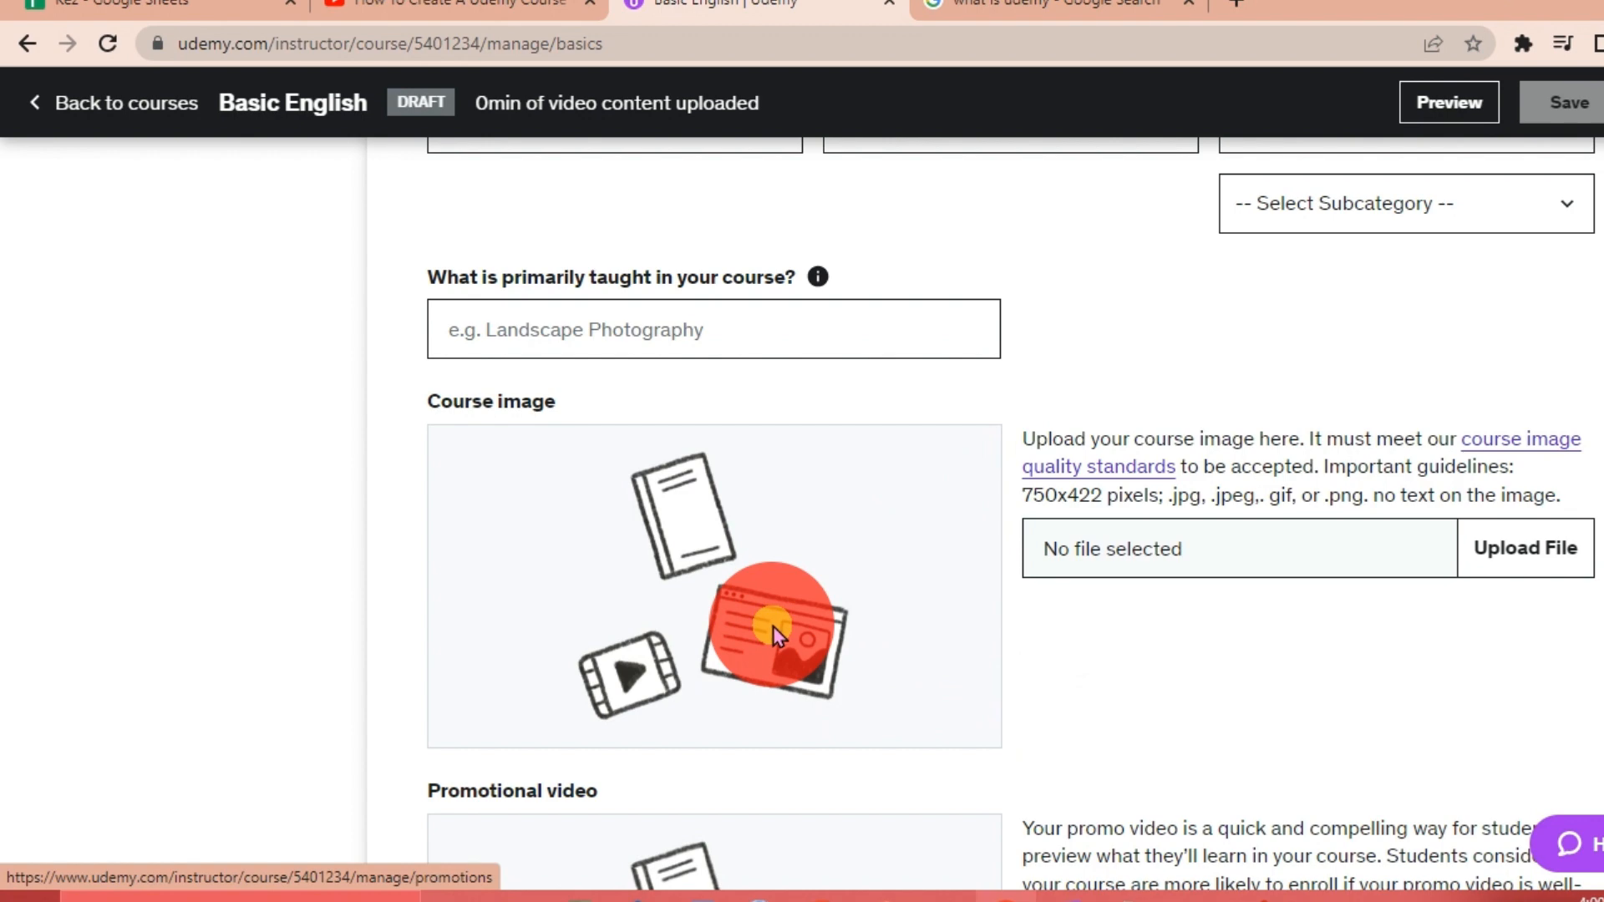
scroll(down, 3)
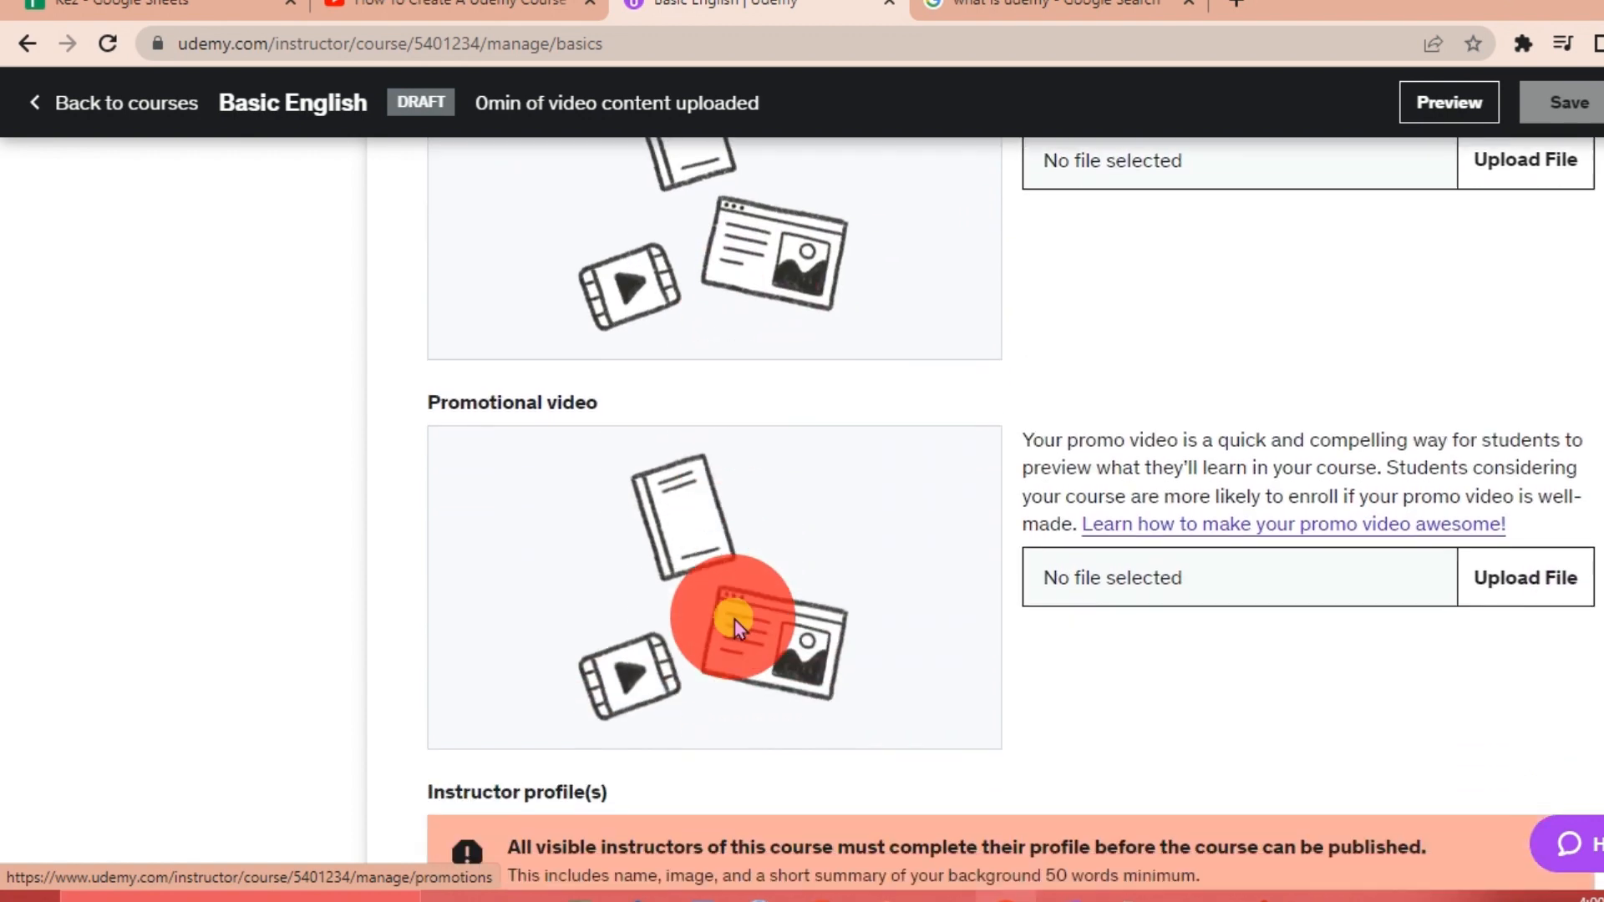
scroll(down, 3)
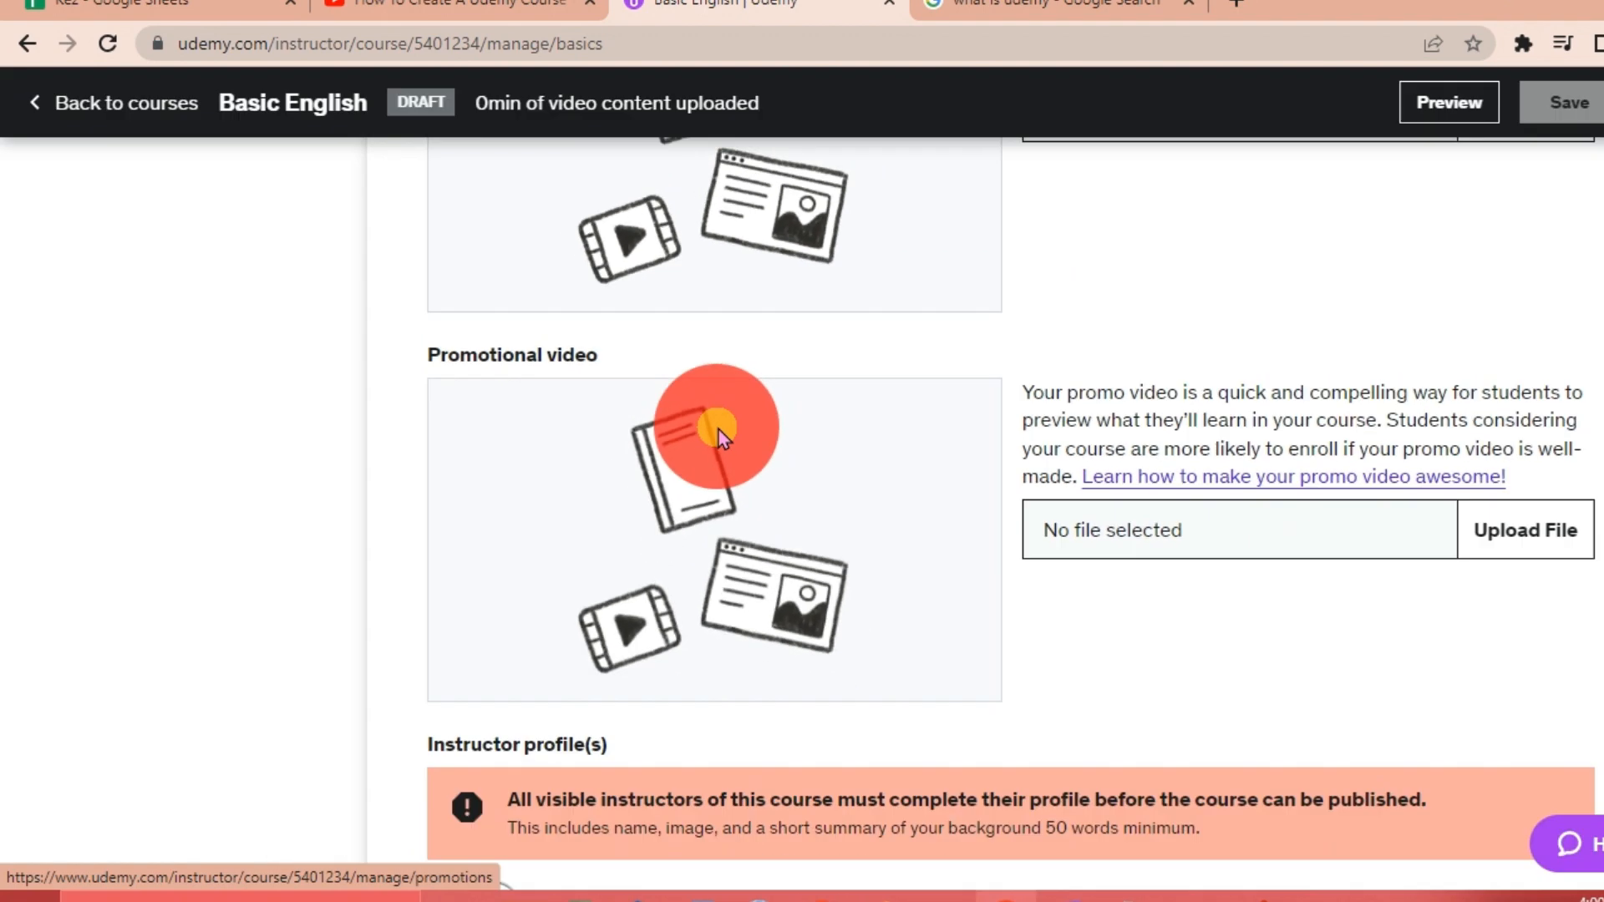
scroll(down, 3)
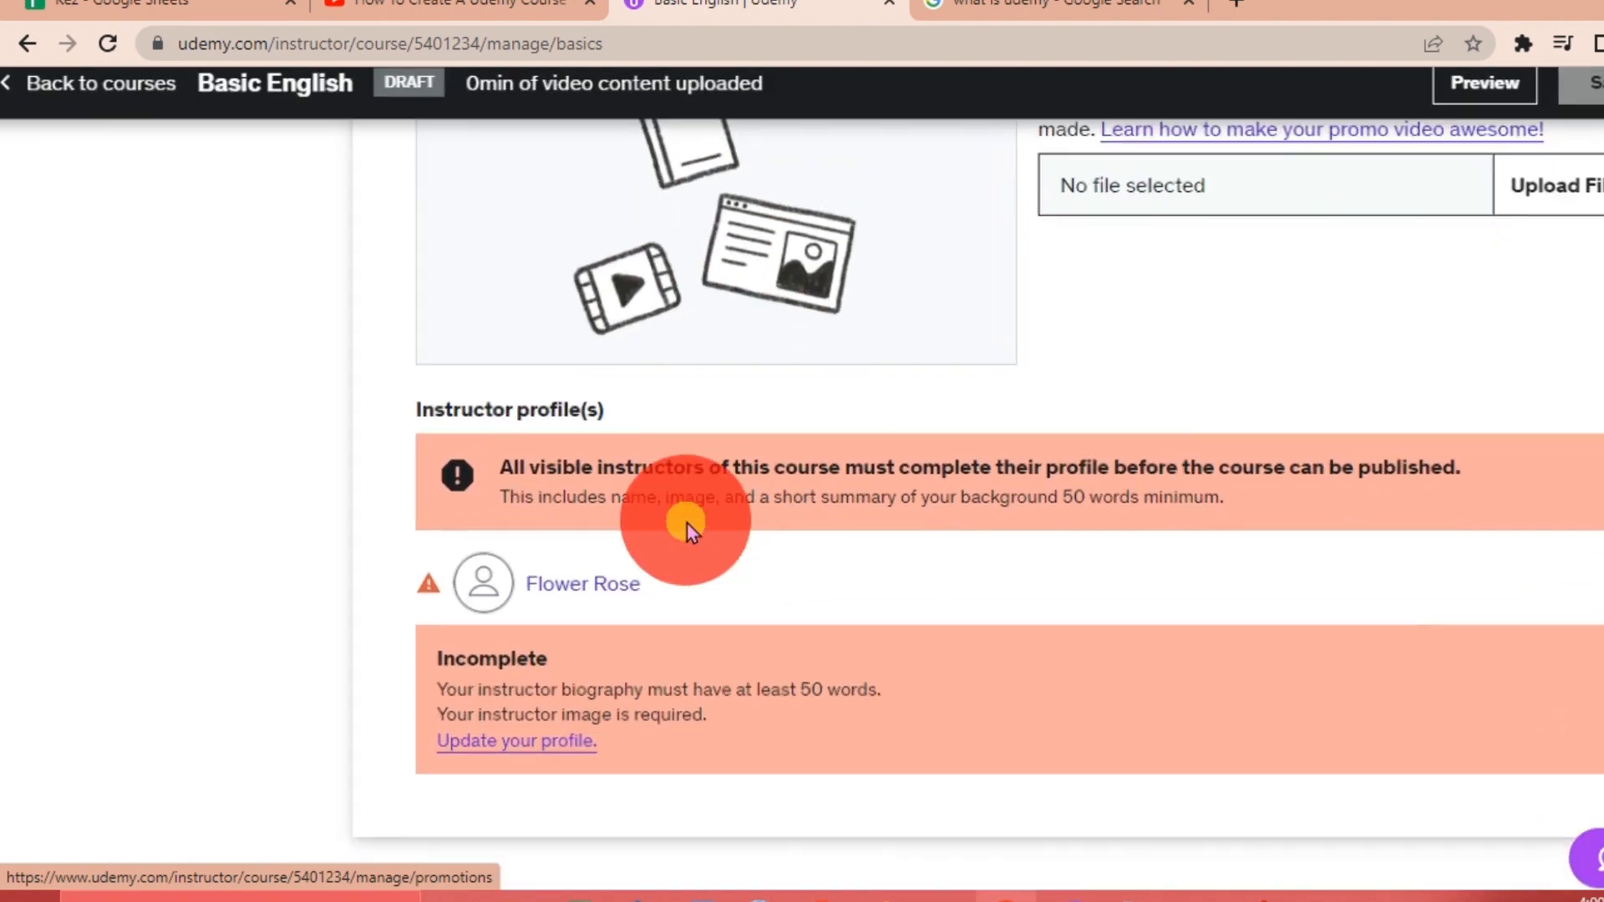
scroll(down, 3)
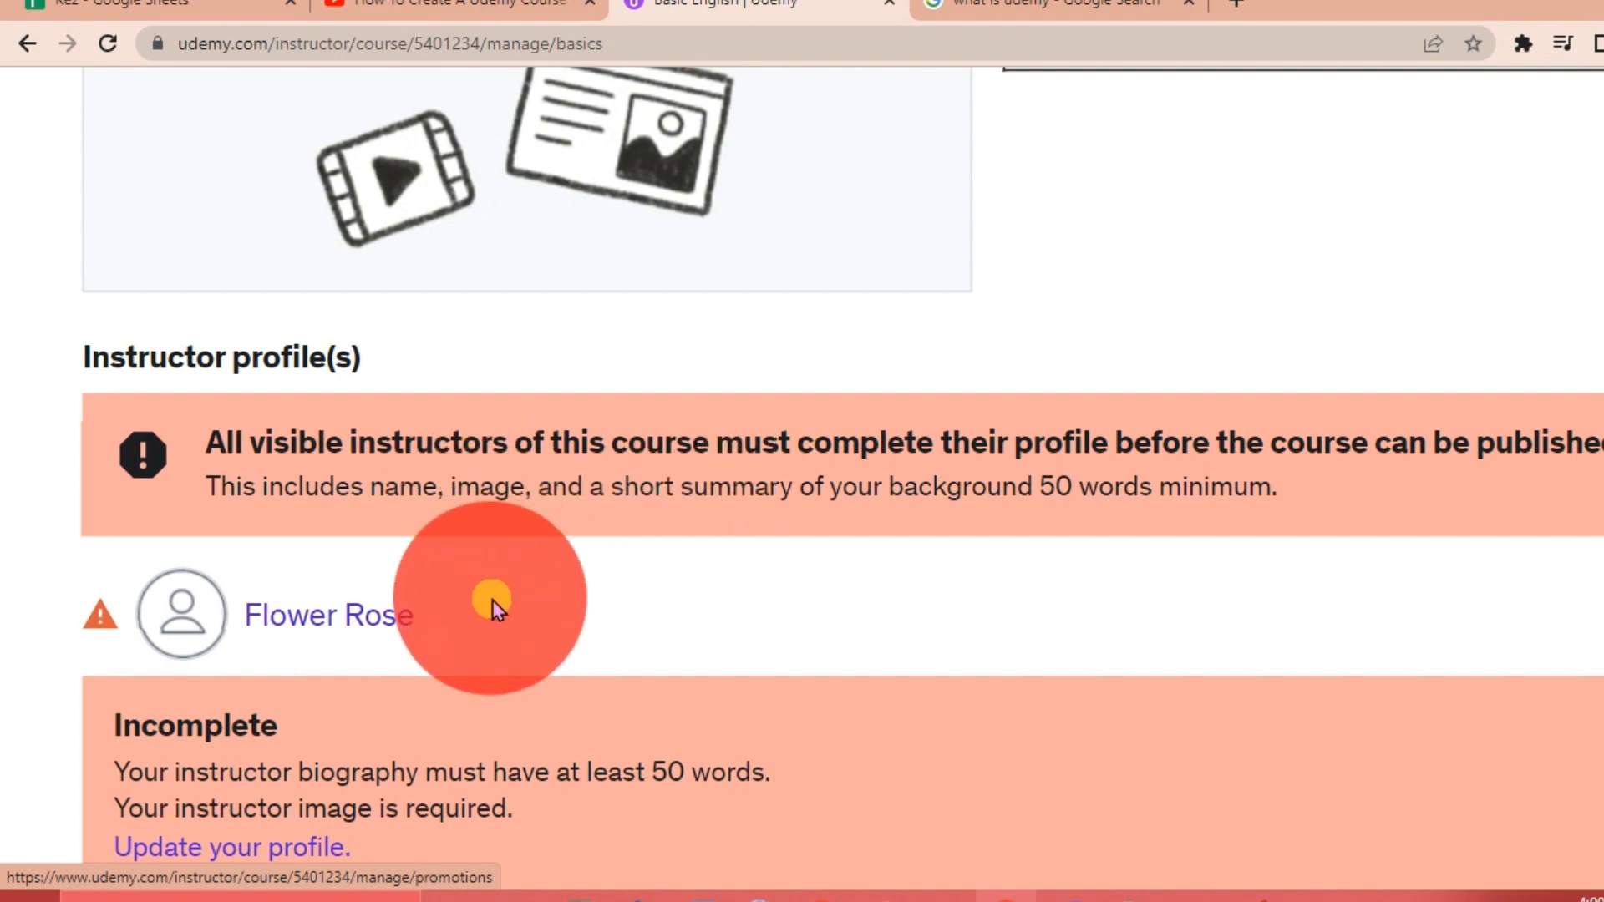
mouse_move(902, 550)
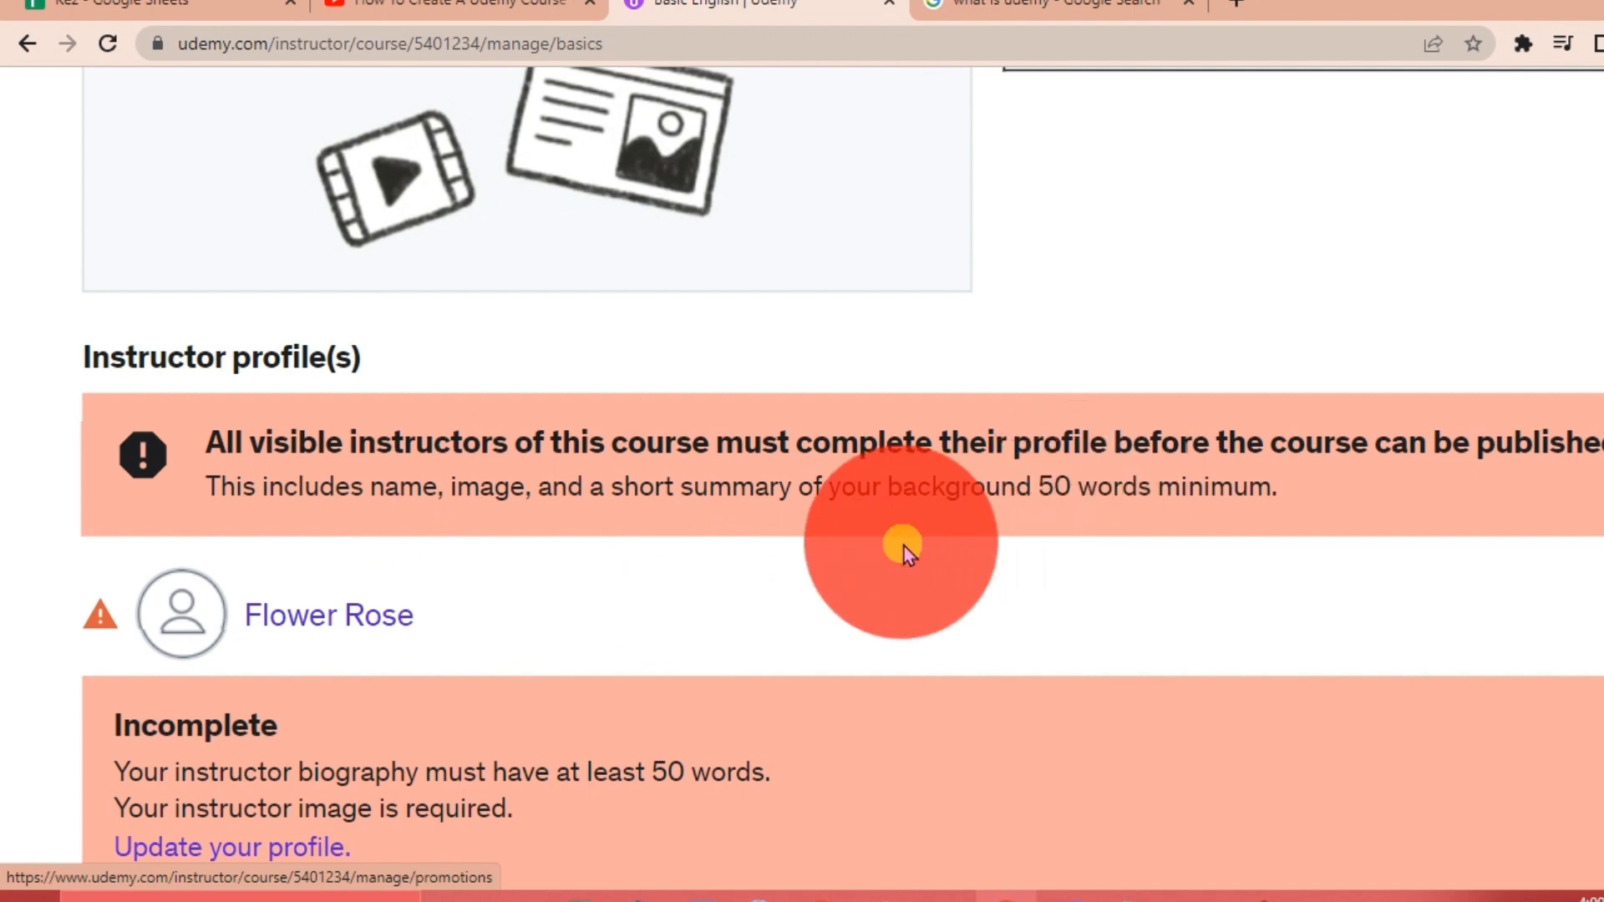
scroll(down, 3)
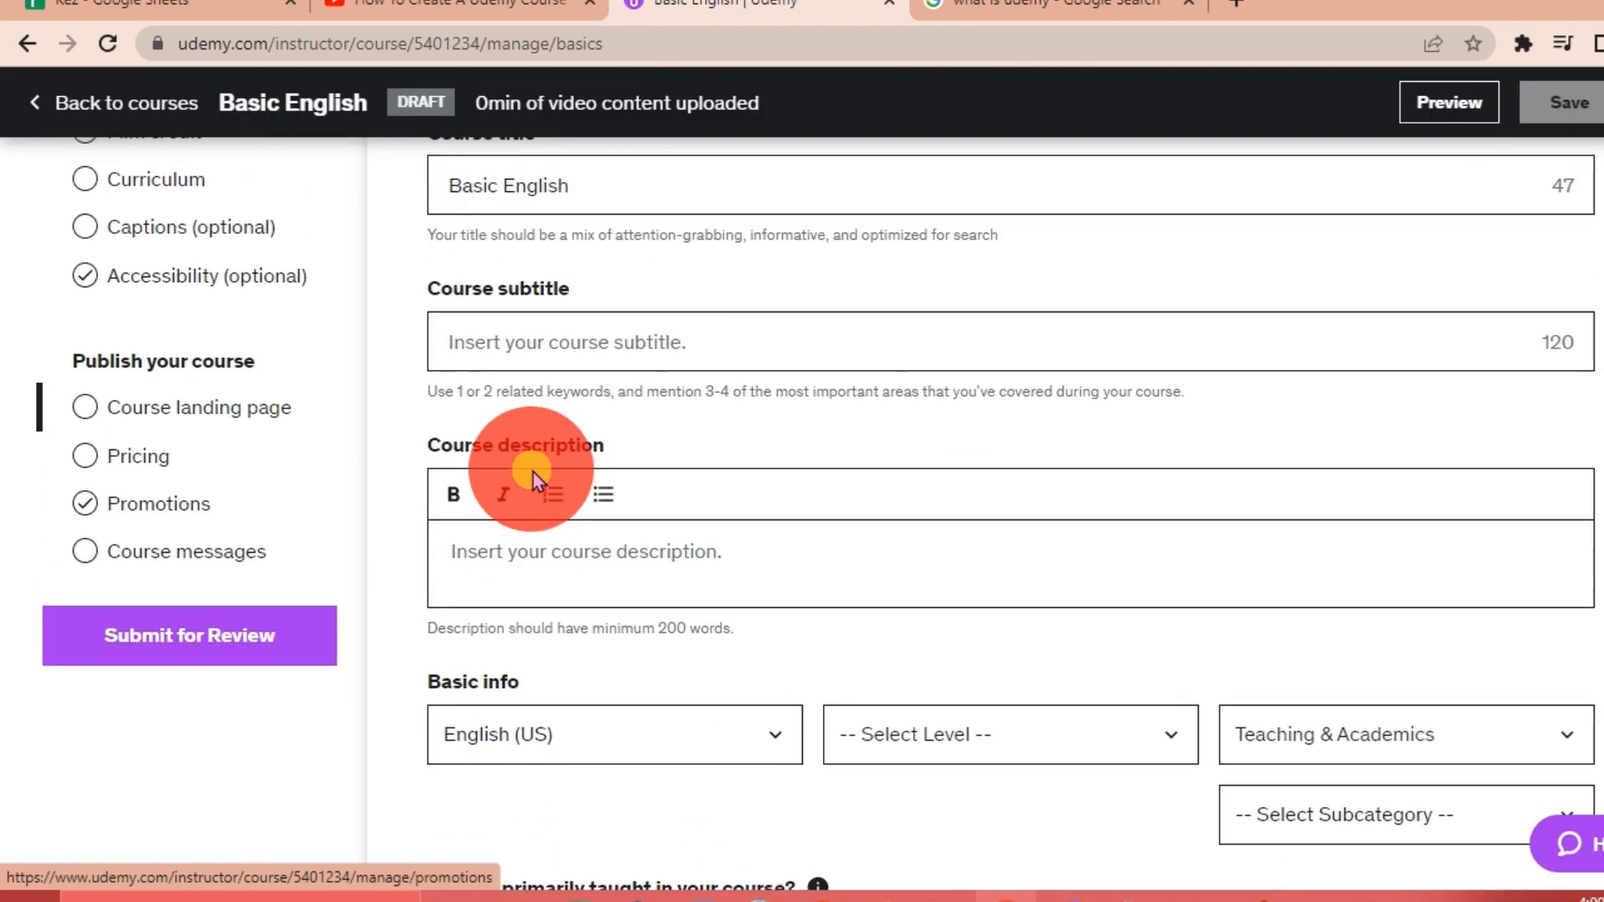
View the Pricing page with its premium instructor application notice.
click(139, 456)
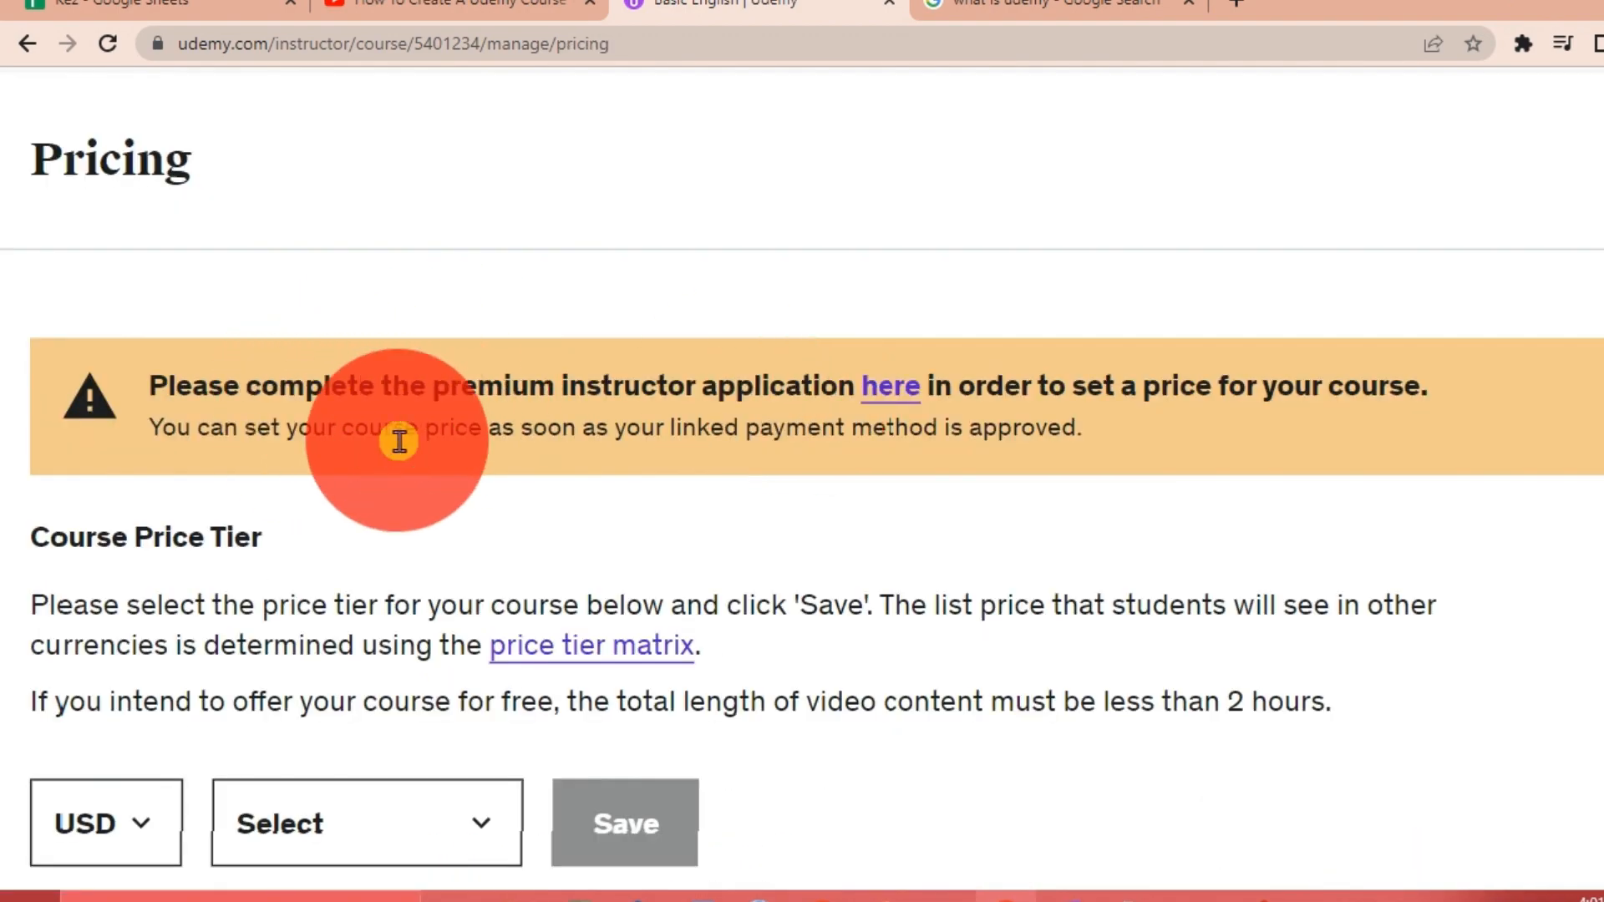
mouse_move(322, 415)
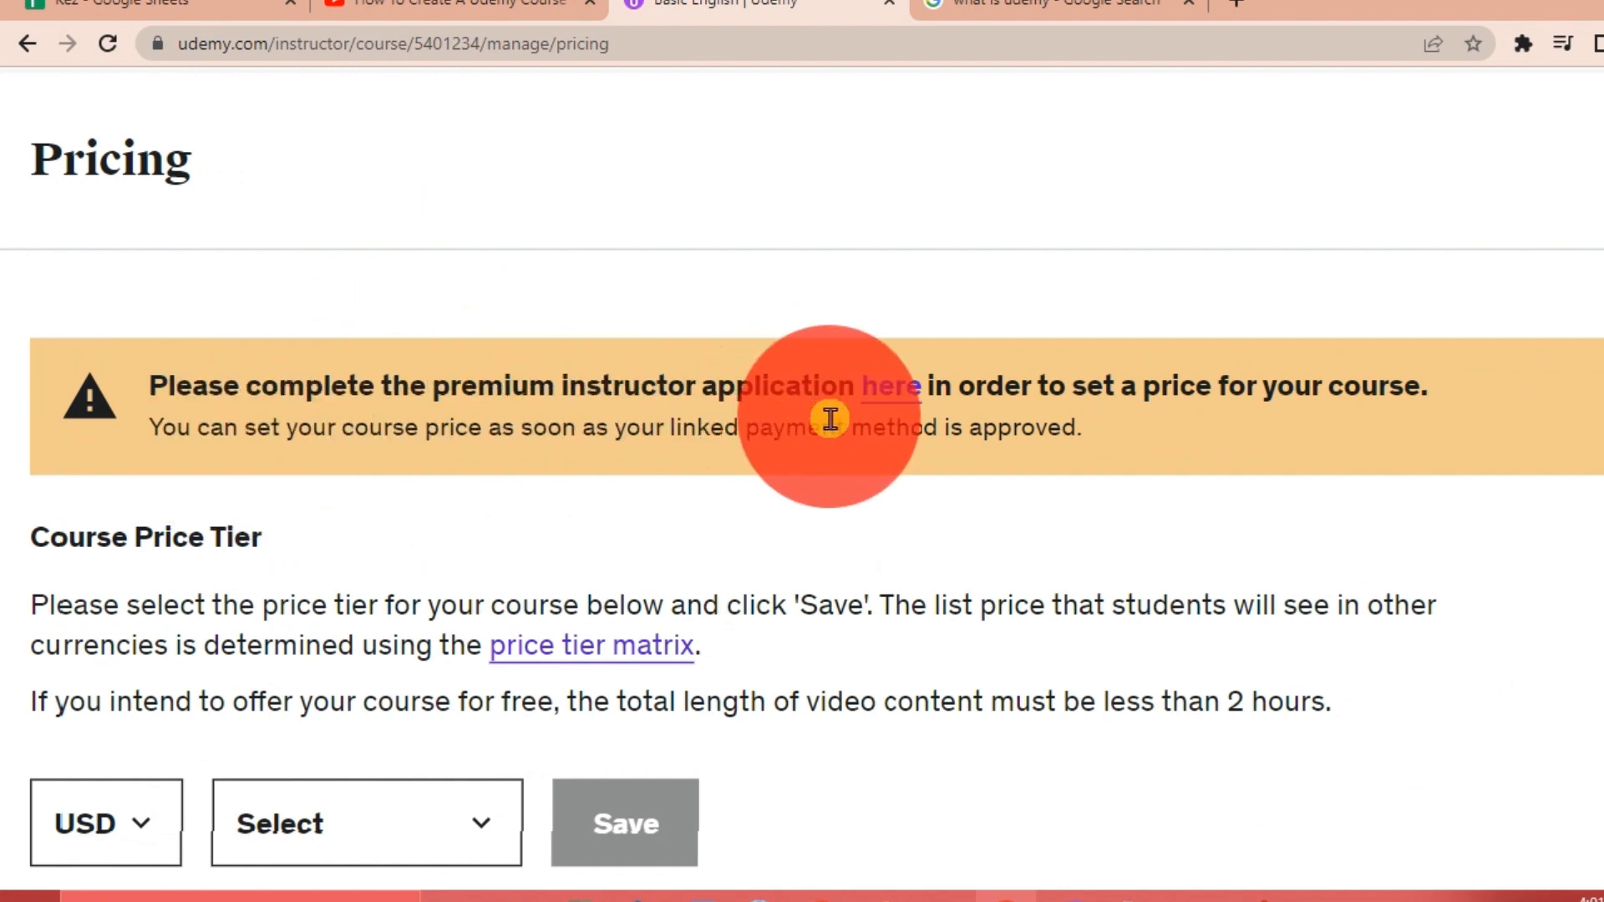
mouse_move(1008, 419)
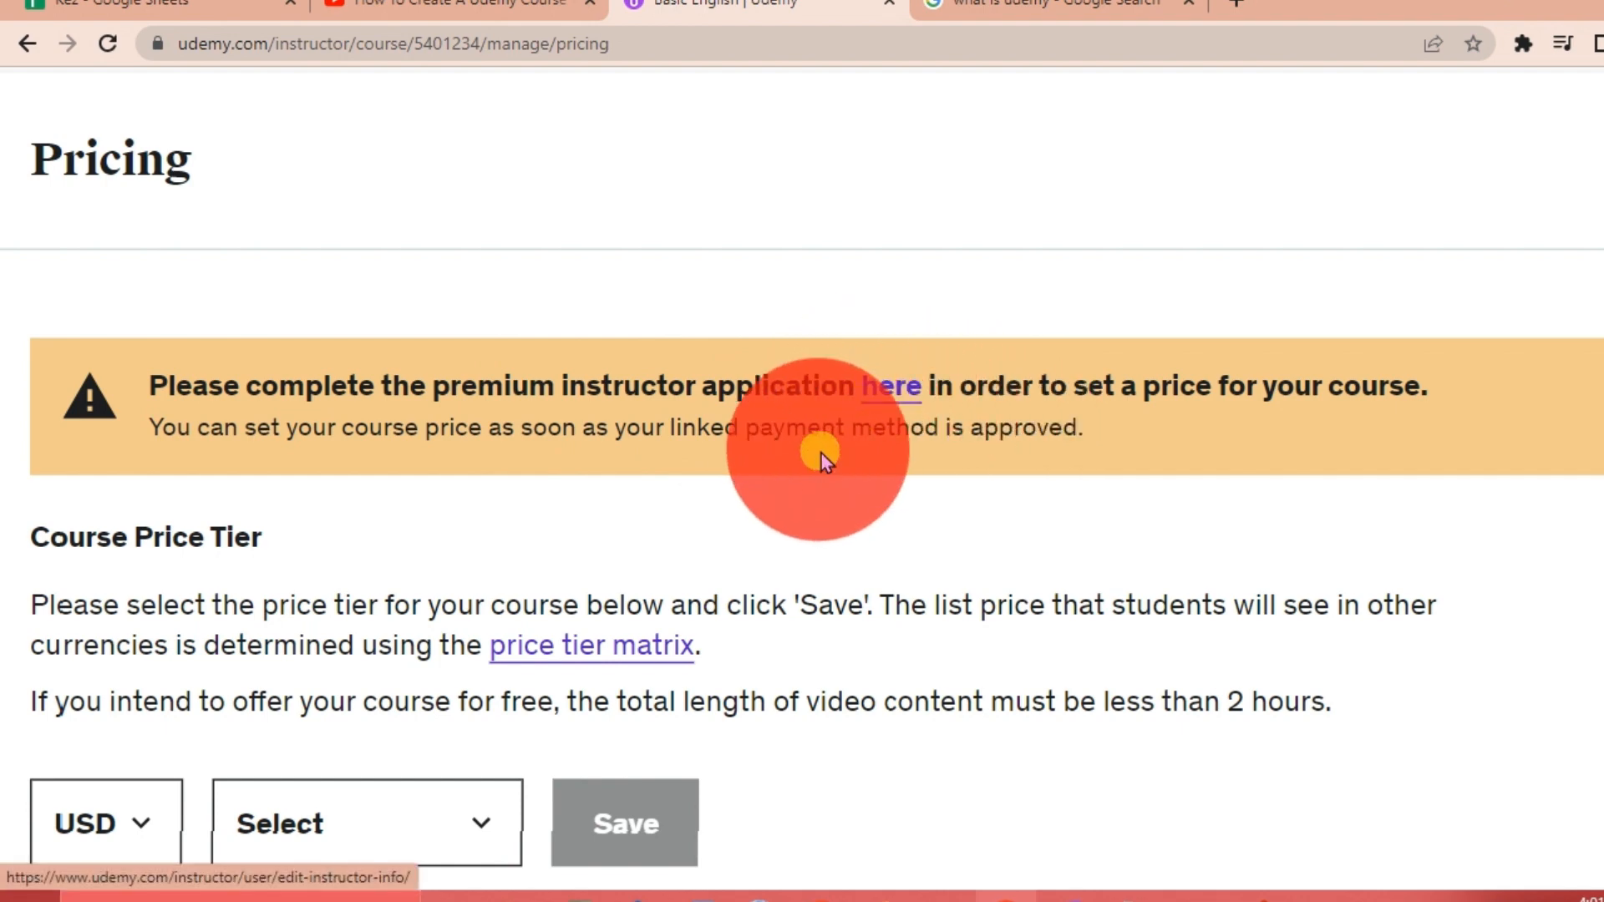
mouse_move(622, 588)
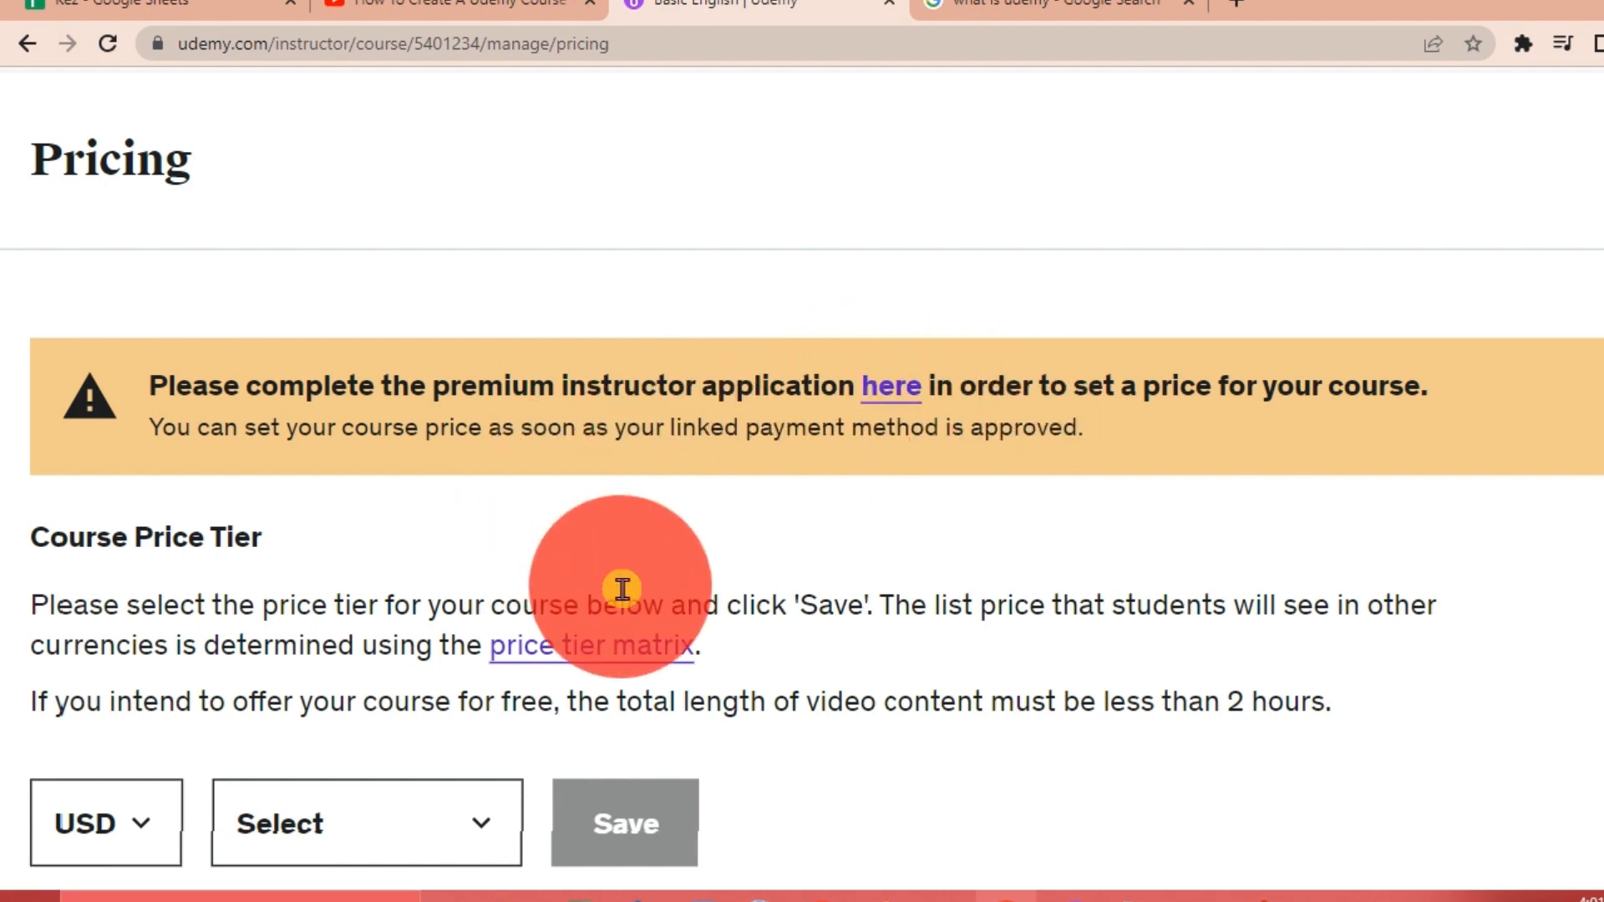
scroll(down, 3)
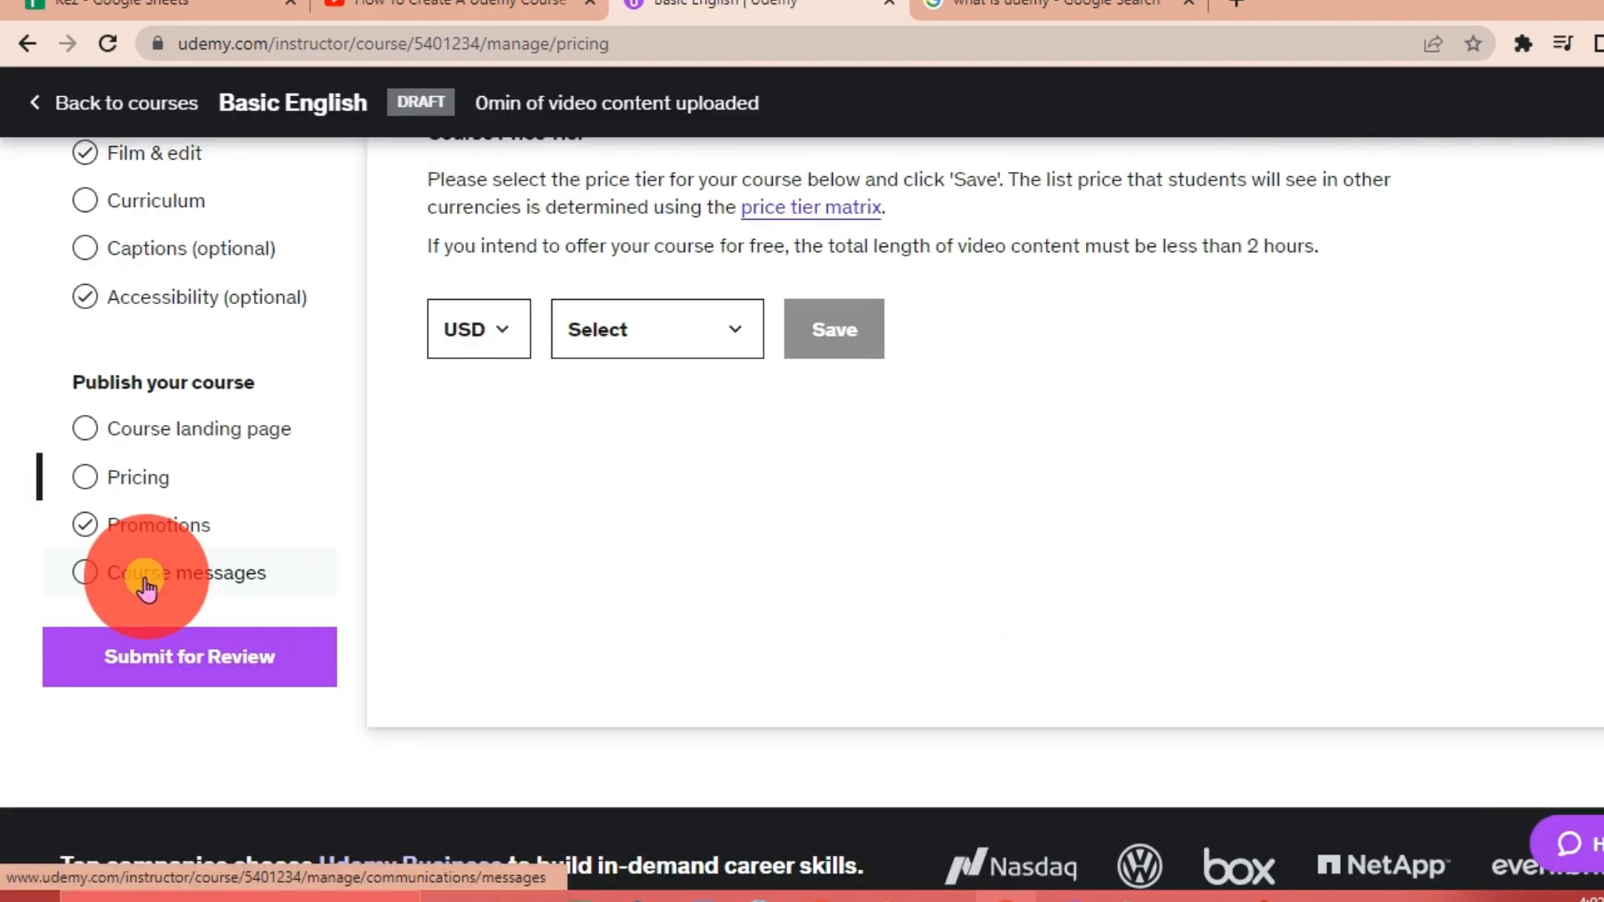
View the Course messages page with empty welcome and congratulations fields.
click(189, 573)
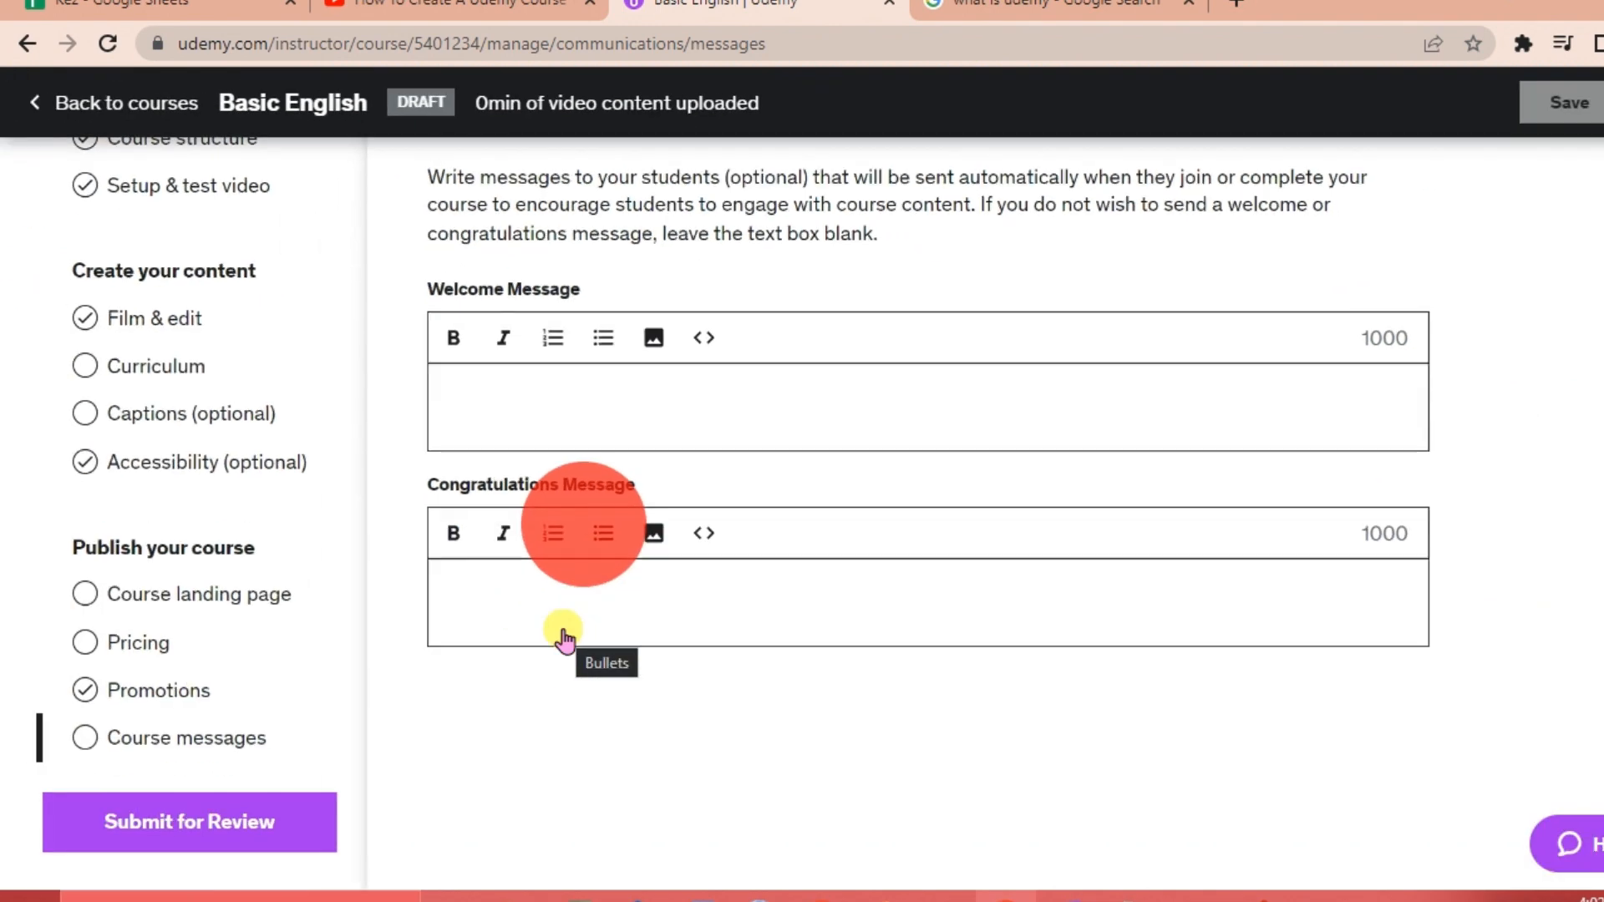
mouse_move(623, 256)
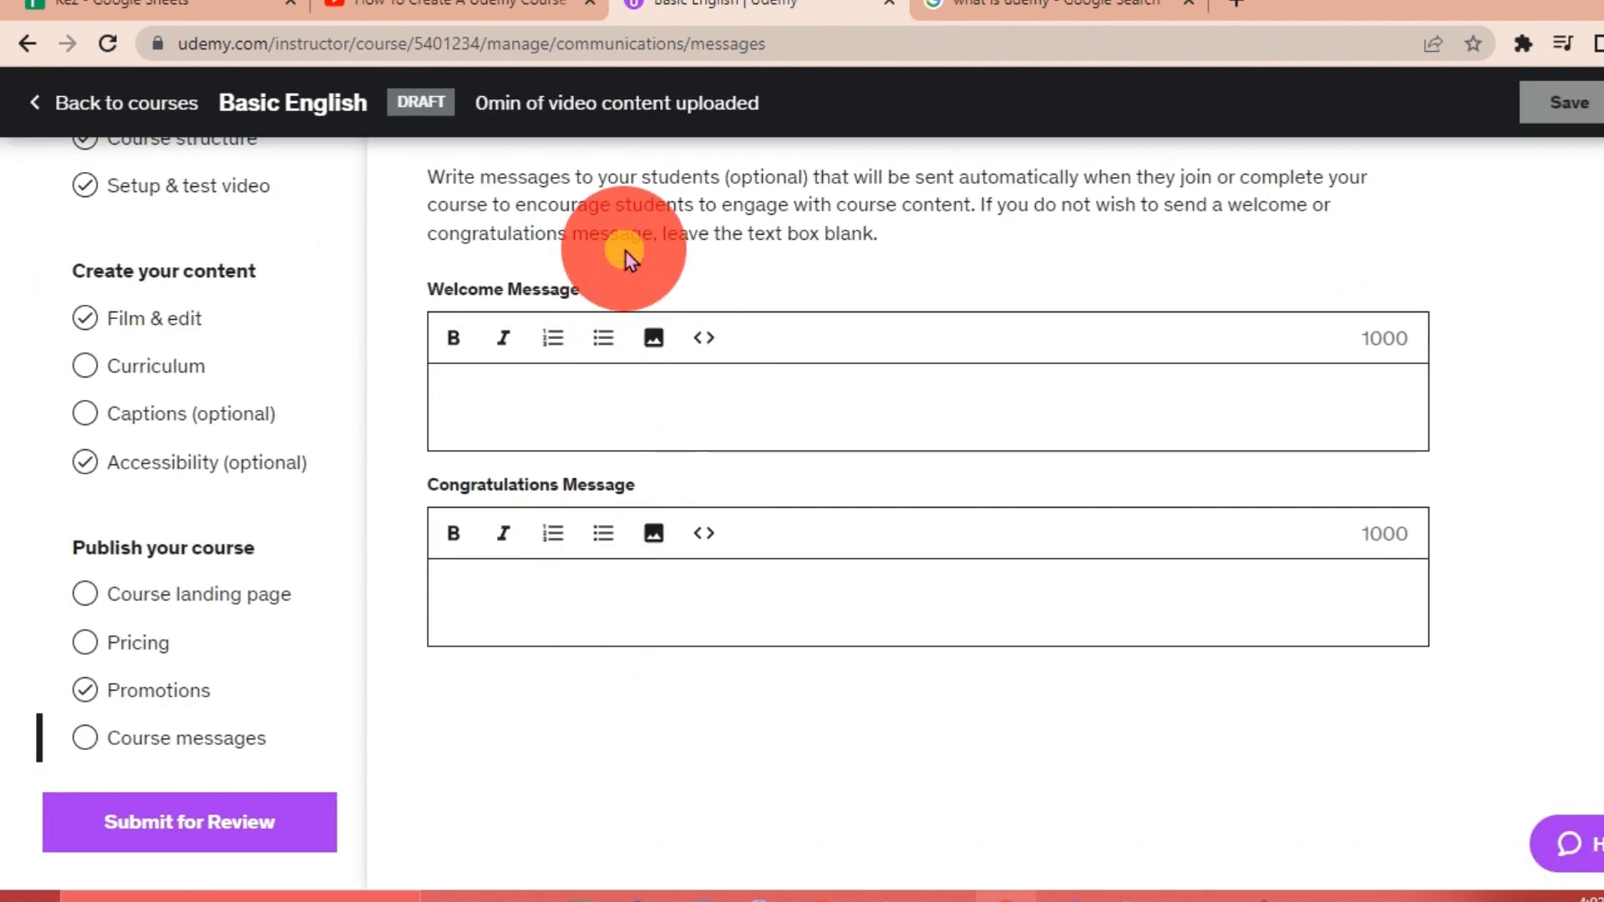
mouse_move(791, 327)
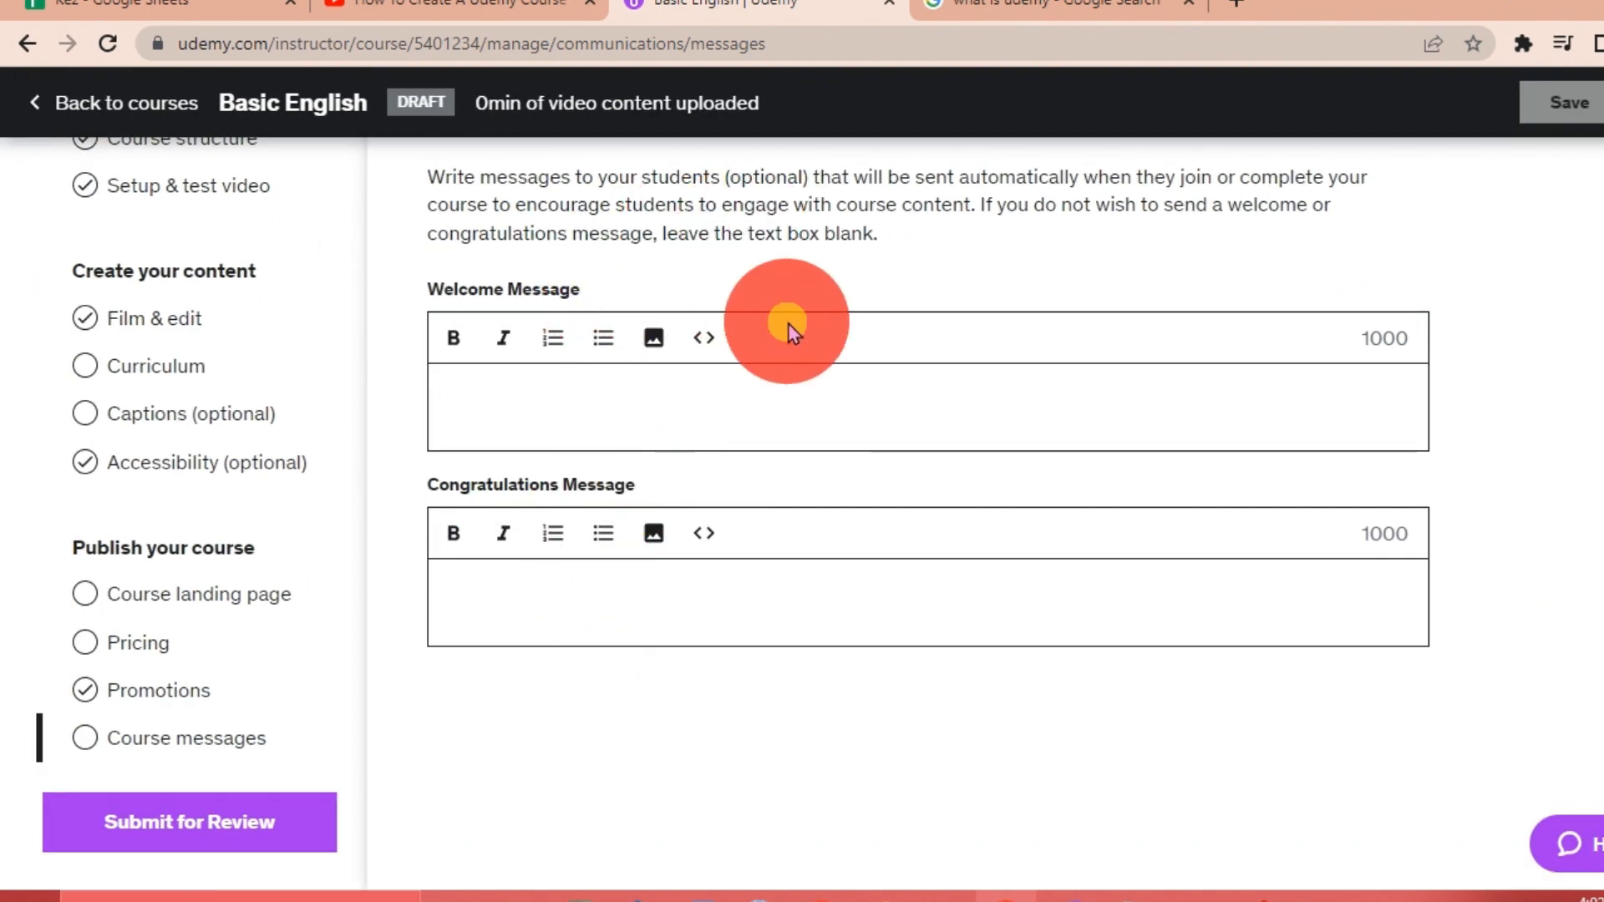
mouse_move(705, 478)
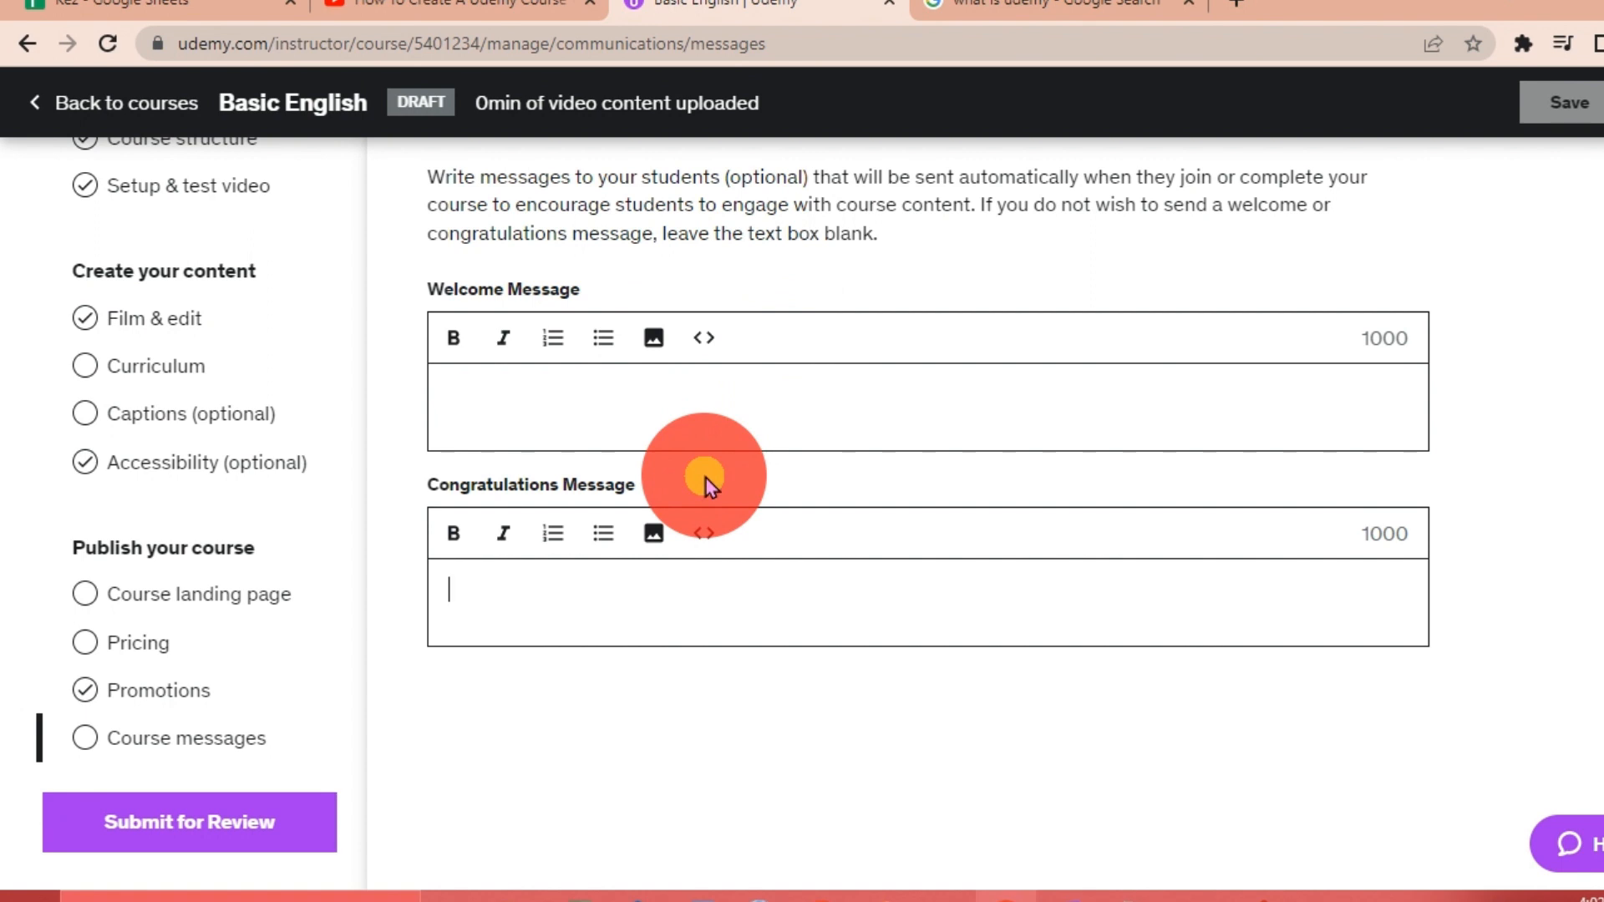
mouse_move(704, 533)
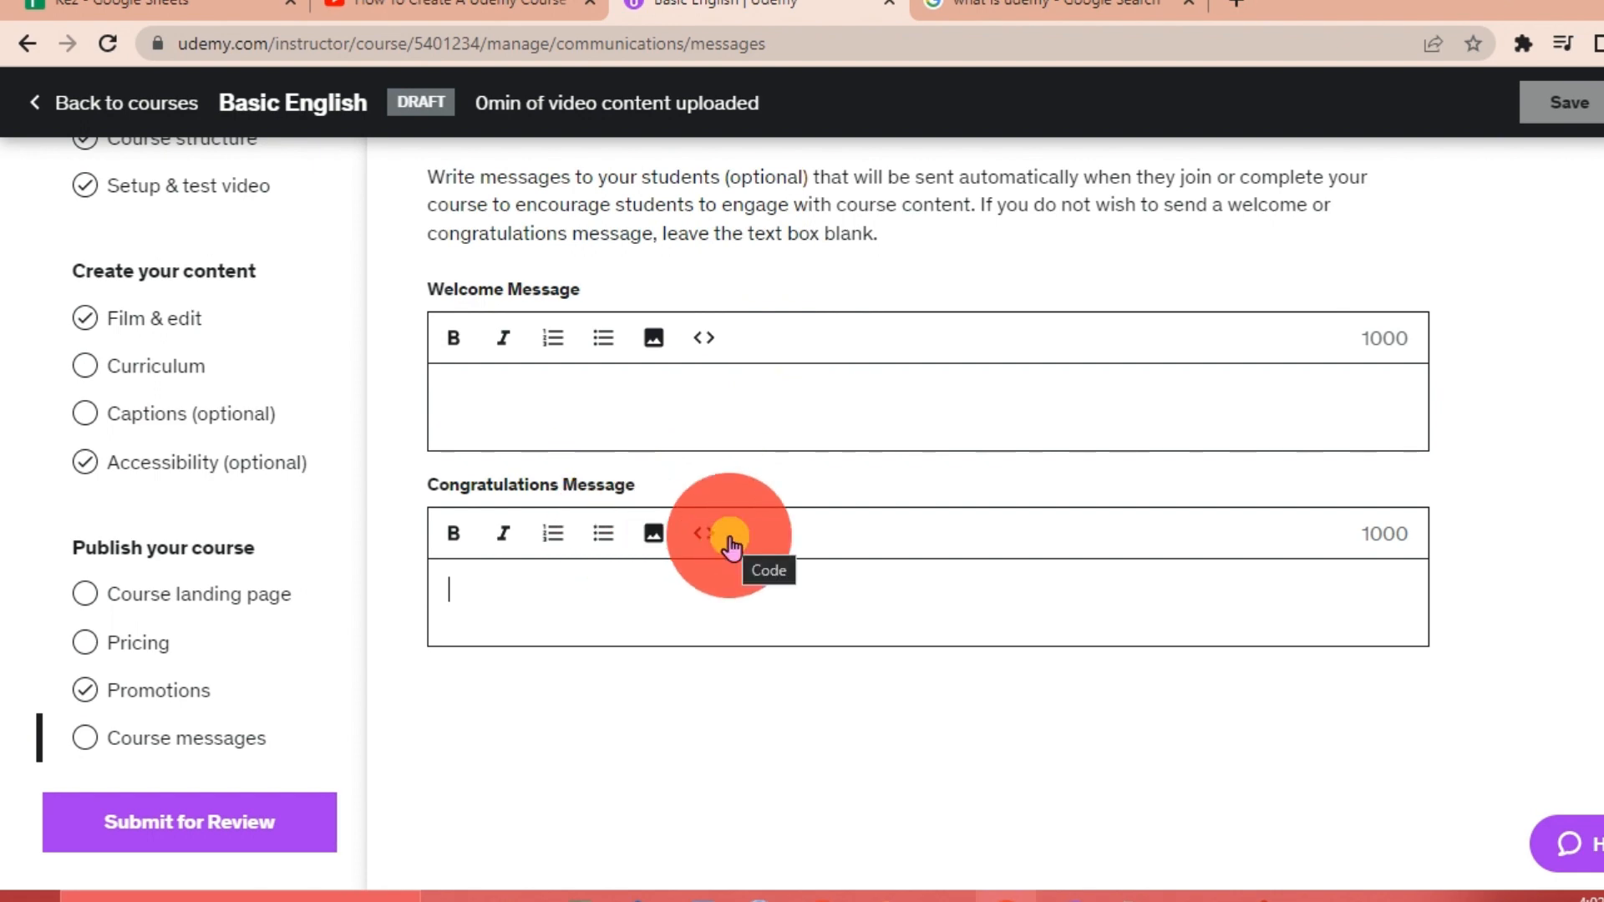
mouse_move(516, 554)
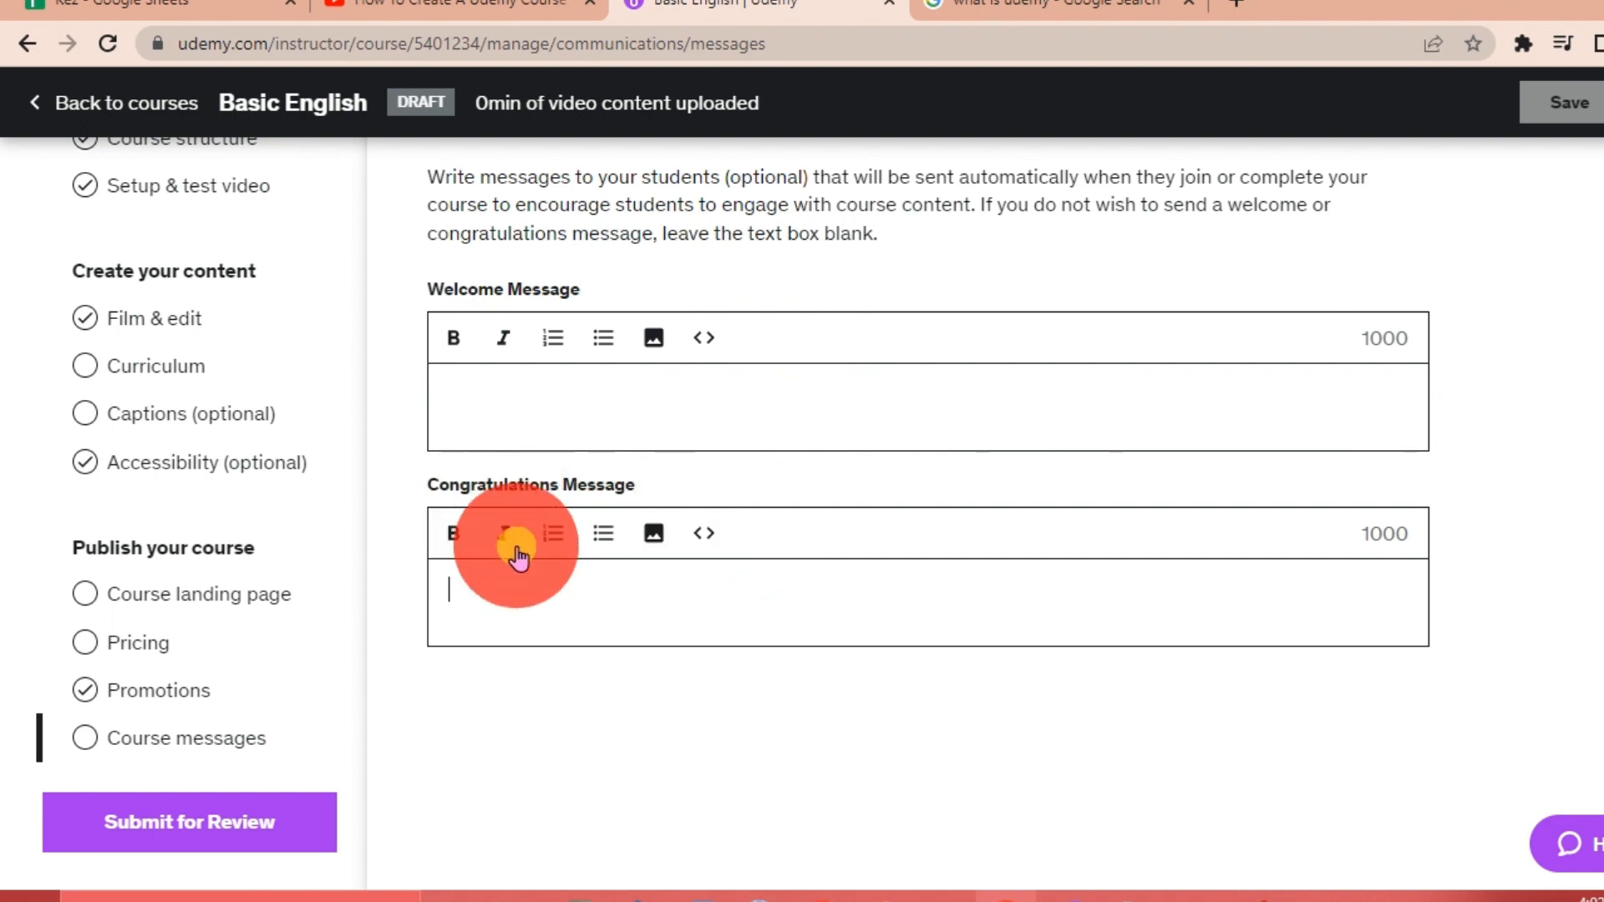